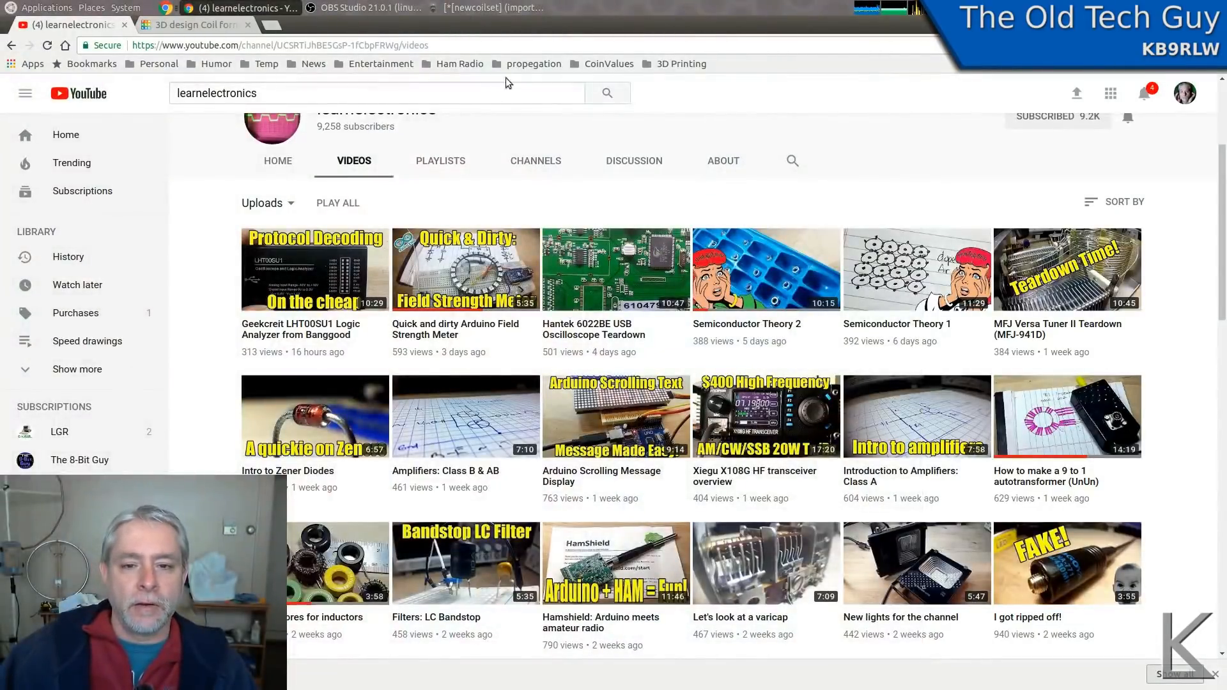
Minimize the browser and bring GIMP forward showing the newcoilset SW3 coil photo.
scroll(up, 3)
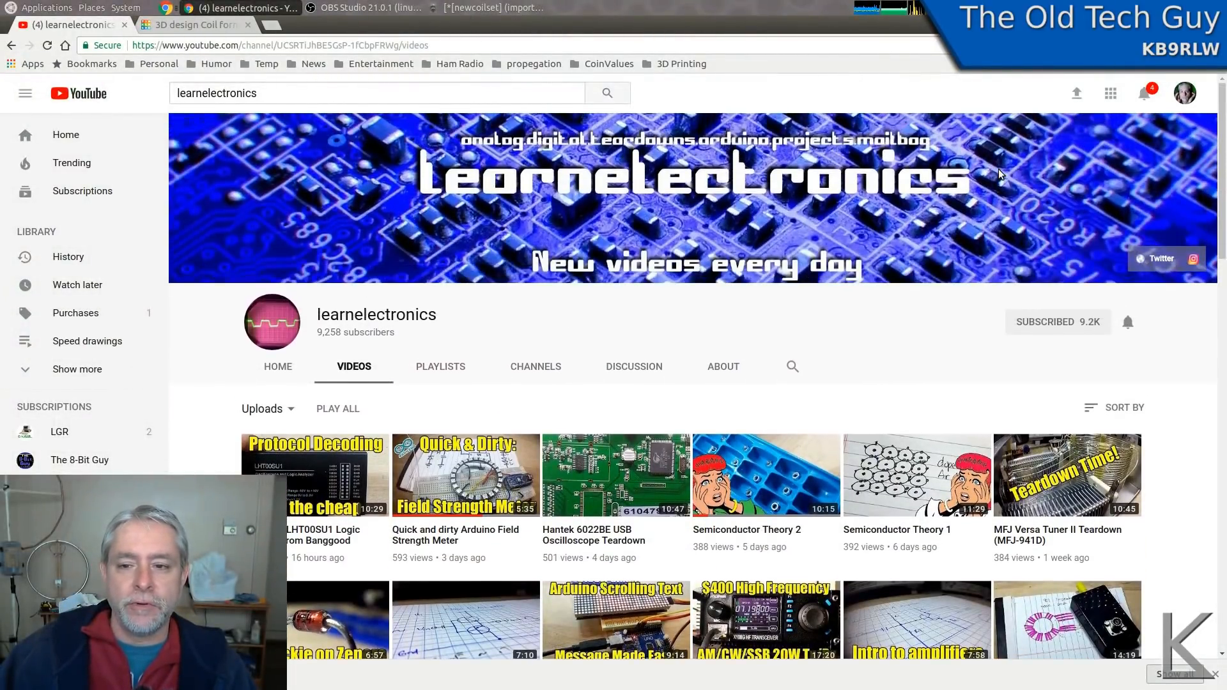
mouse_move(898, 353)
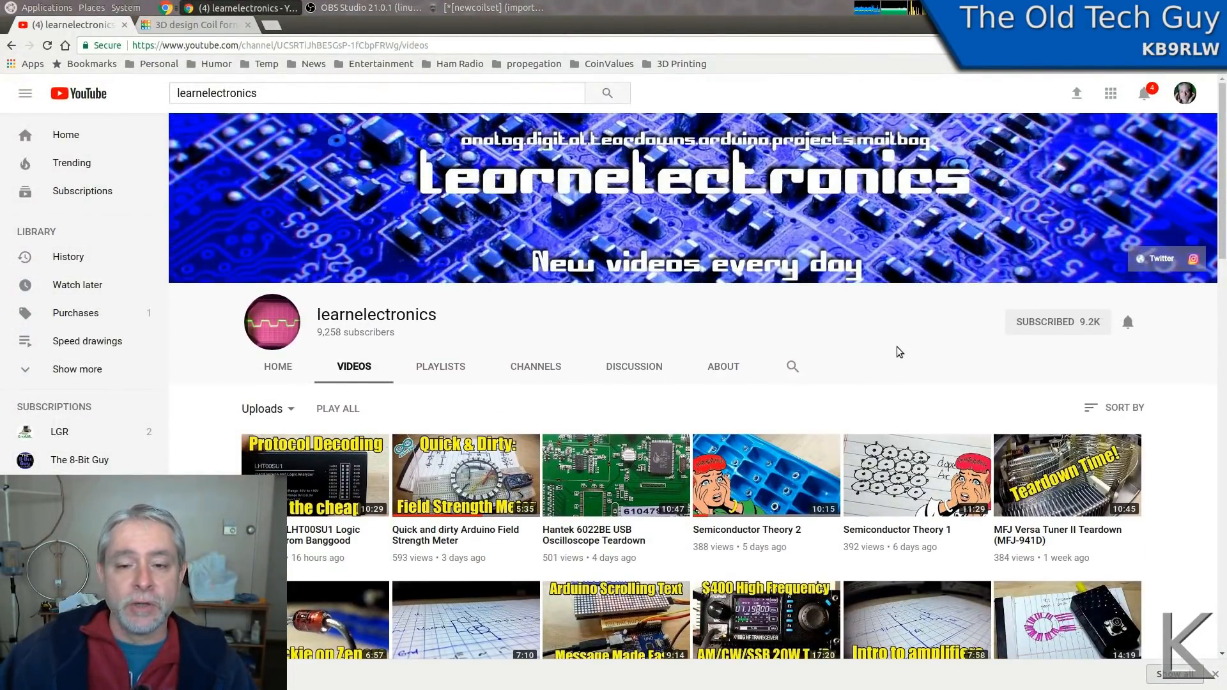
scroll(down, 3)
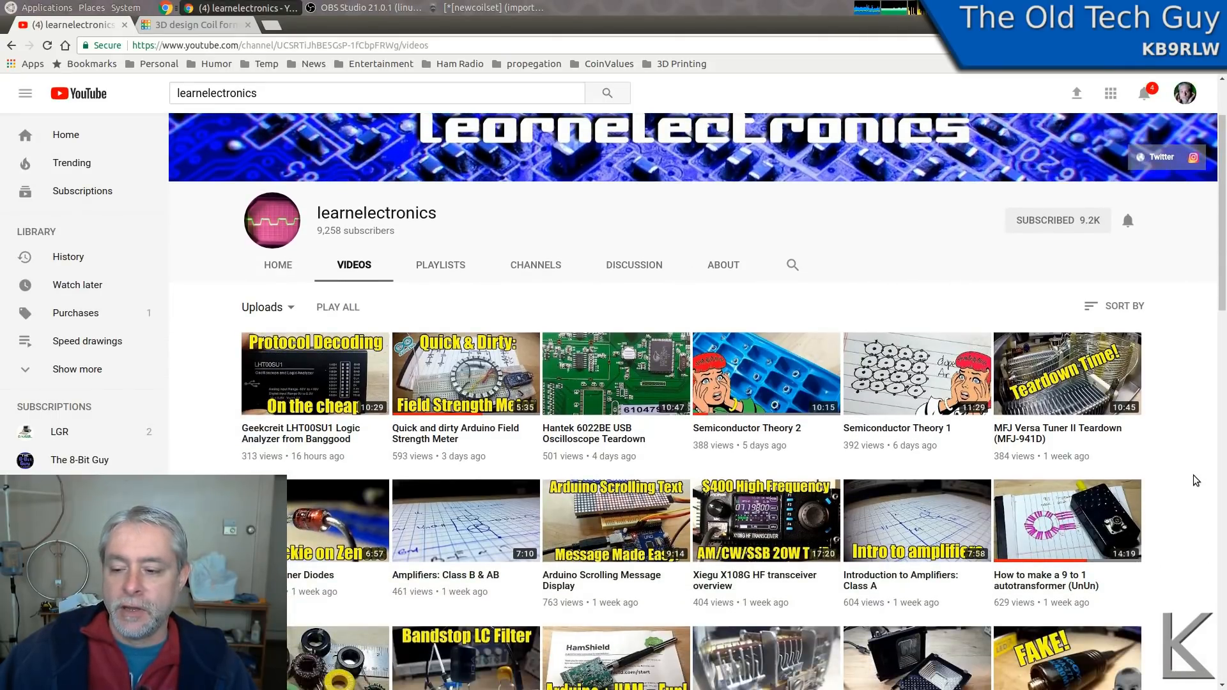
scroll(down, 3)
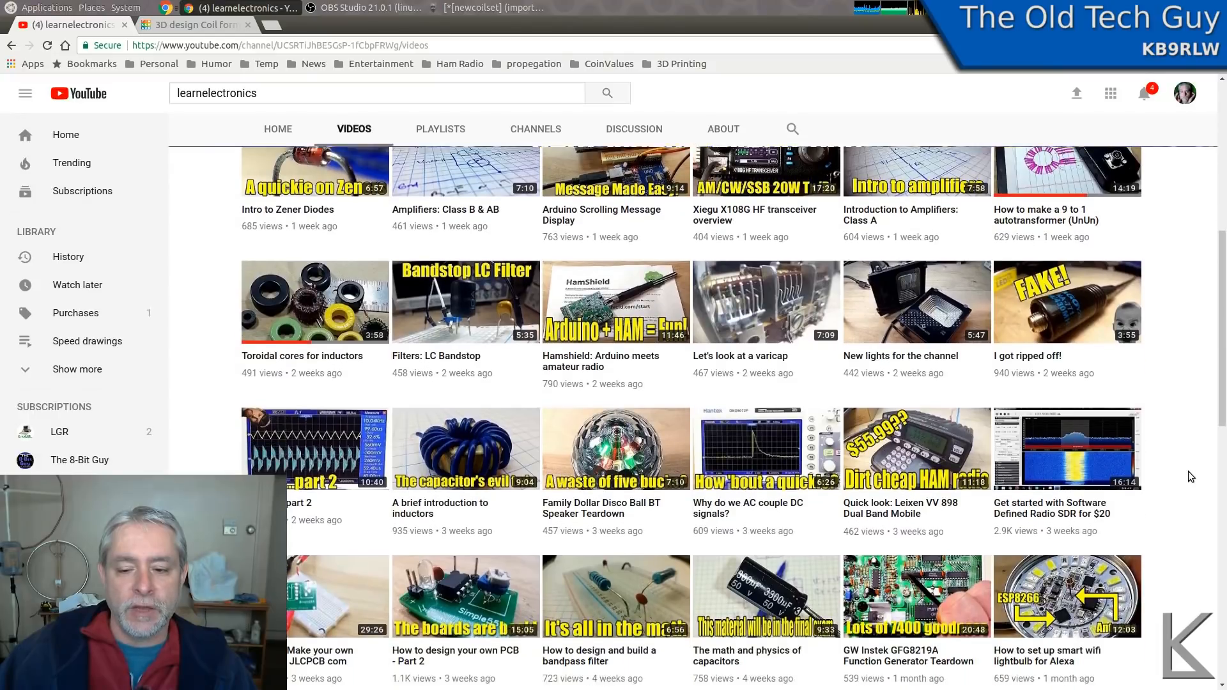
scroll(up, 3)
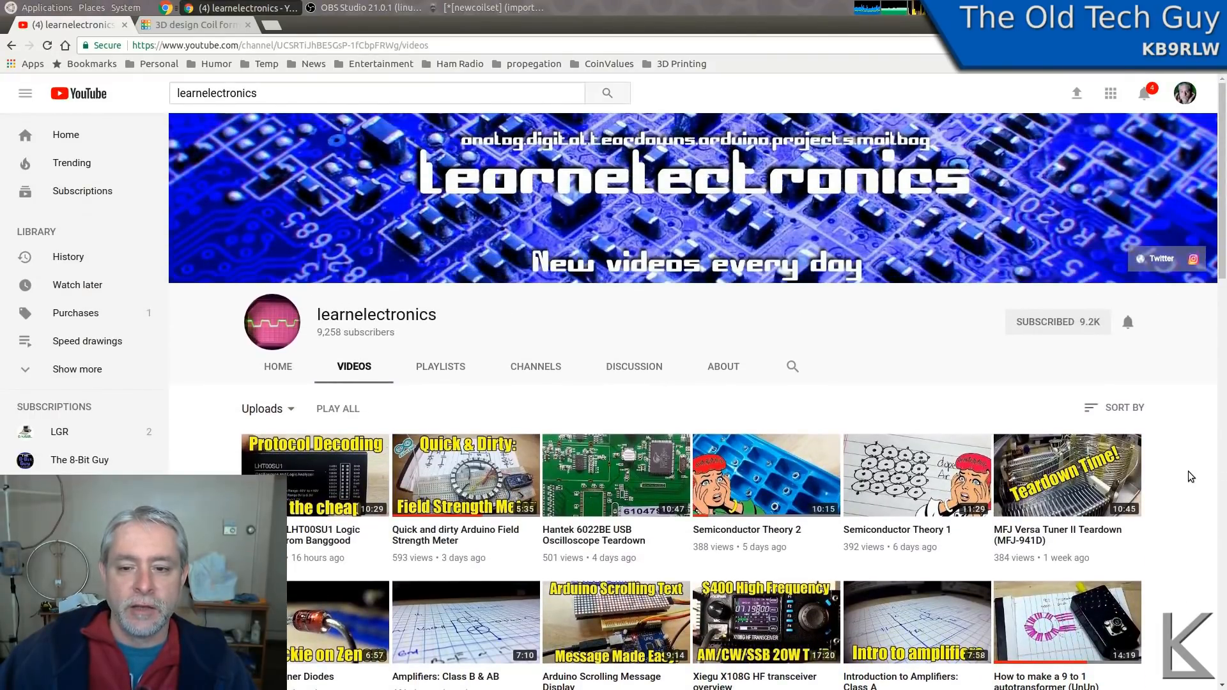
mouse_move(844, 342)
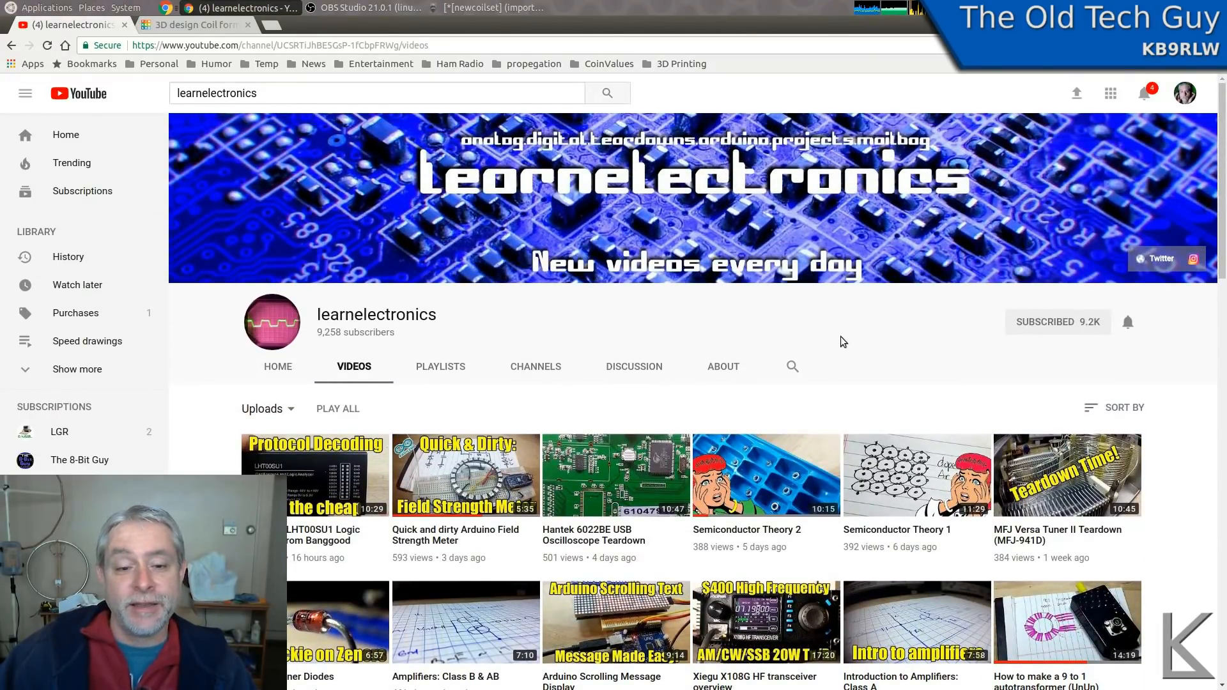
mouse_move(843, 335)
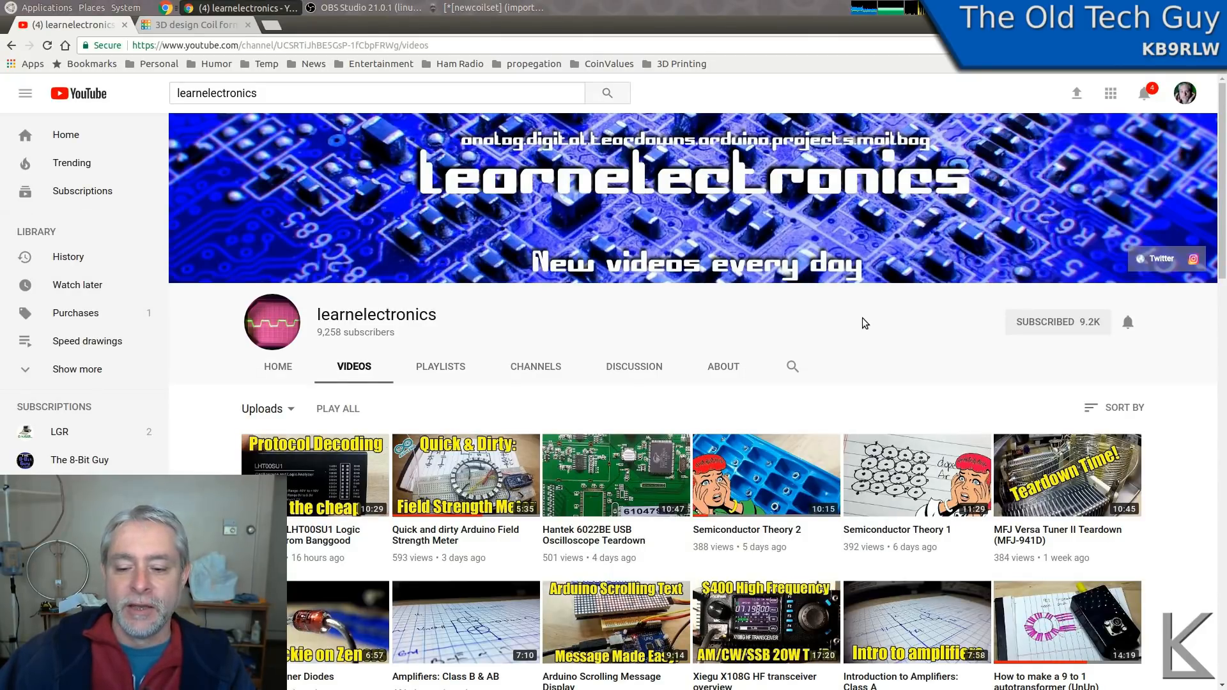
mouse_move(336, 162)
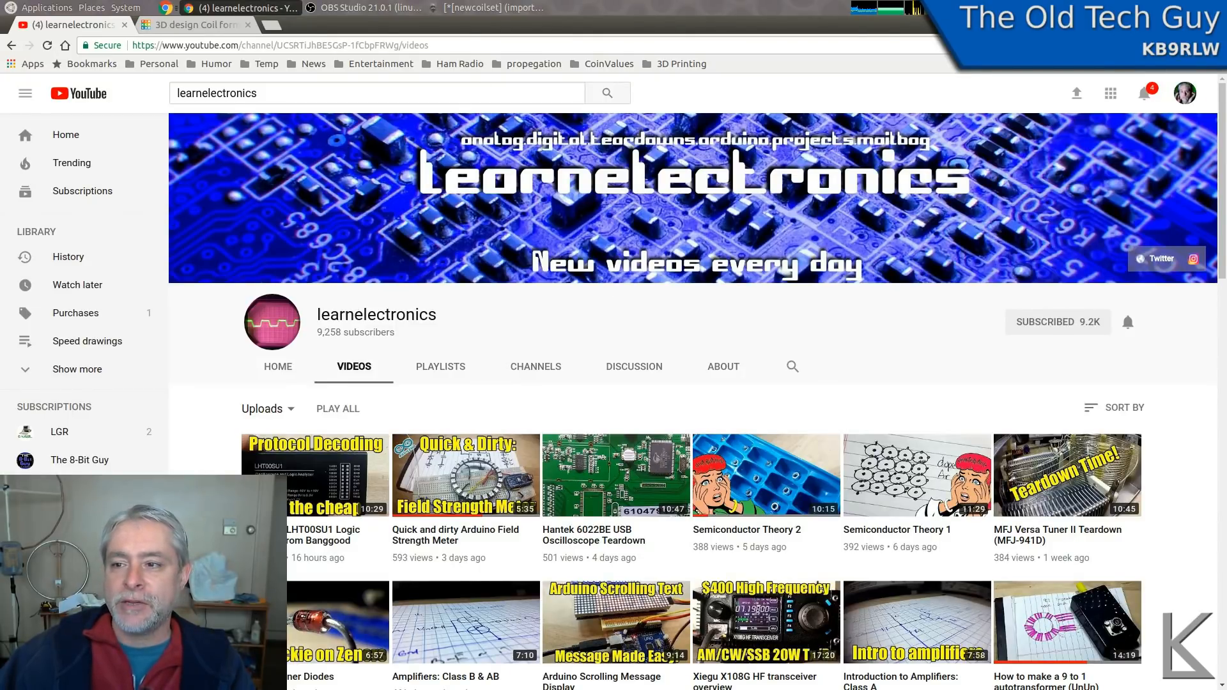
click(490, 7)
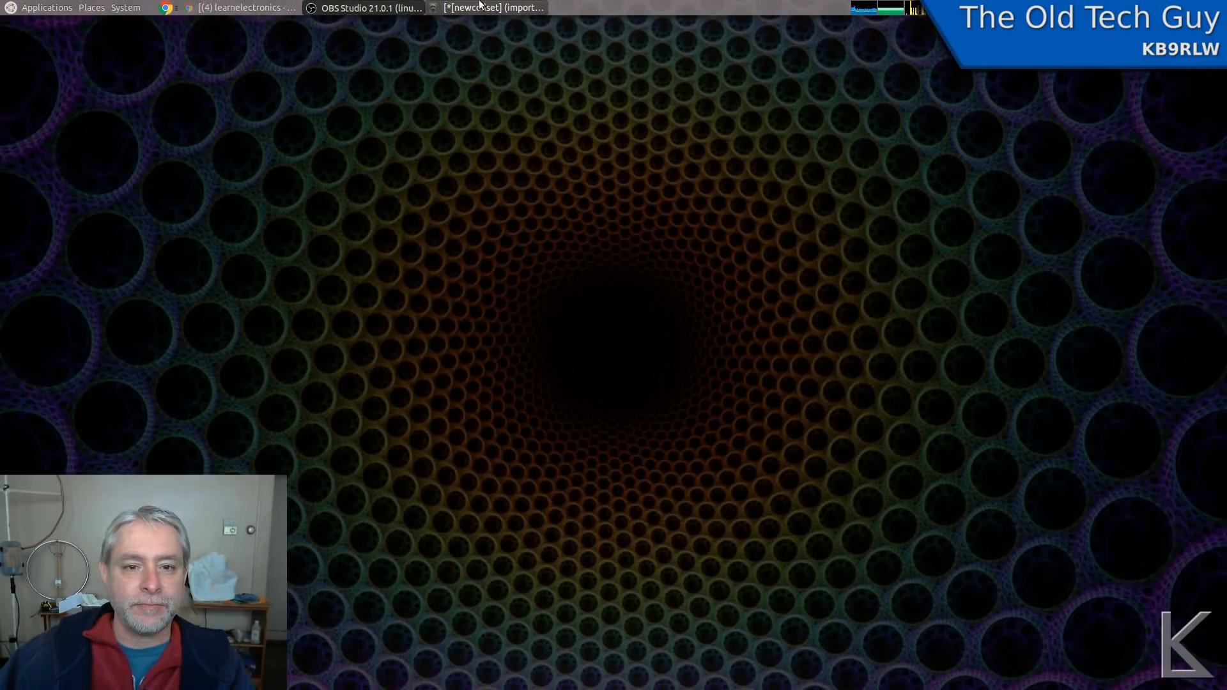
mouse_move(482, 8)
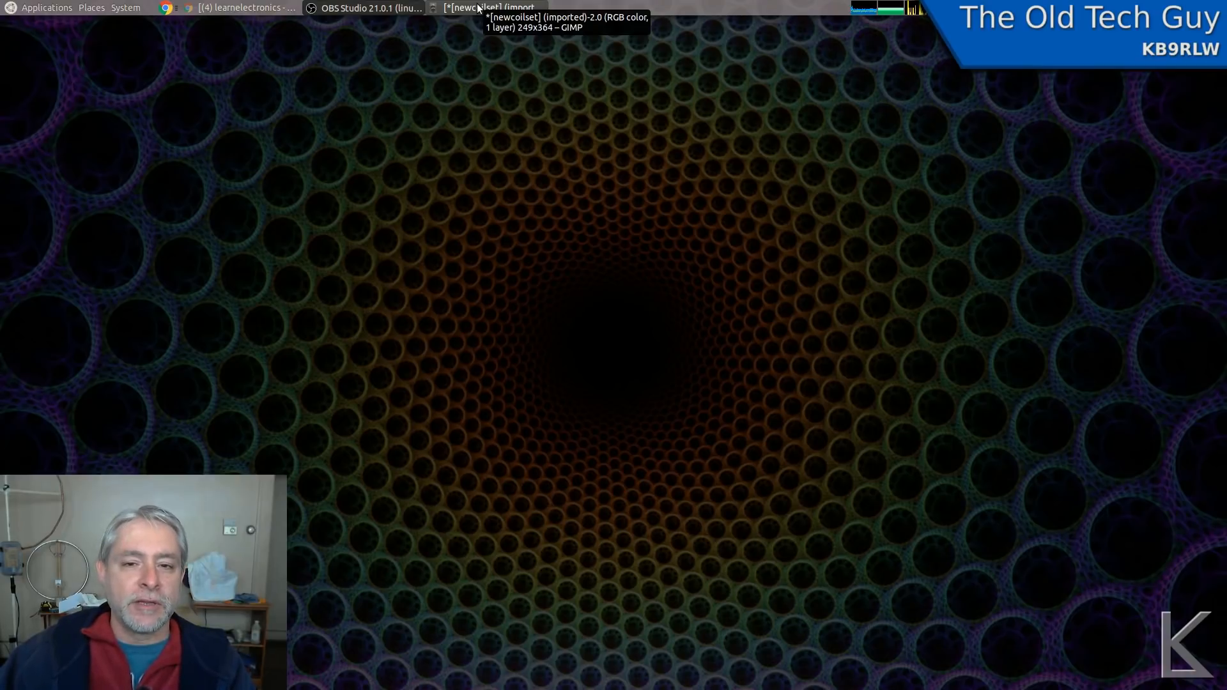
click(477, 8)
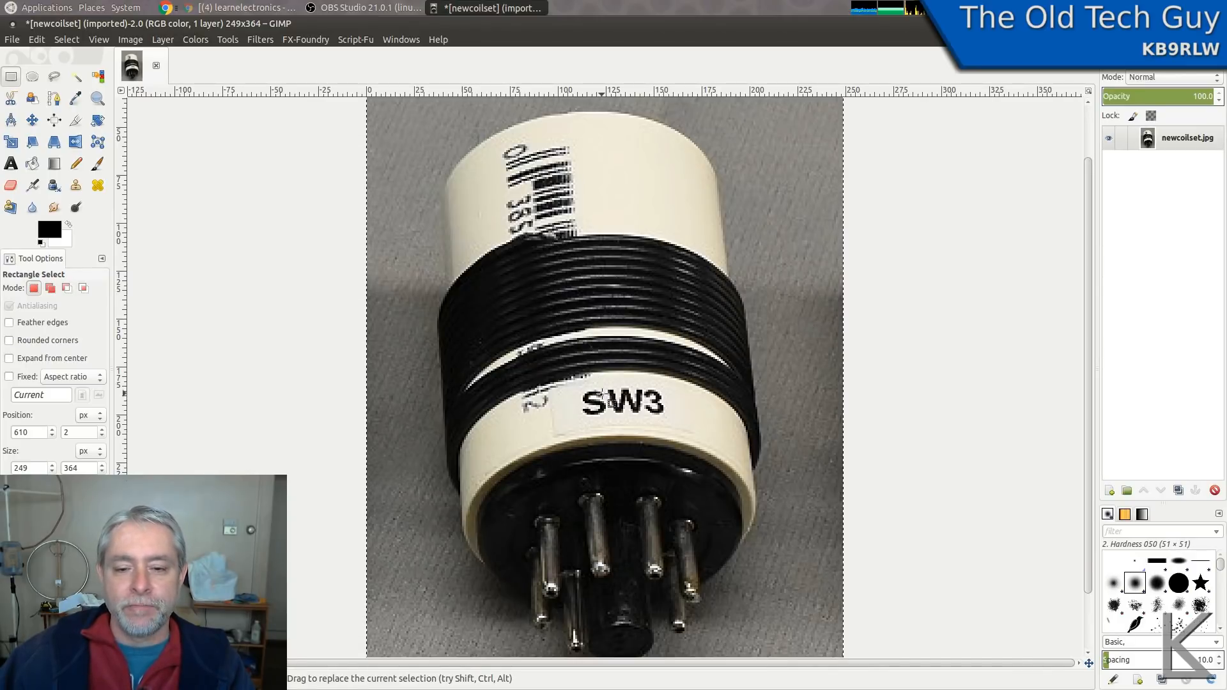
mouse_move(579, 310)
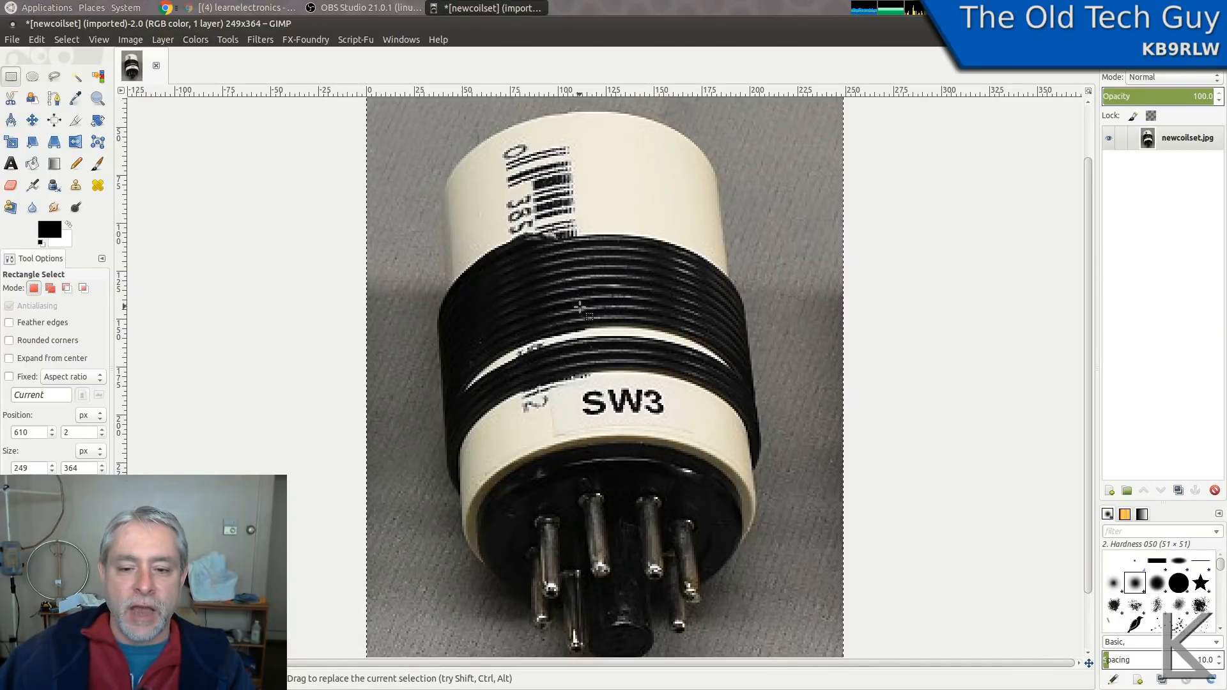
mouse_move(598, 361)
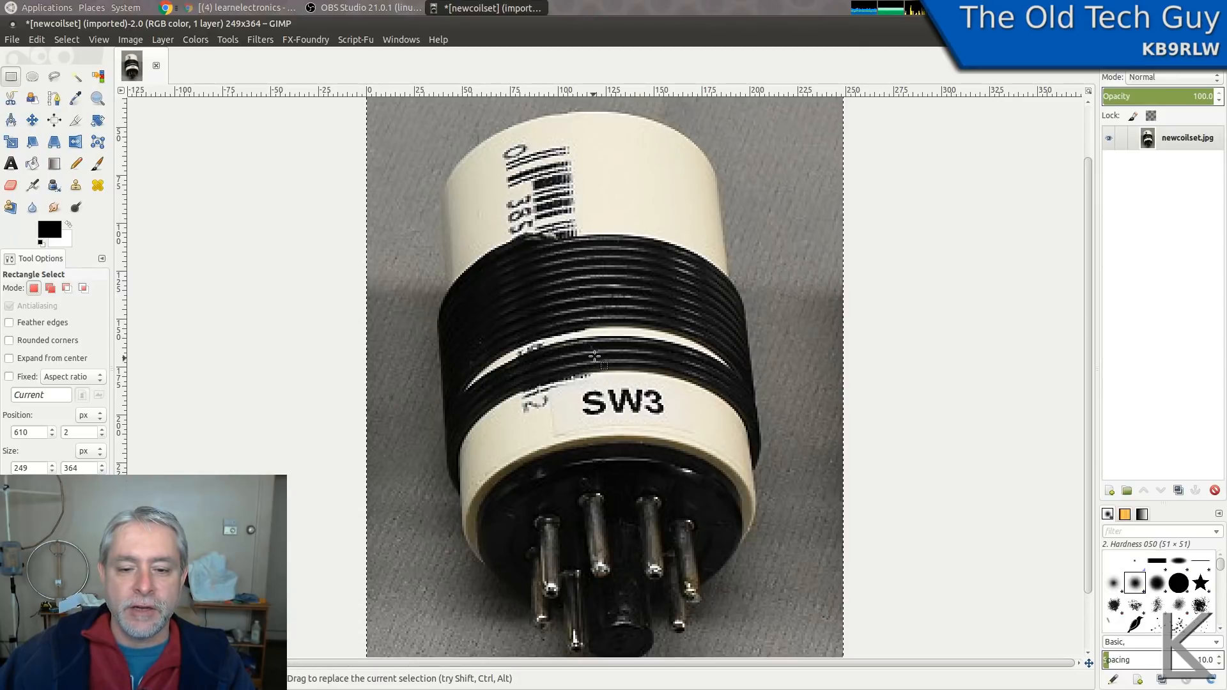
mouse_move(594, 329)
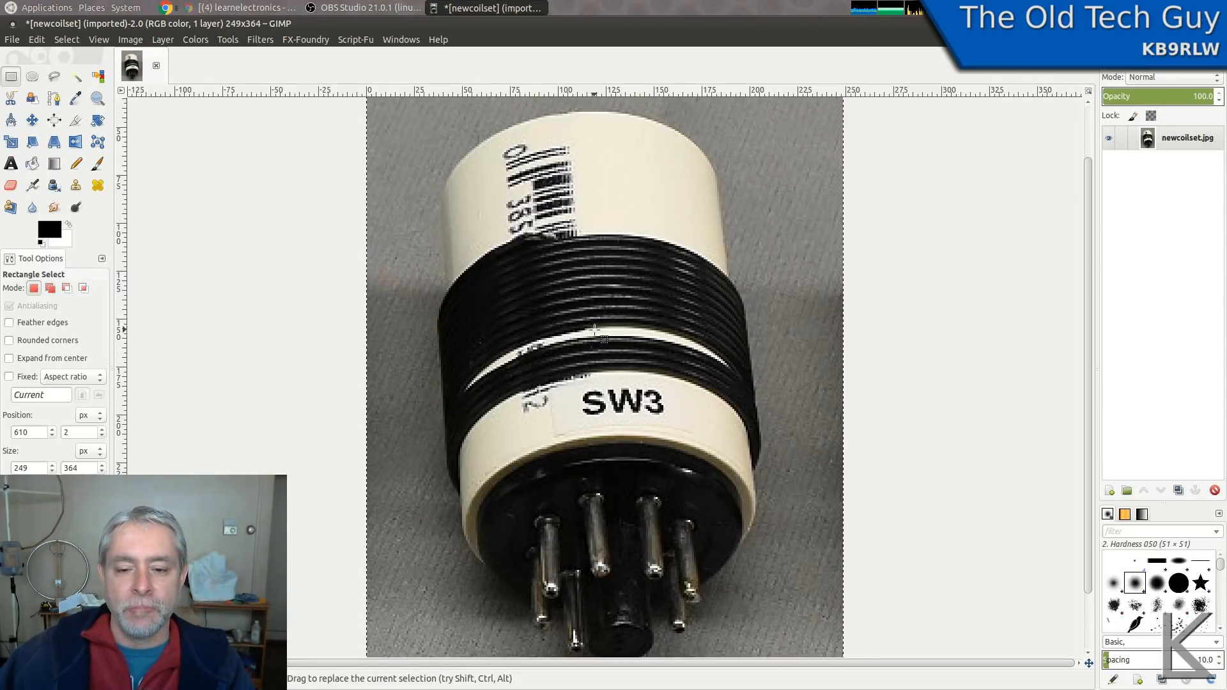
mouse_move(602, 374)
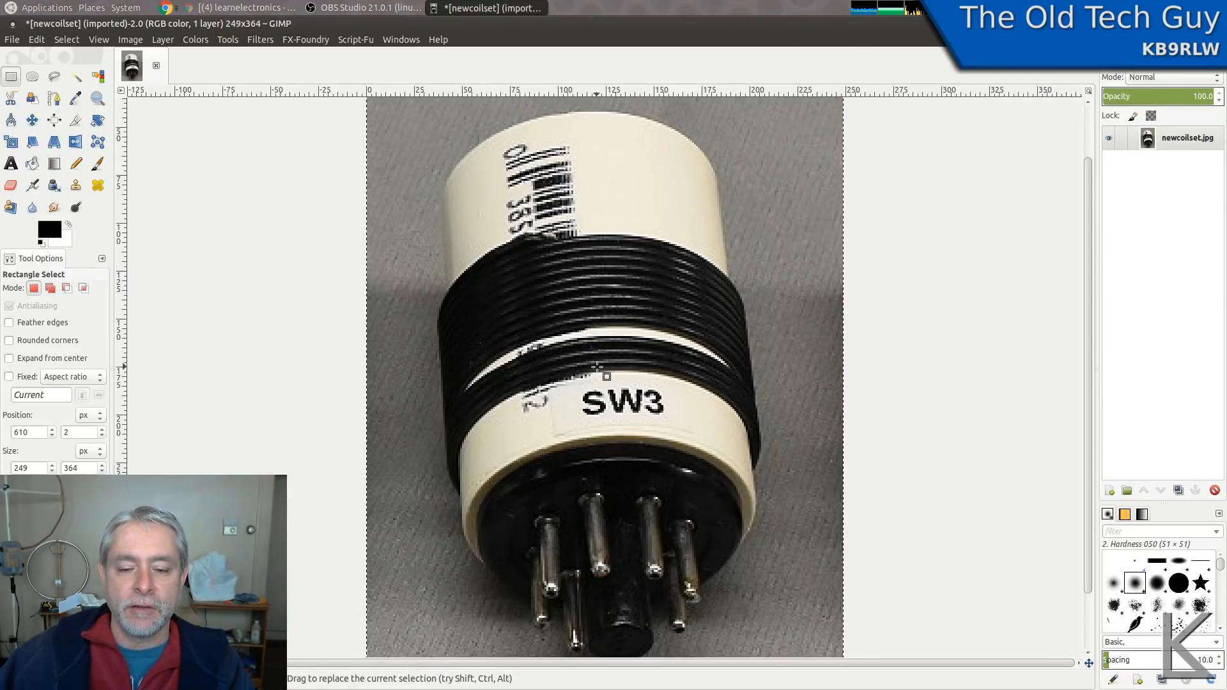
mouse_move(610, 387)
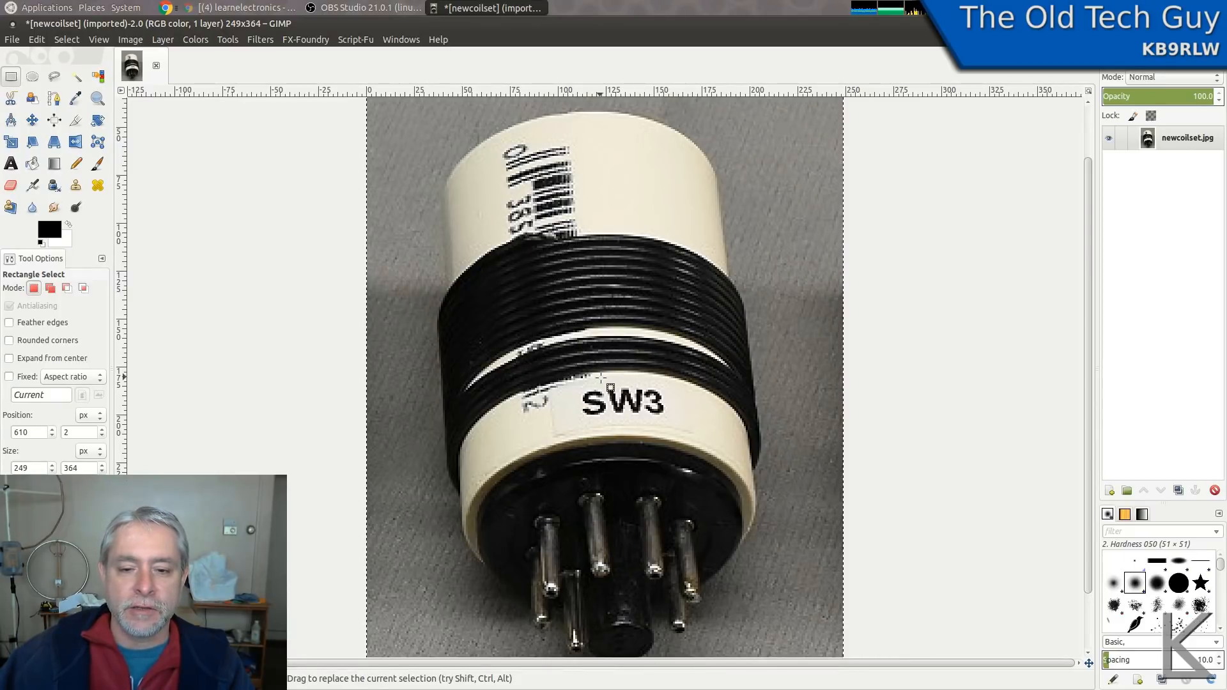
mouse_move(579, 256)
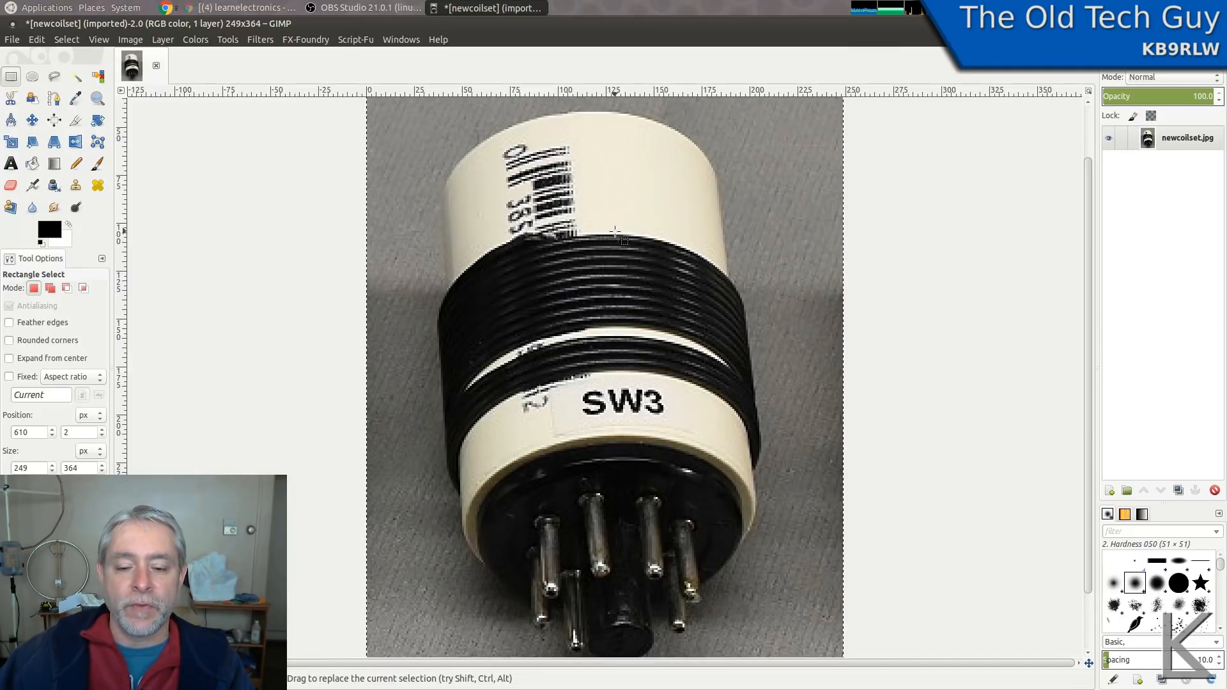
mouse_move(744, 456)
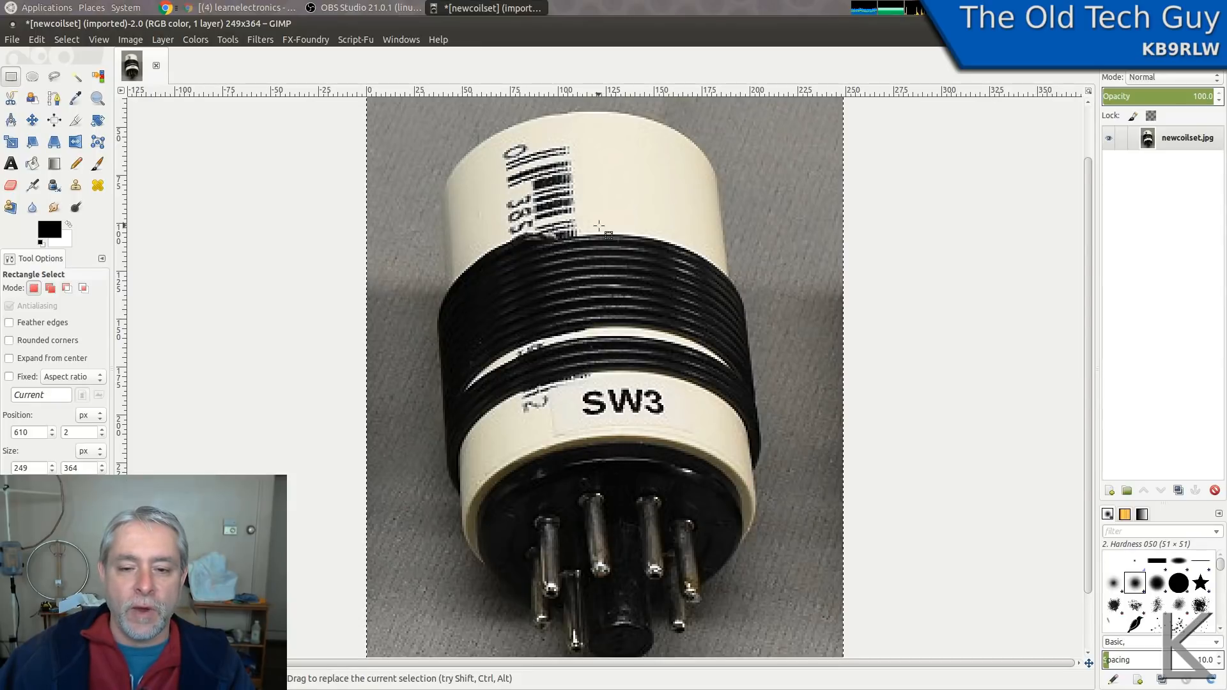
mouse_move(552, 239)
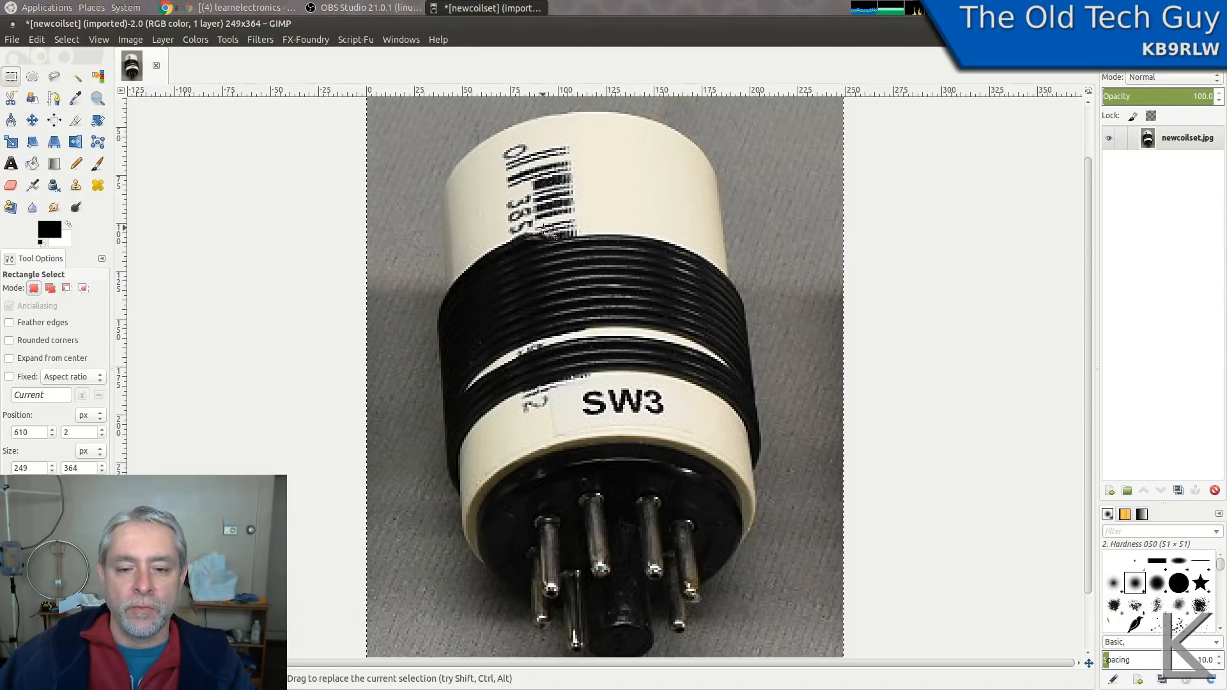
mouse_move(582, 250)
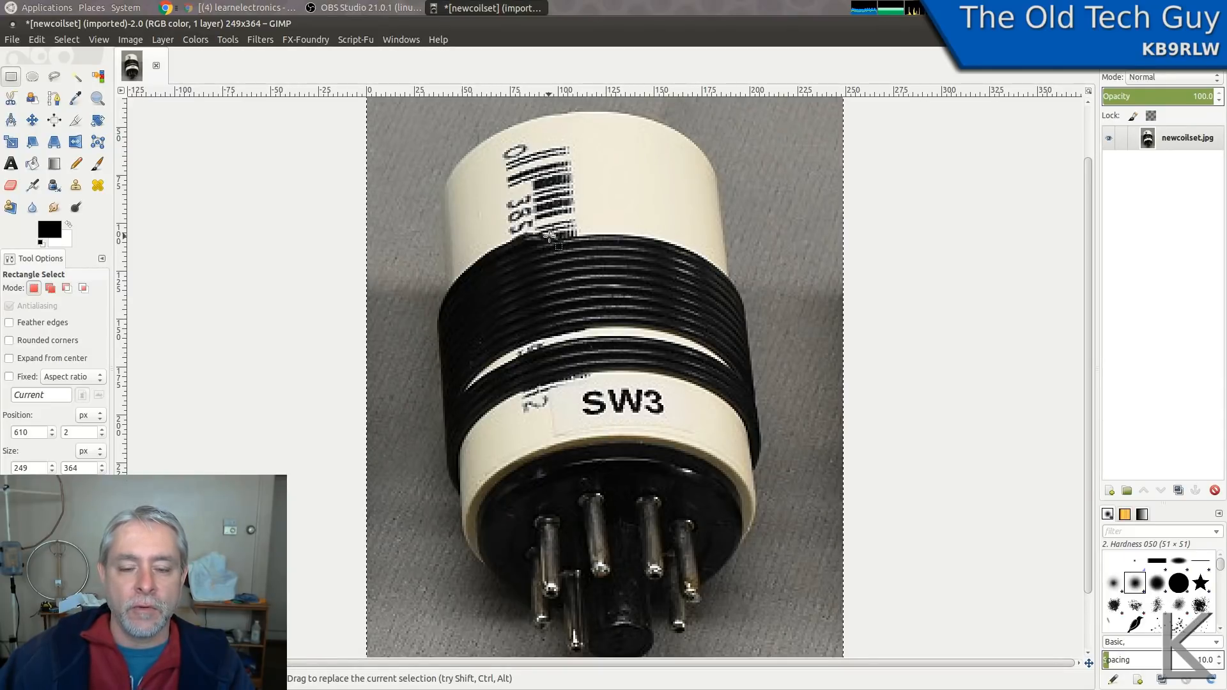
mouse_move(638, 452)
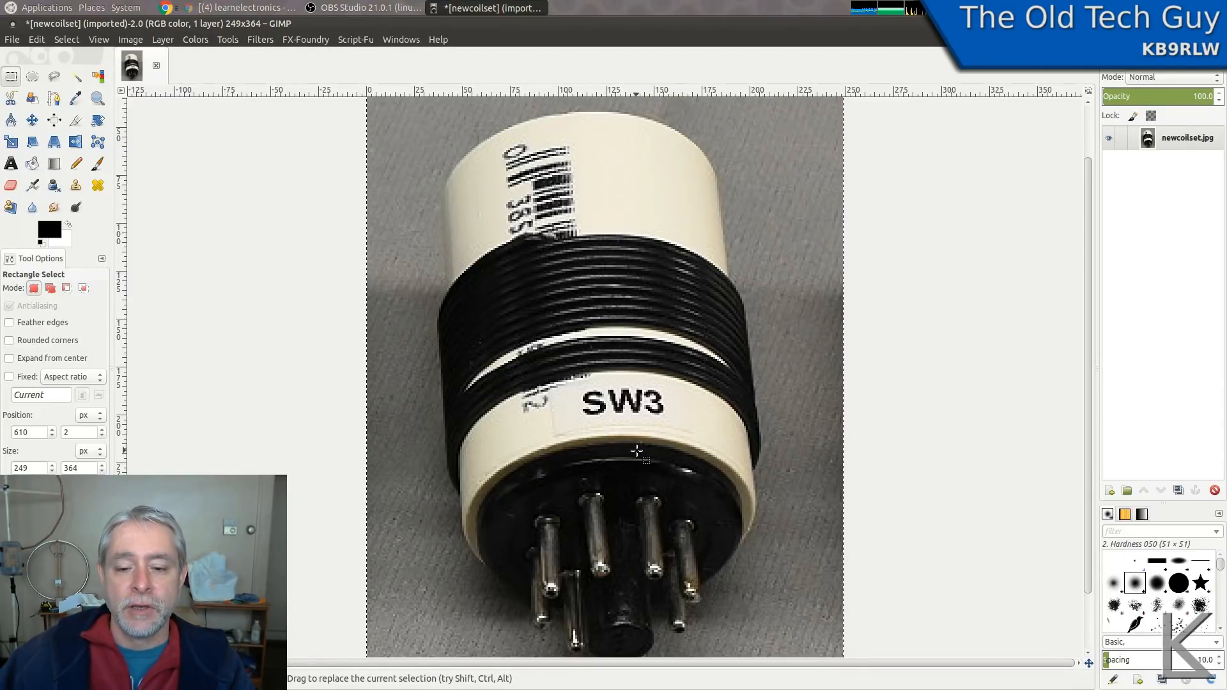
mouse_move(615, 262)
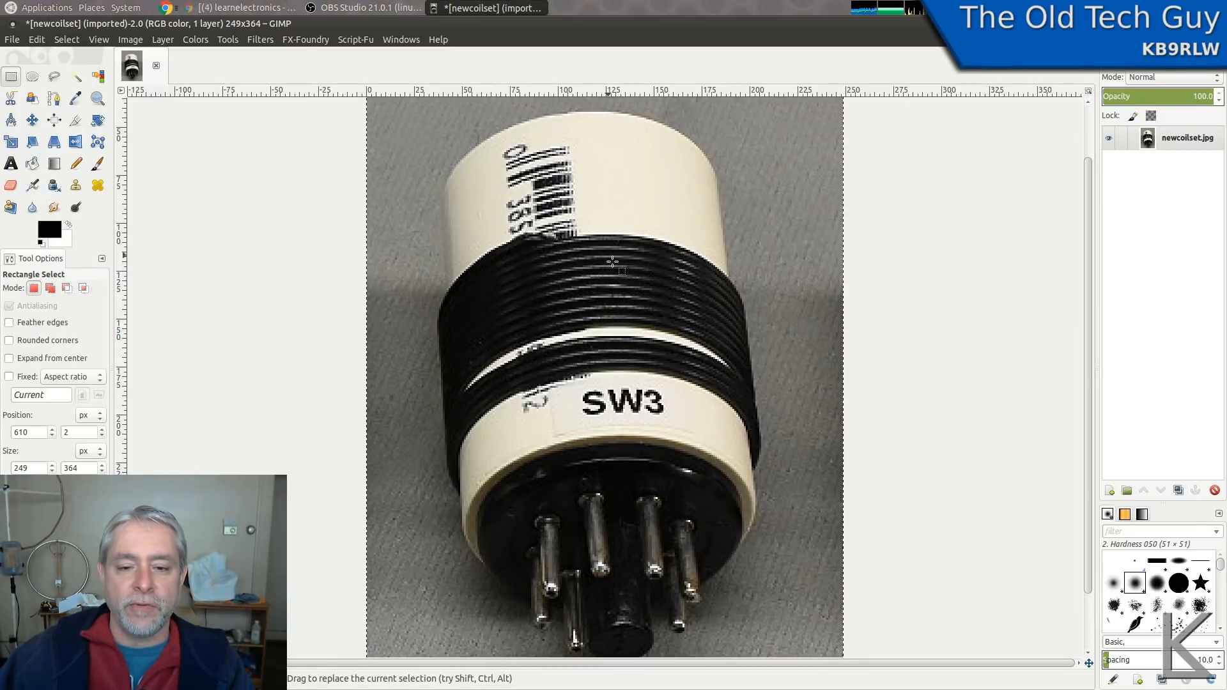
mouse_move(609, 238)
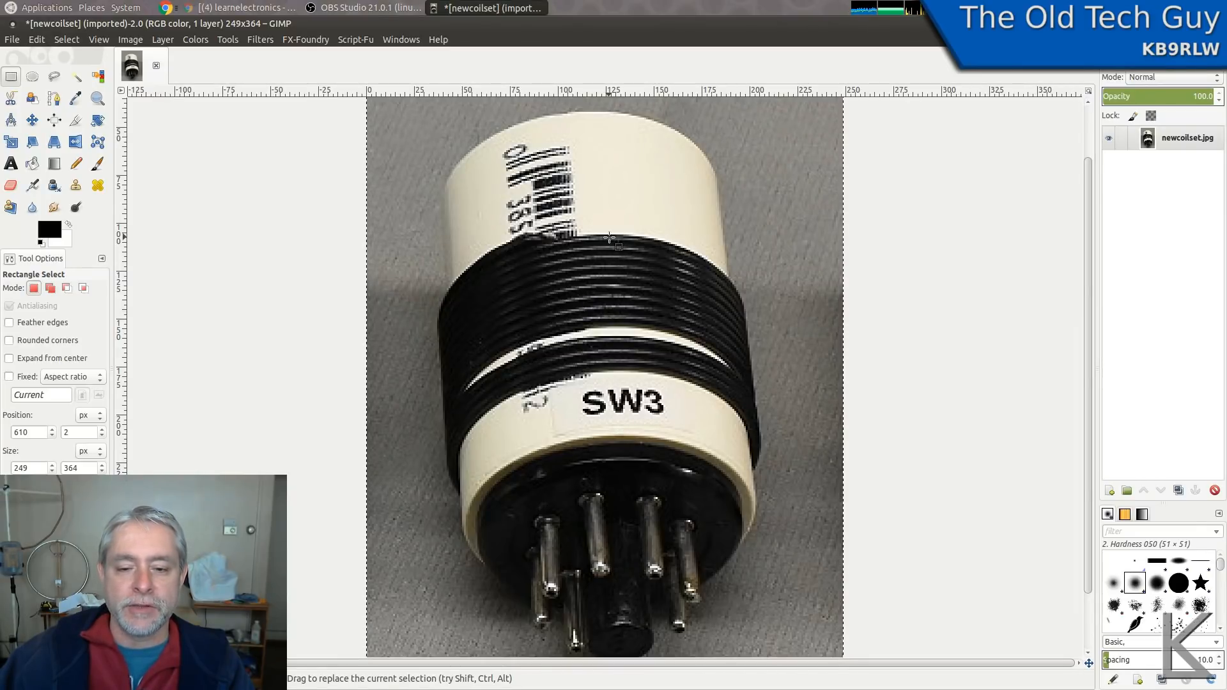
mouse_move(678, 171)
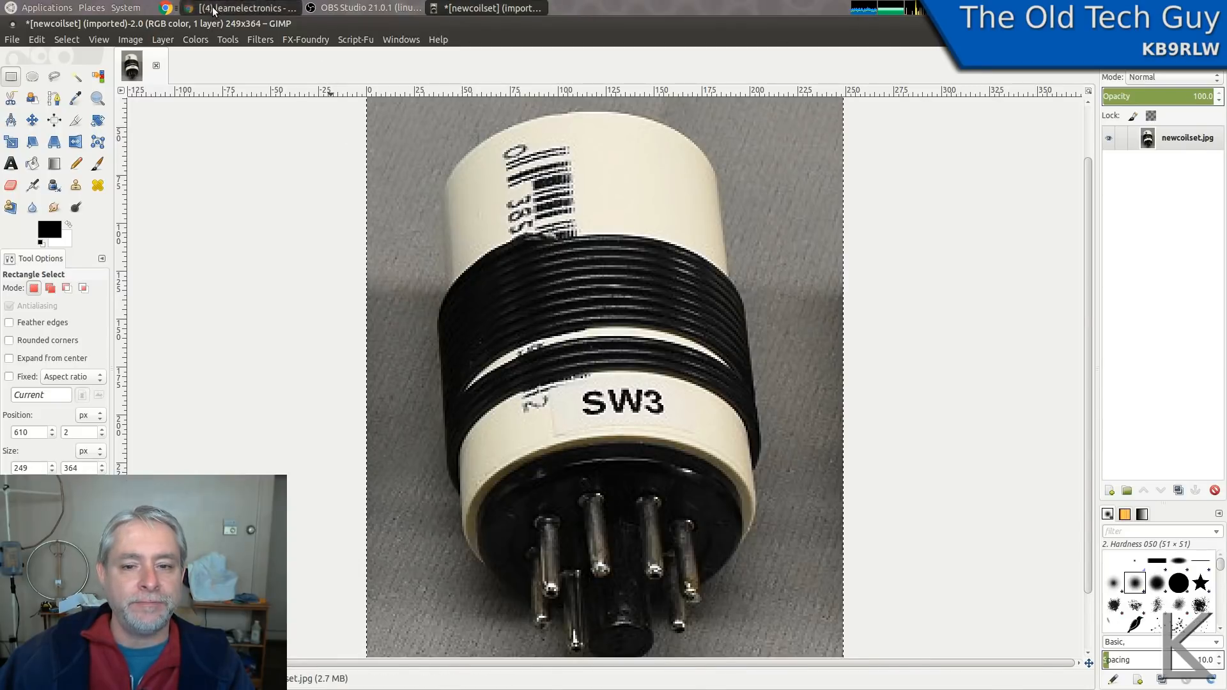
Switch to the Tinkercad tab with the empty Coil former design.
click(165, 8)
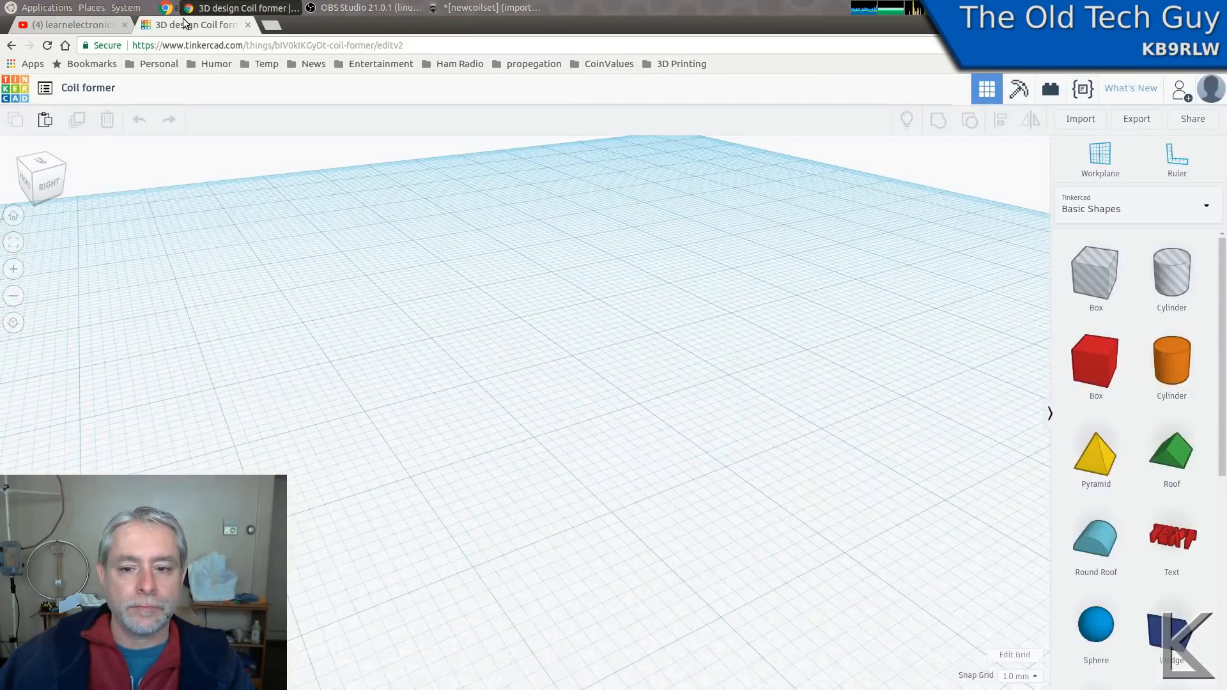
mouse_move(871, 229)
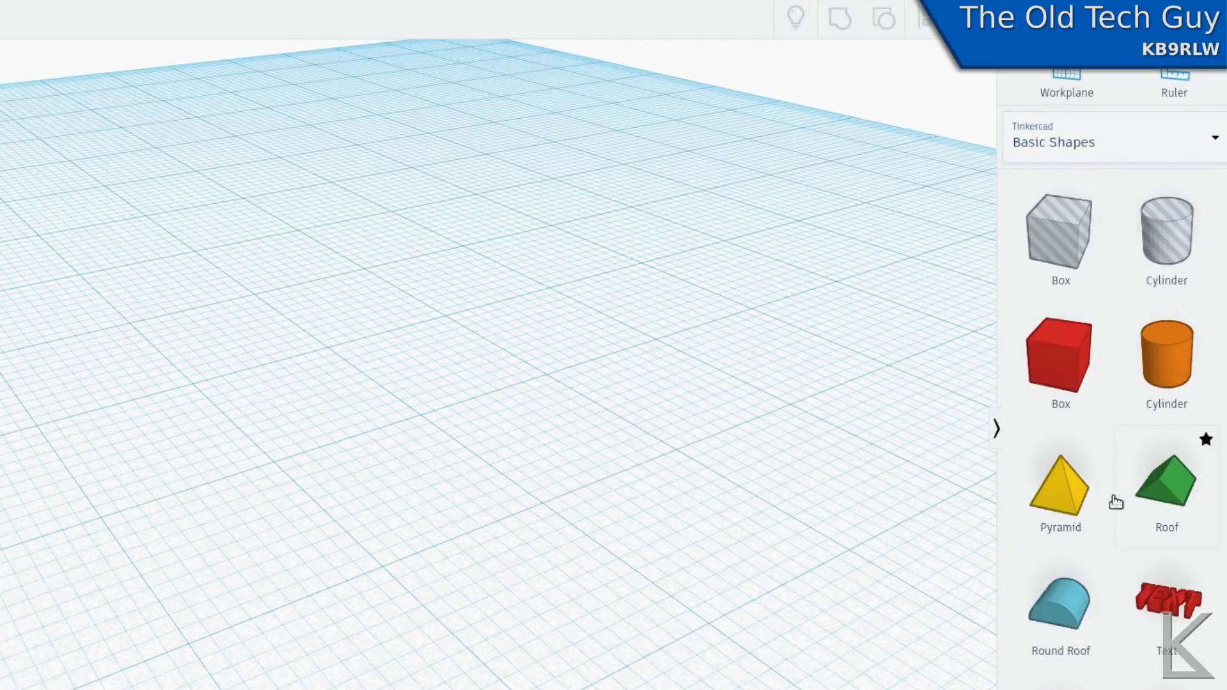
mouse_move(1083, 150)
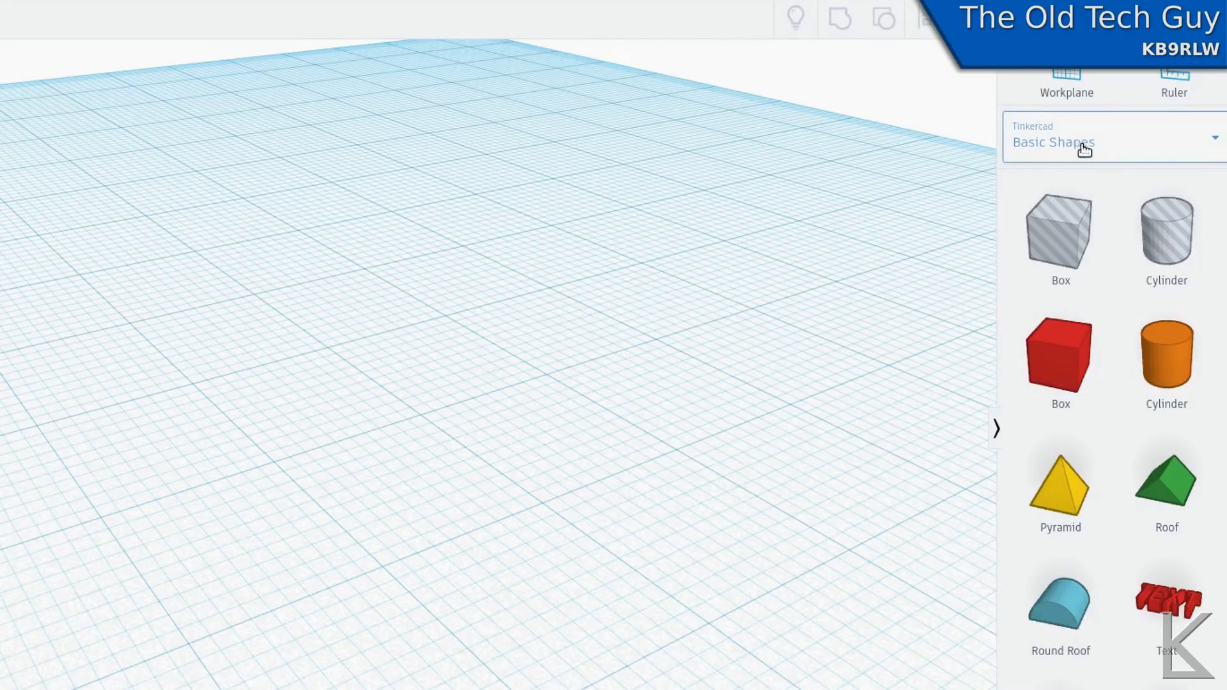
mouse_move(1076, 148)
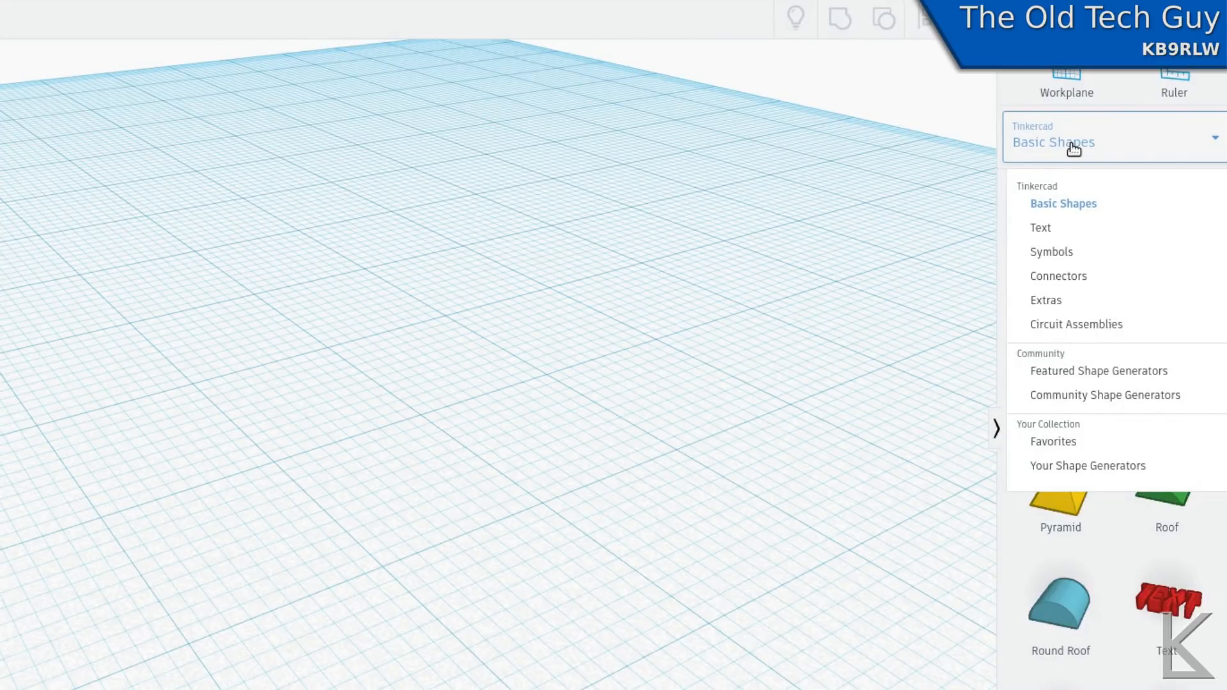
mouse_move(1053, 345)
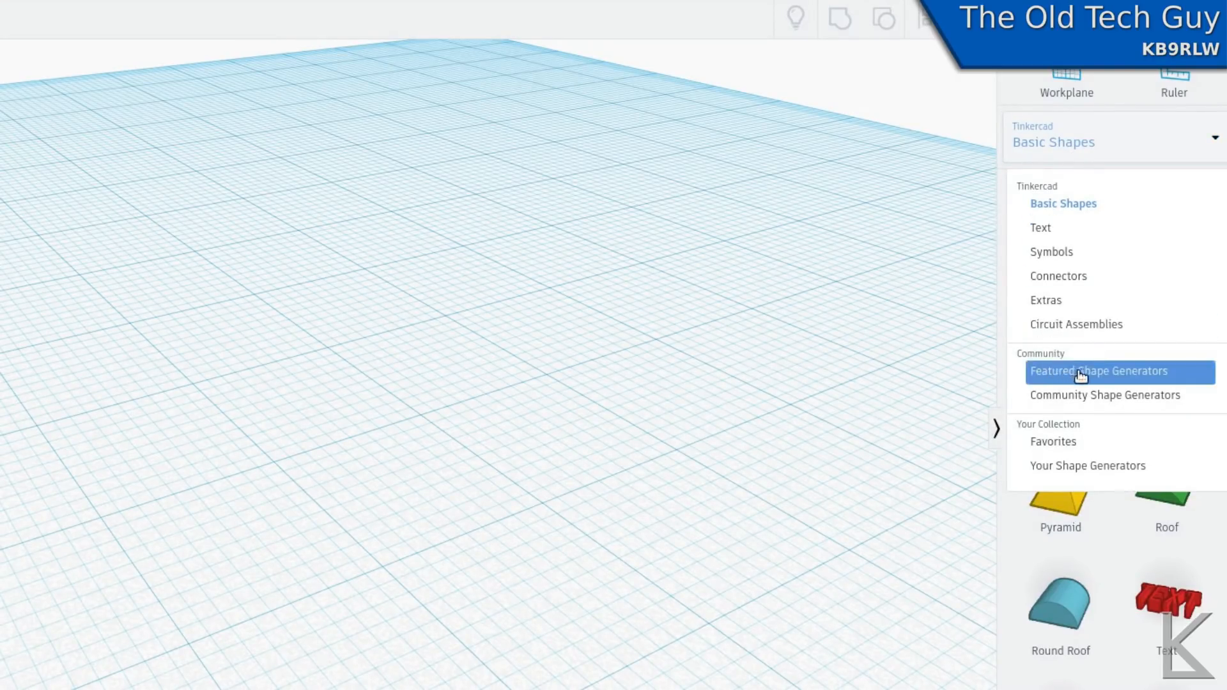
Show the Featured Shape Generators library and browse down toward the ISO metric thread.
click(1098, 370)
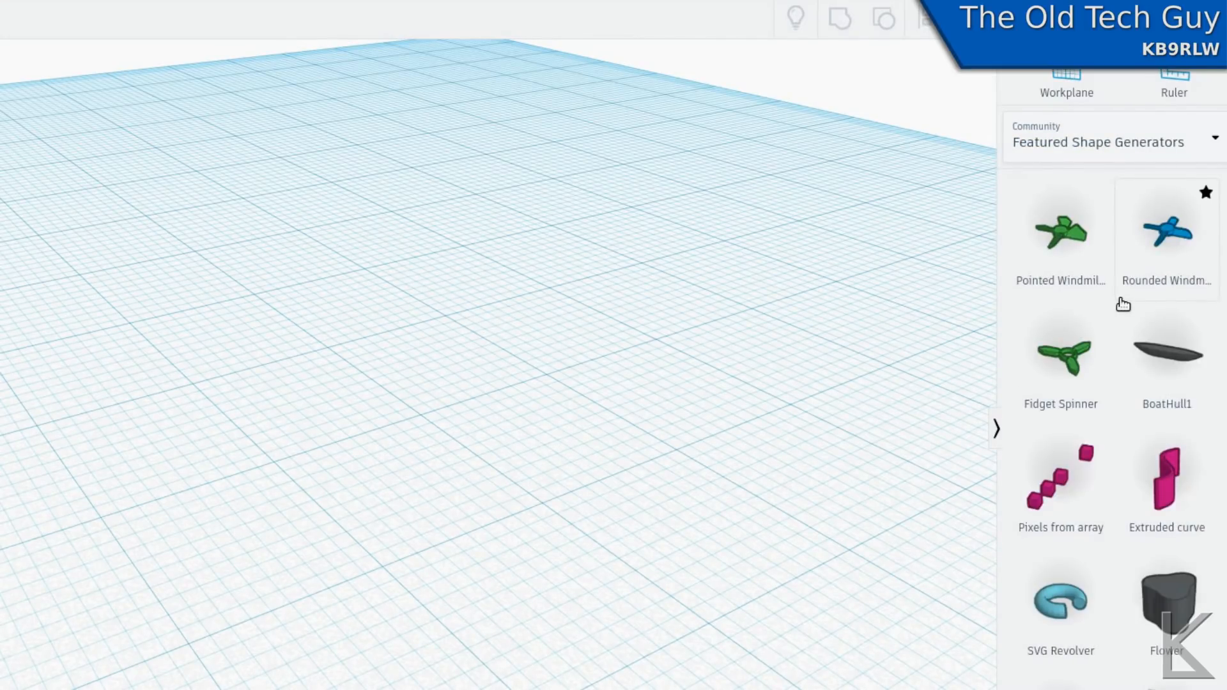
scroll(down, 3)
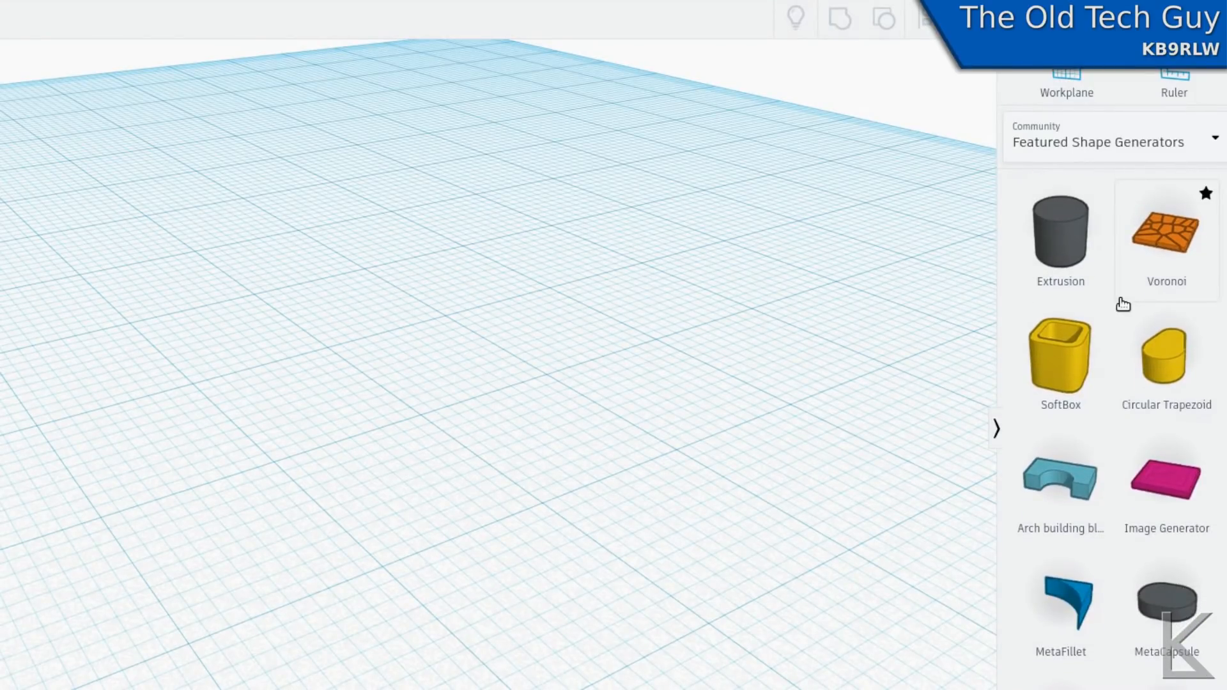
scroll(down, 3)
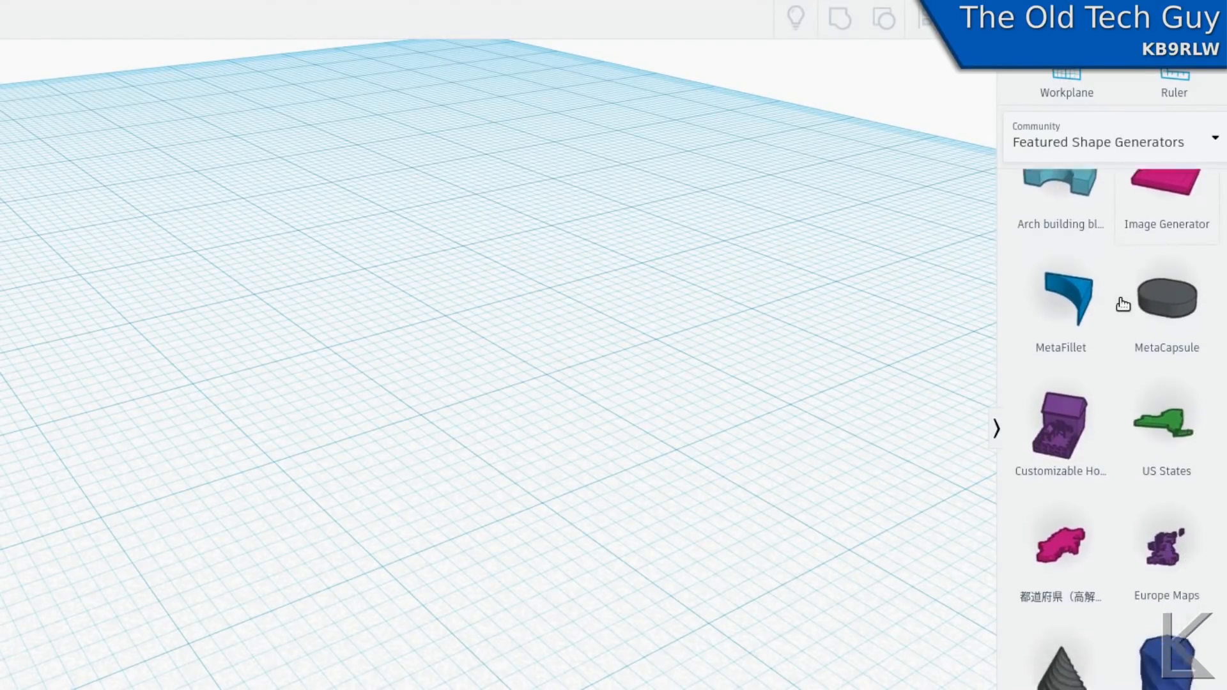
scroll(down, 3)
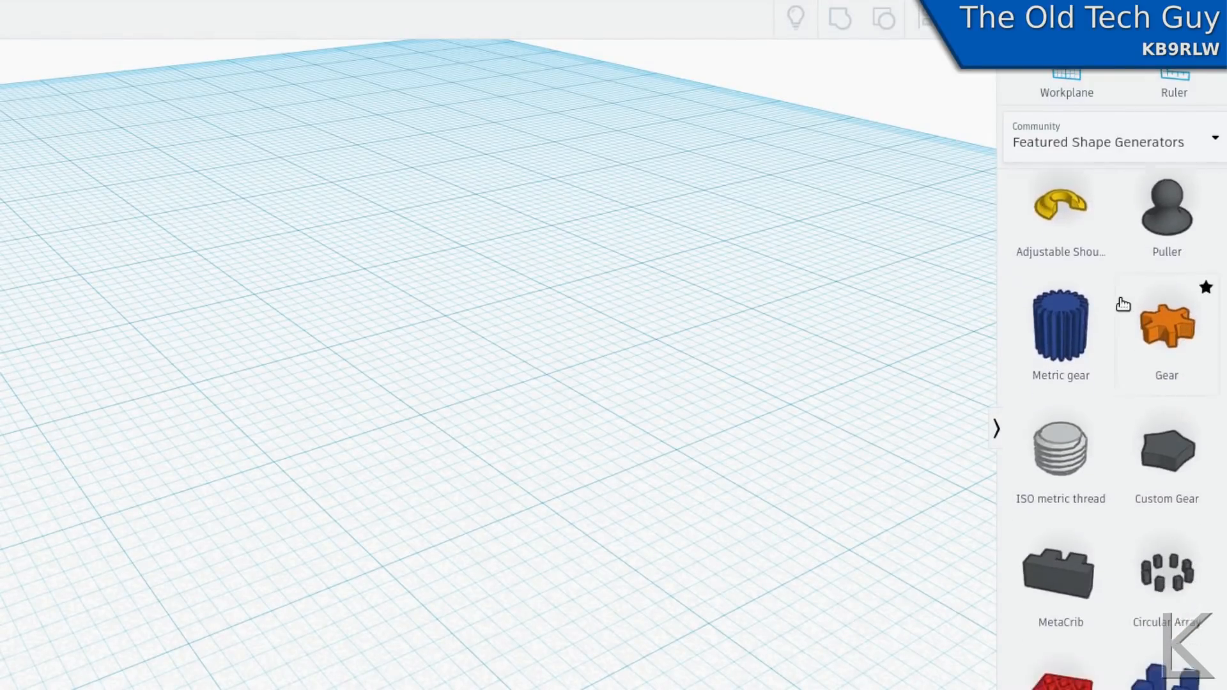
Drop an ISO metric thread (diameter 12, pitch 1.5, 5 rotations) onto the workplane.
scroll(down, 3)
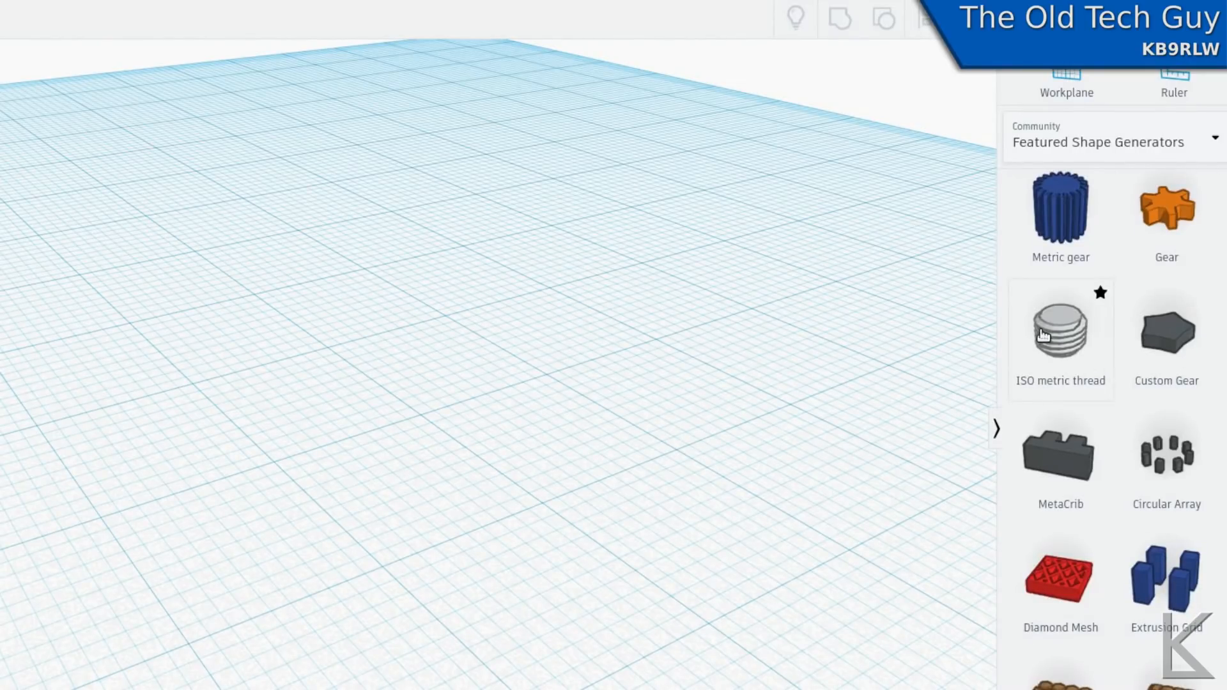
mouse_move(1090, 392)
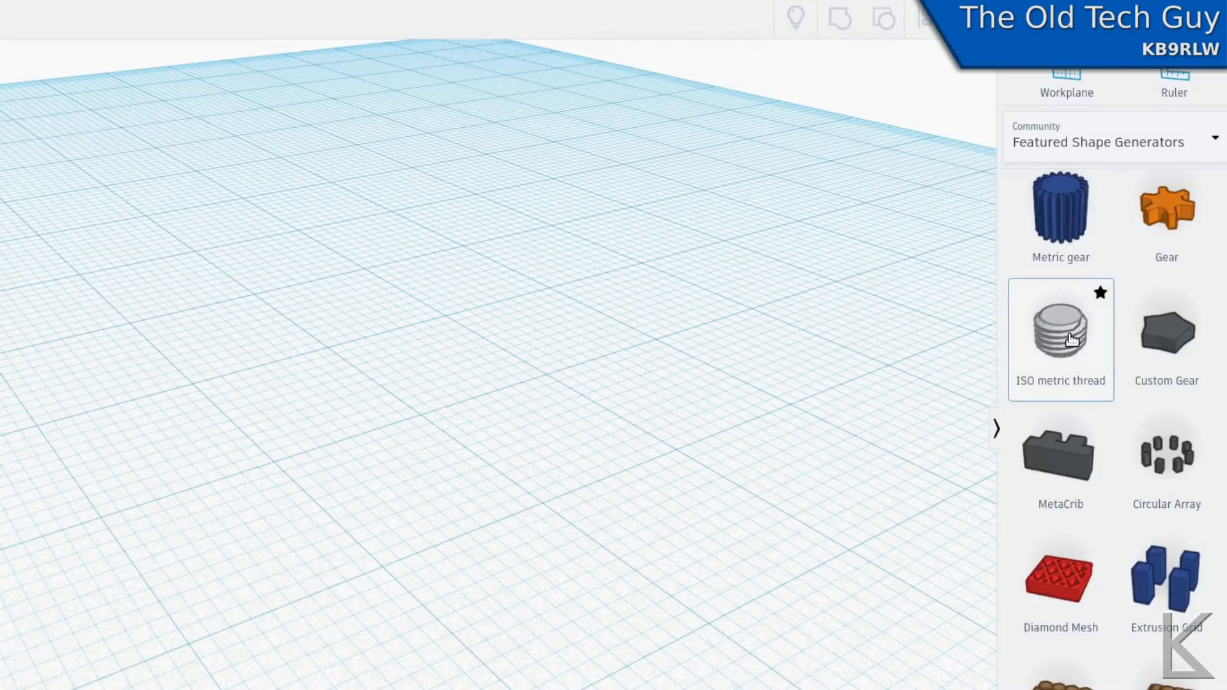
click(1060, 328)
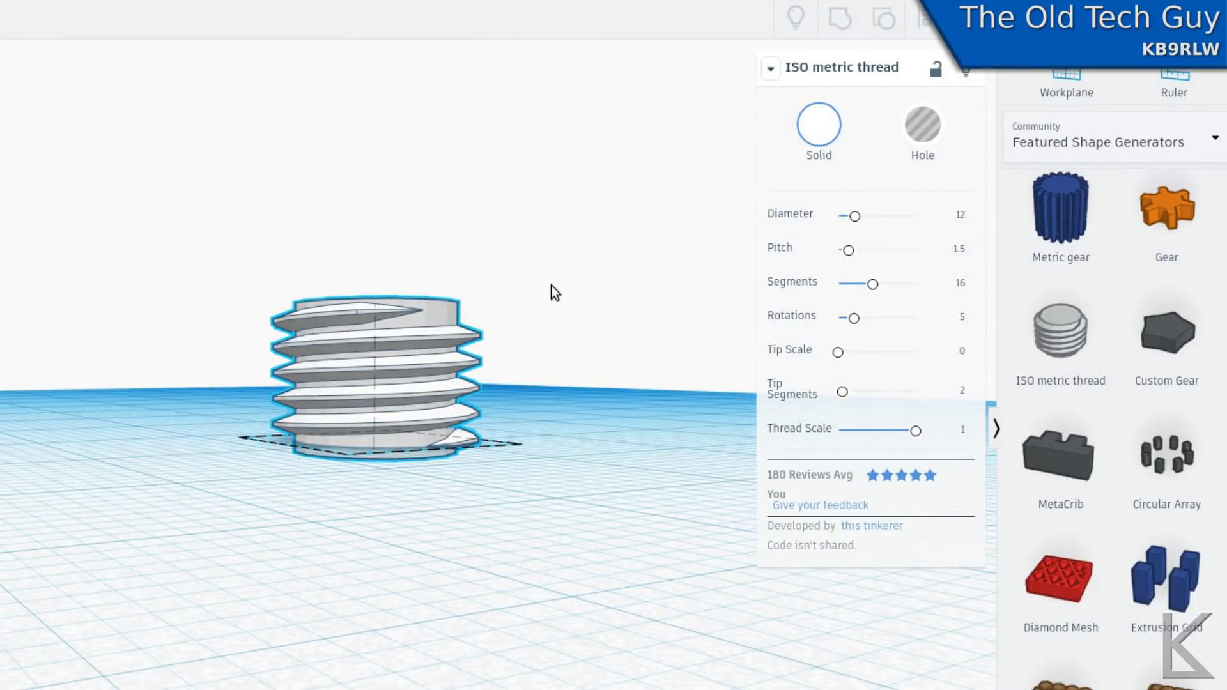
click(379, 375)
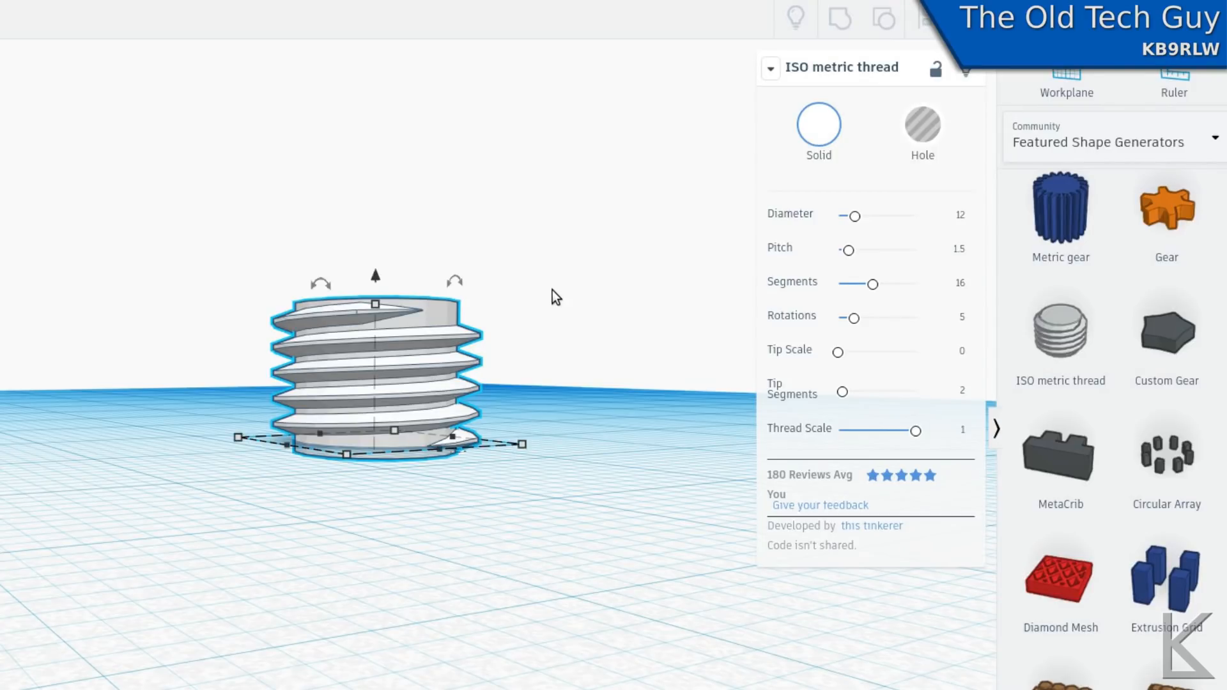
mouse_move(556, 304)
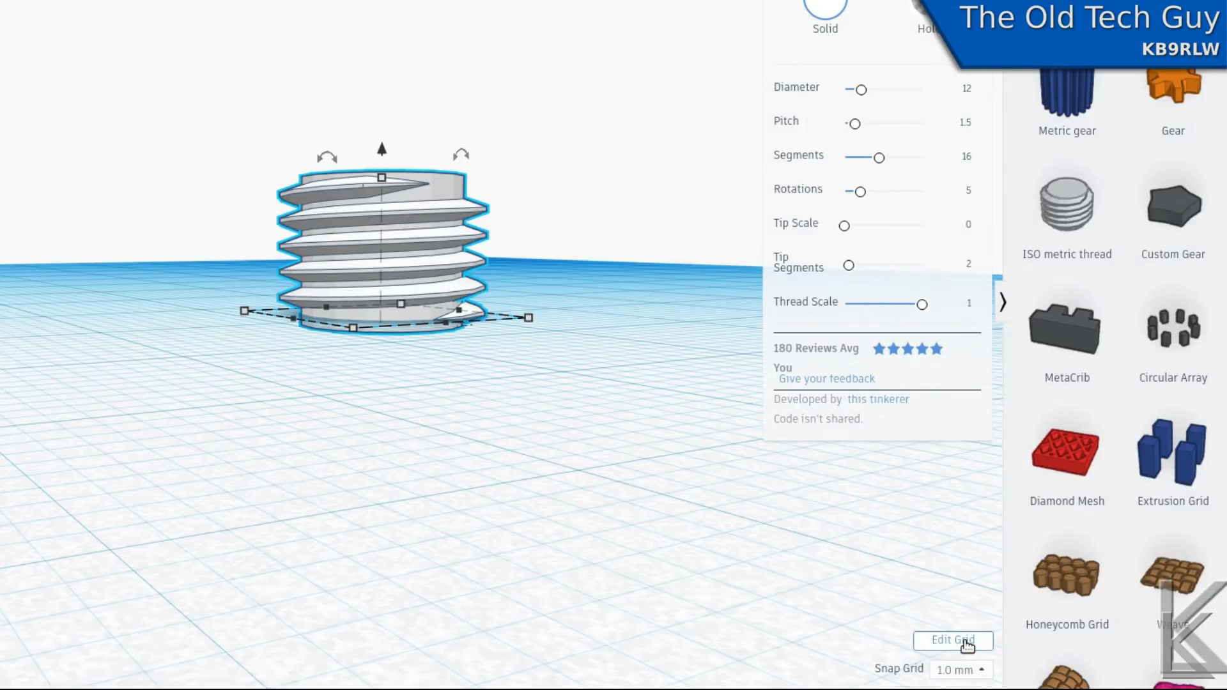
Change the grid units to inches via Edit Grid and update the grid.
click(952, 641)
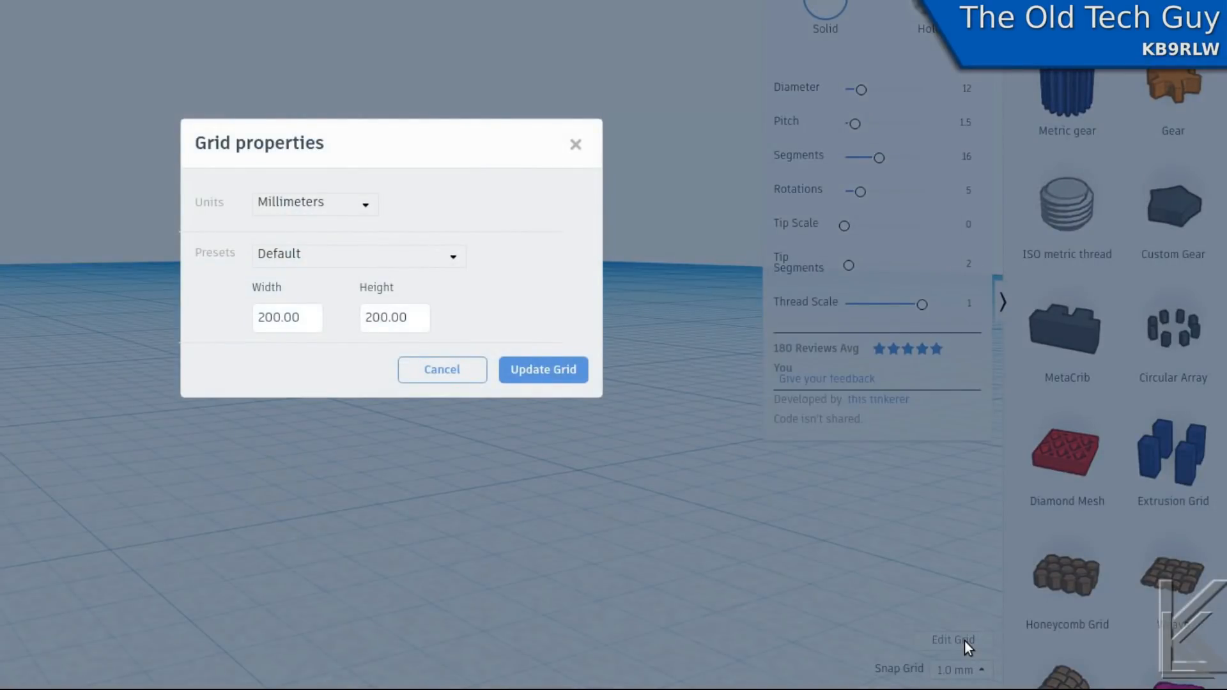
mouse_move(268, 284)
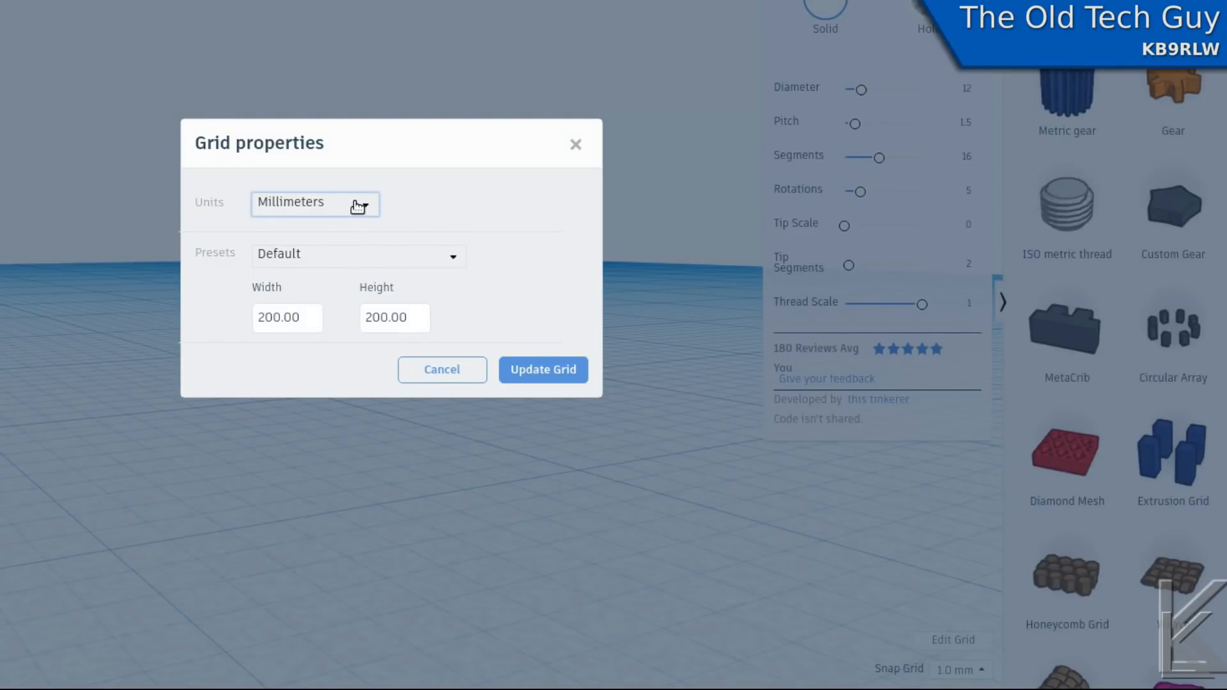
click(314, 203)
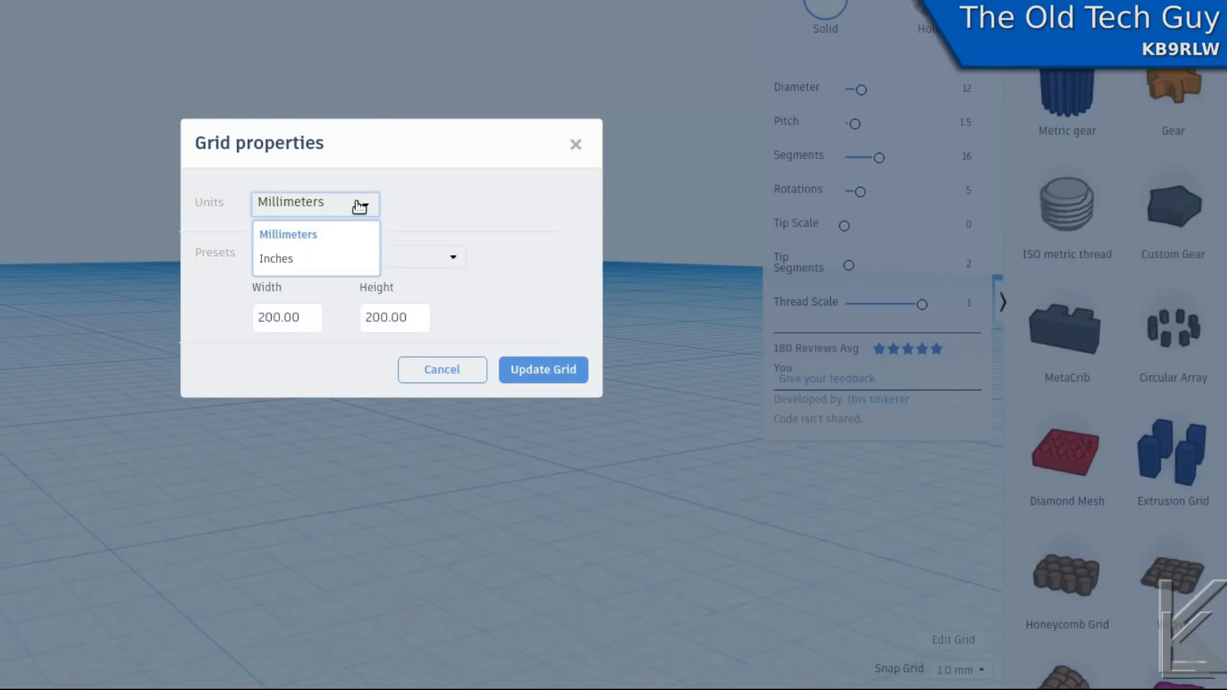
mouse_move(326, 239)
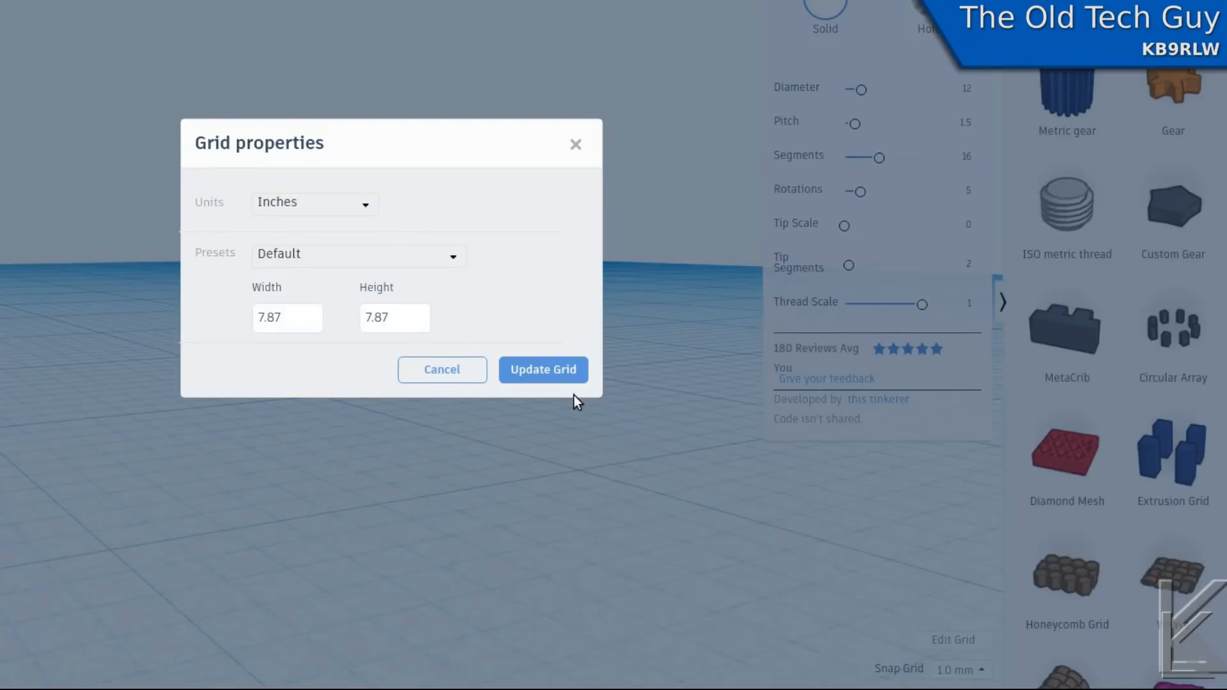
click(542, 368)
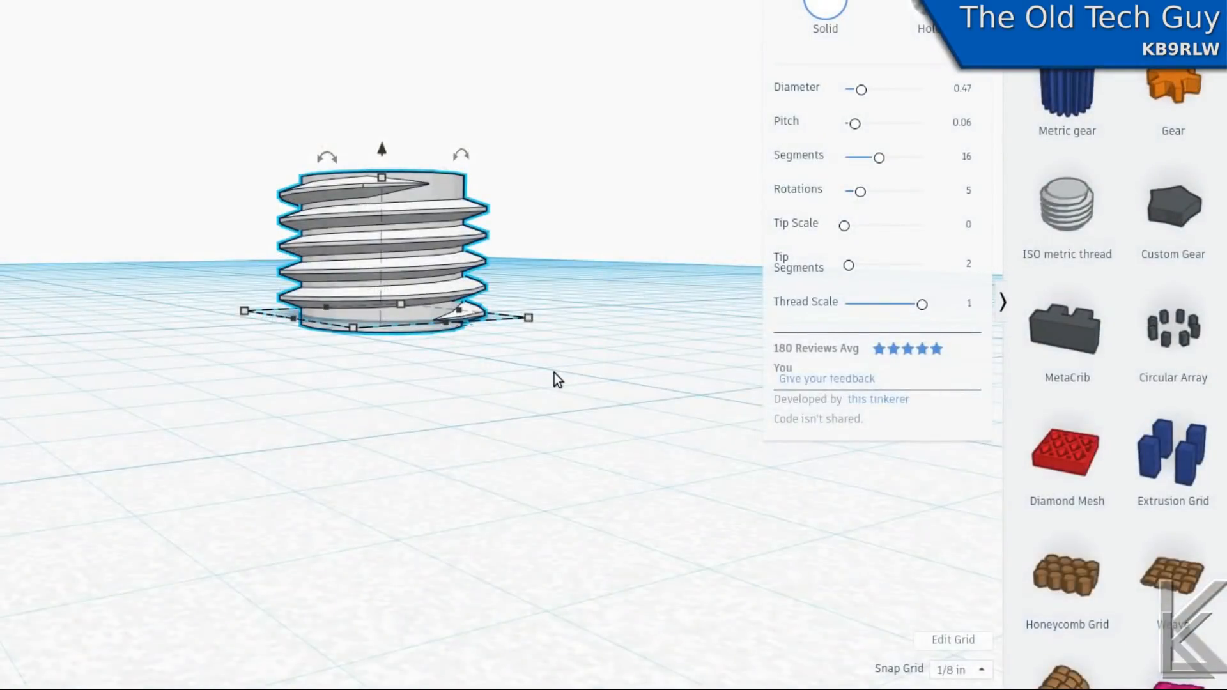
mouse_move(571, 192)
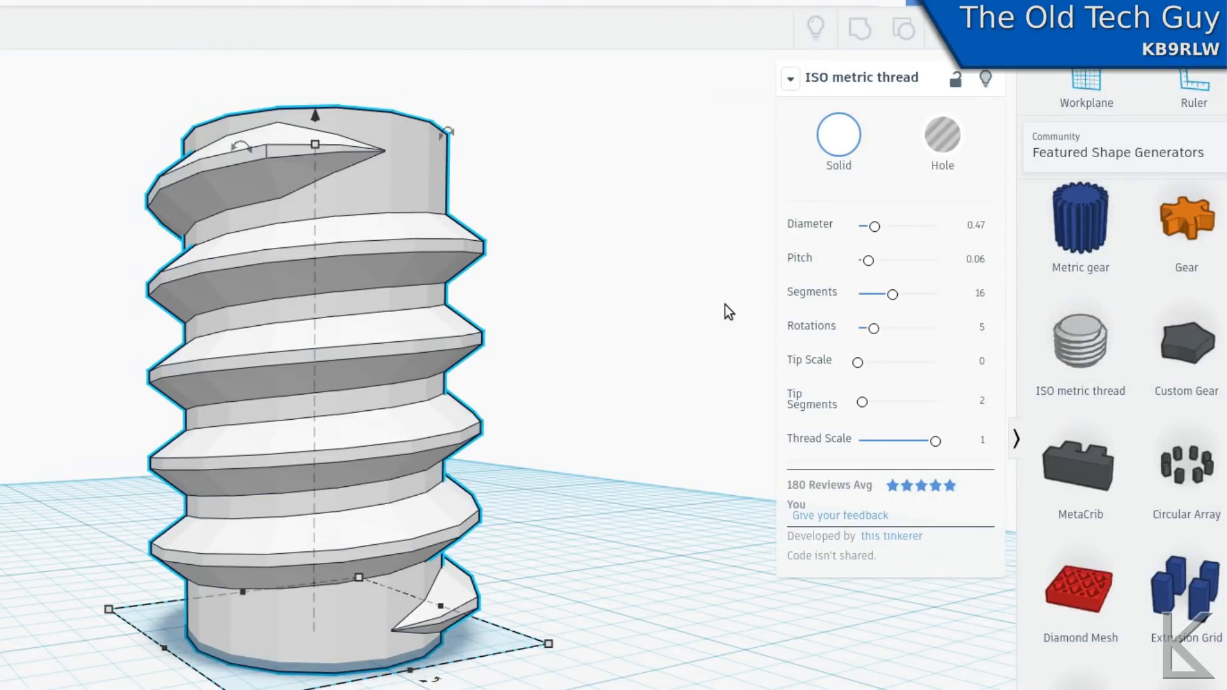
mouse_move(866, 262)
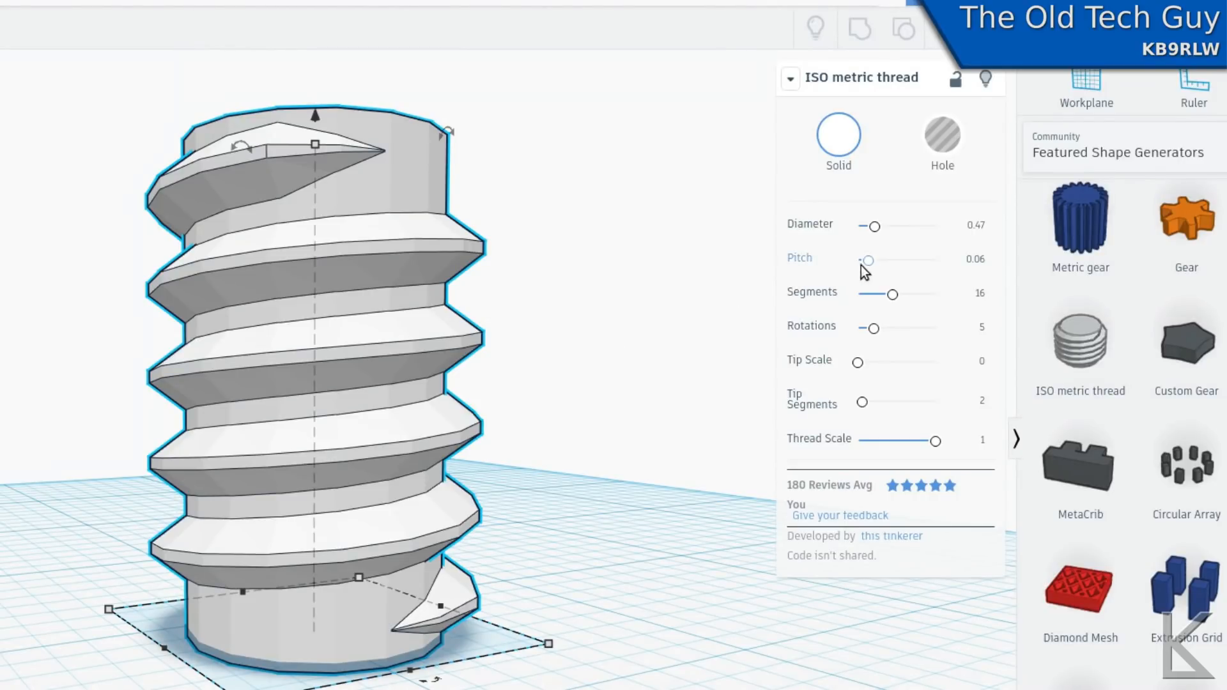
mouse_move(865, 409)
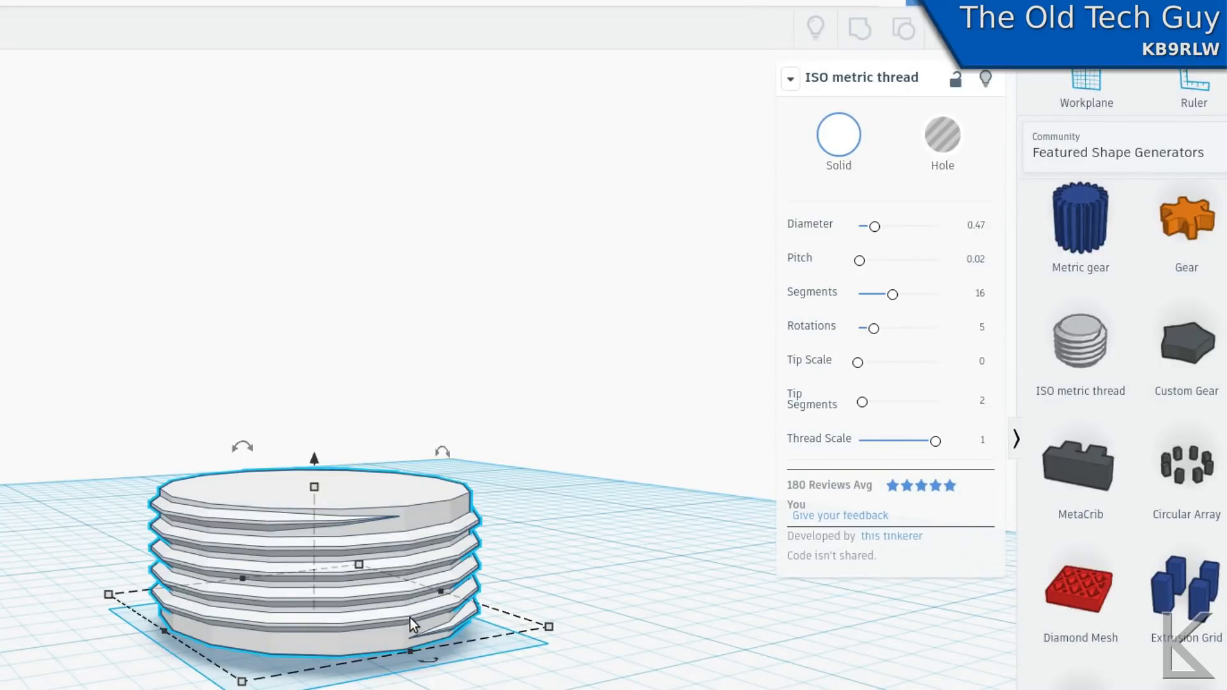
mouse_move(771, 433)
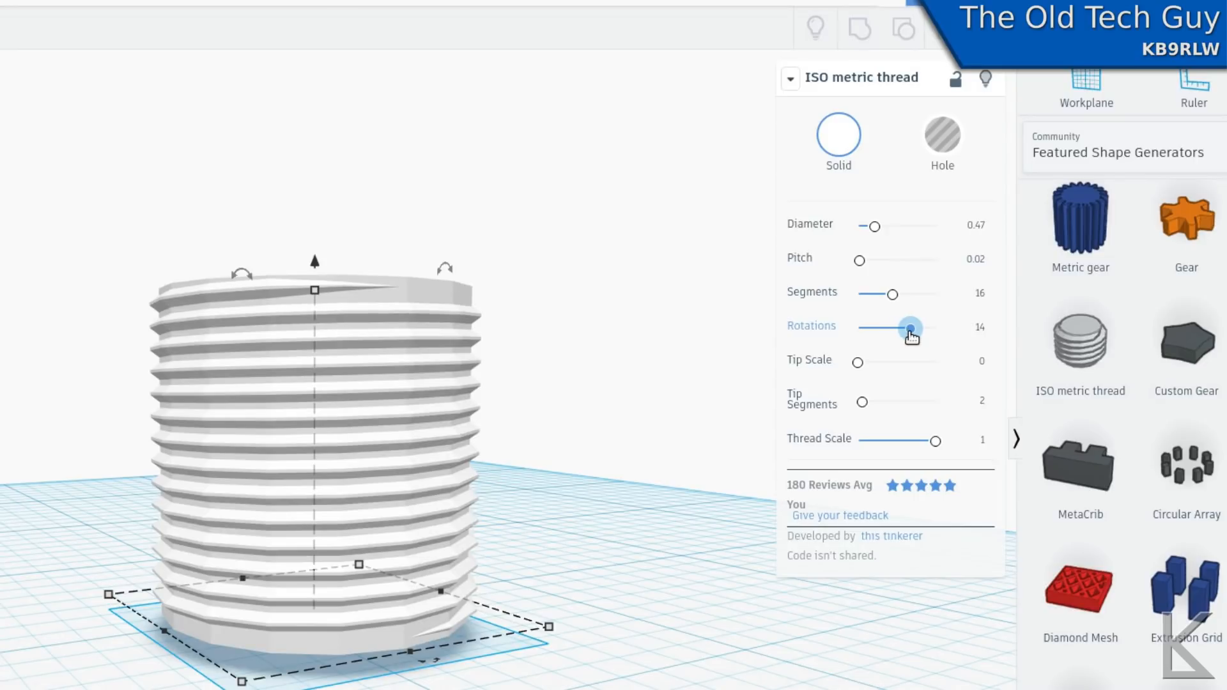
mouse_move(671, 351)
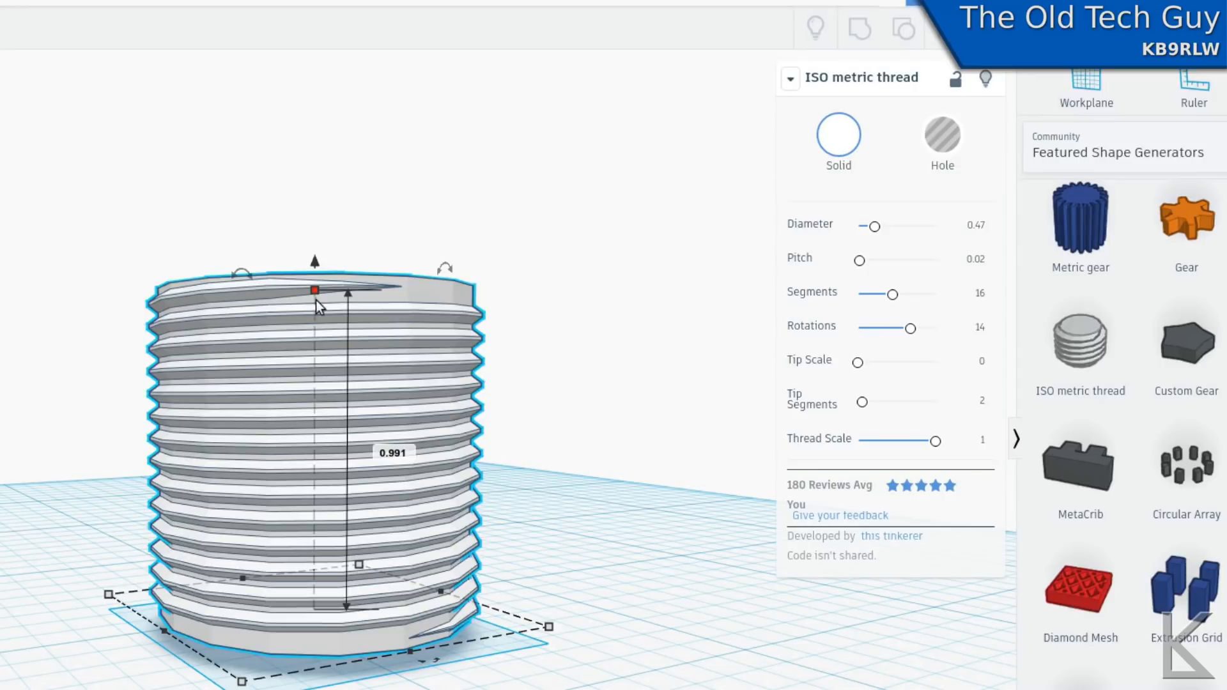
Enter an exact height for the 0.02-pitch, 14-rotation thread, about 0.991 tall.
double_click(392, 453)
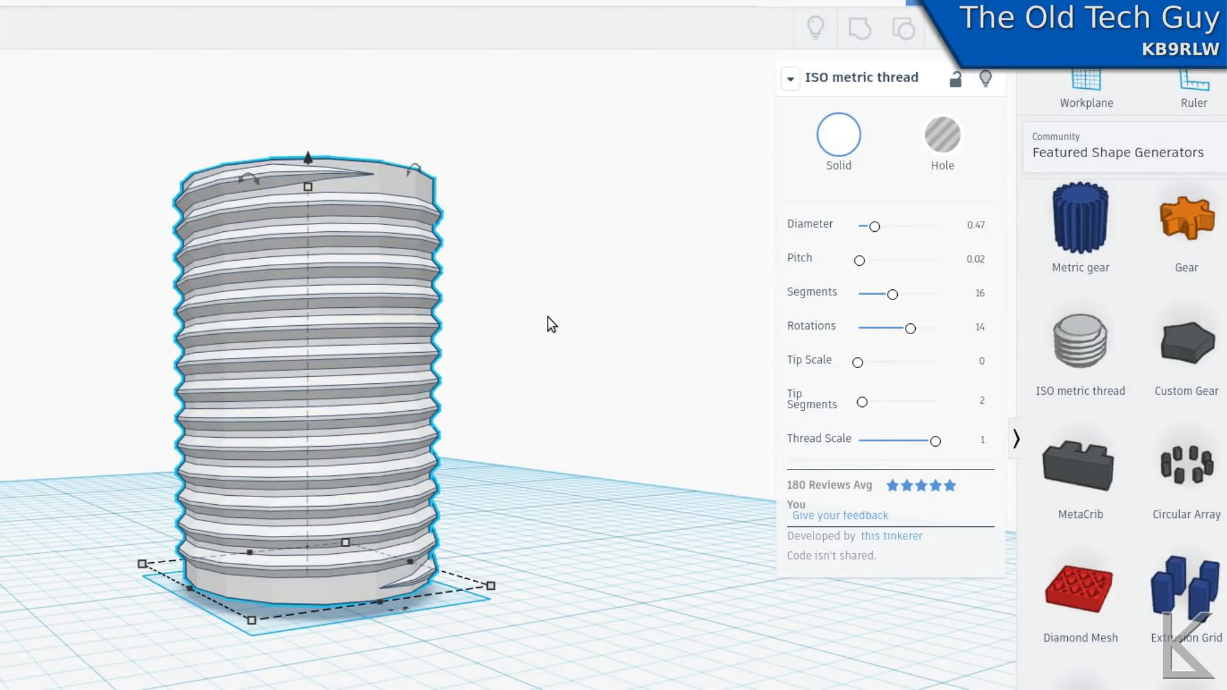
mouse_move(512, 302)
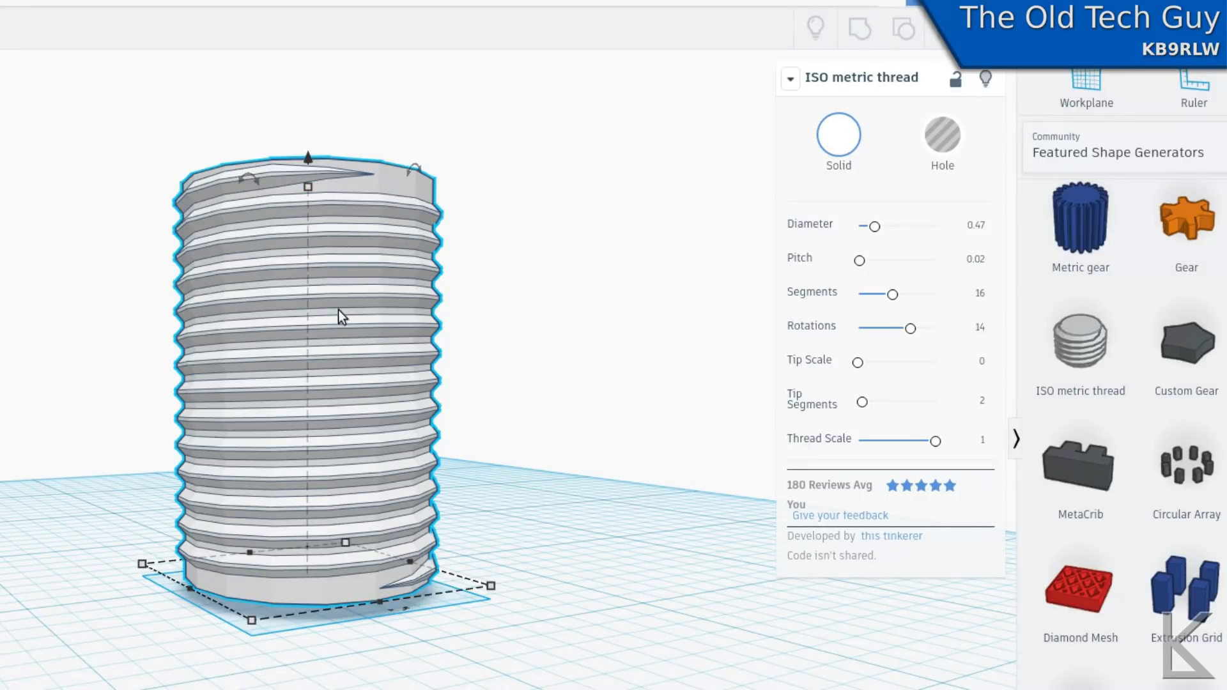
mouse_move(313, 258)
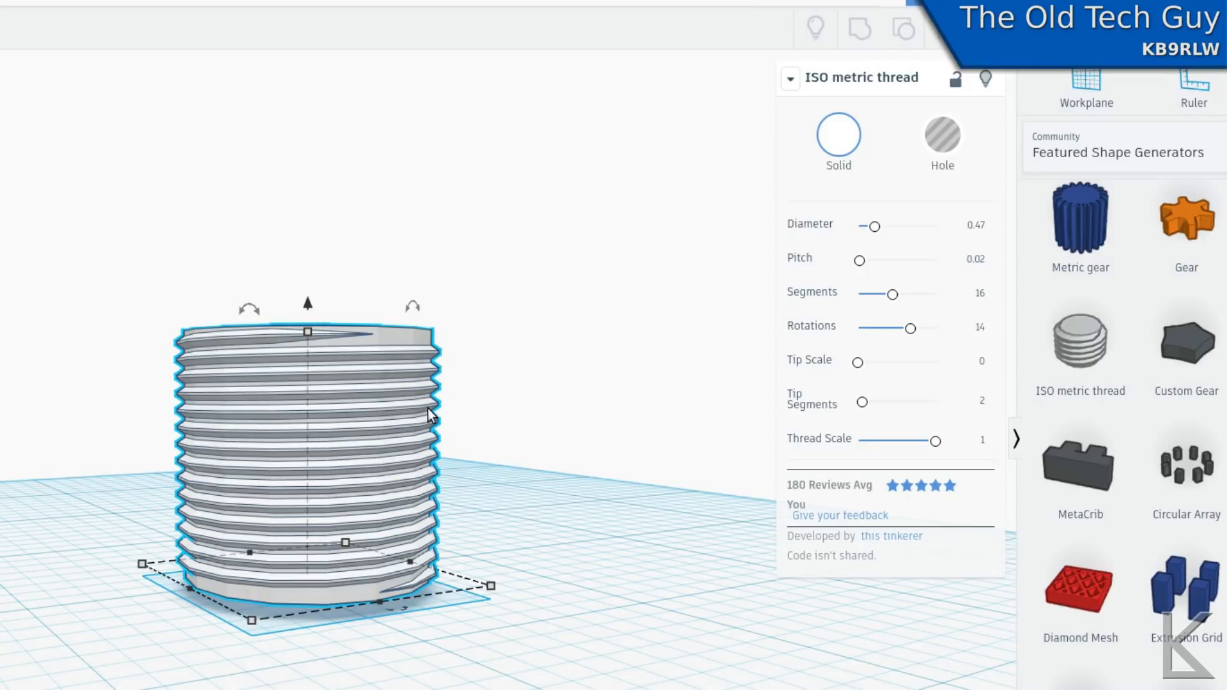
mouse_move(302, 335)
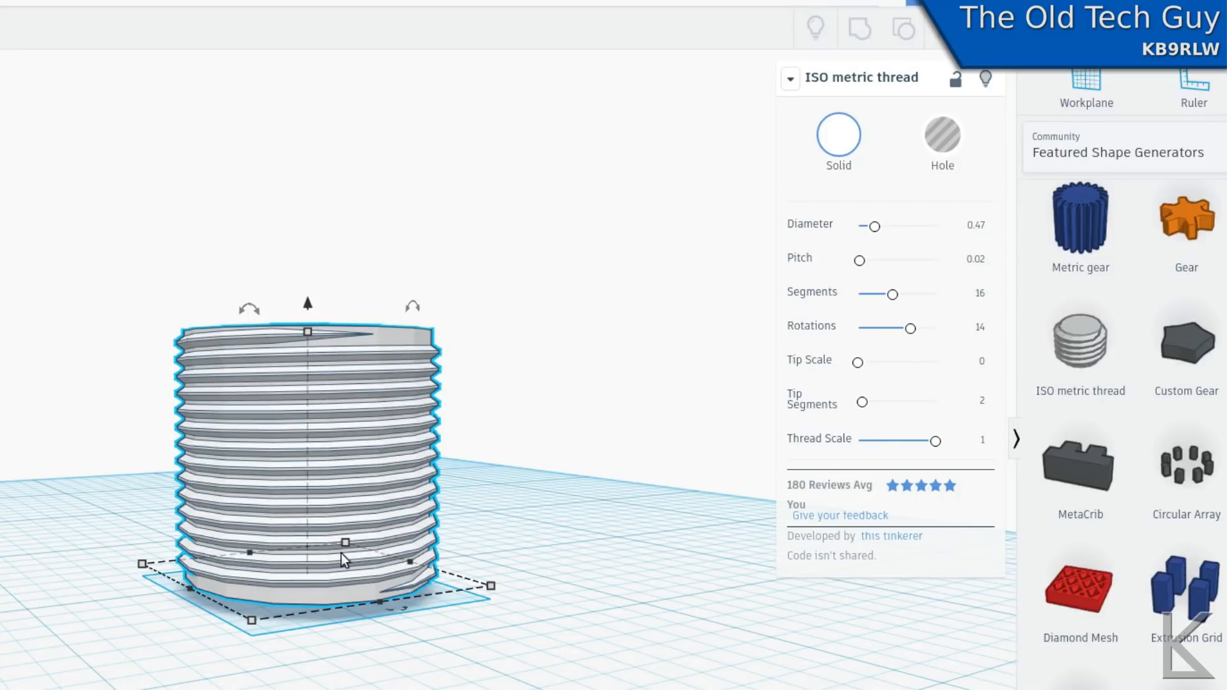
mouse_move(314, 469)
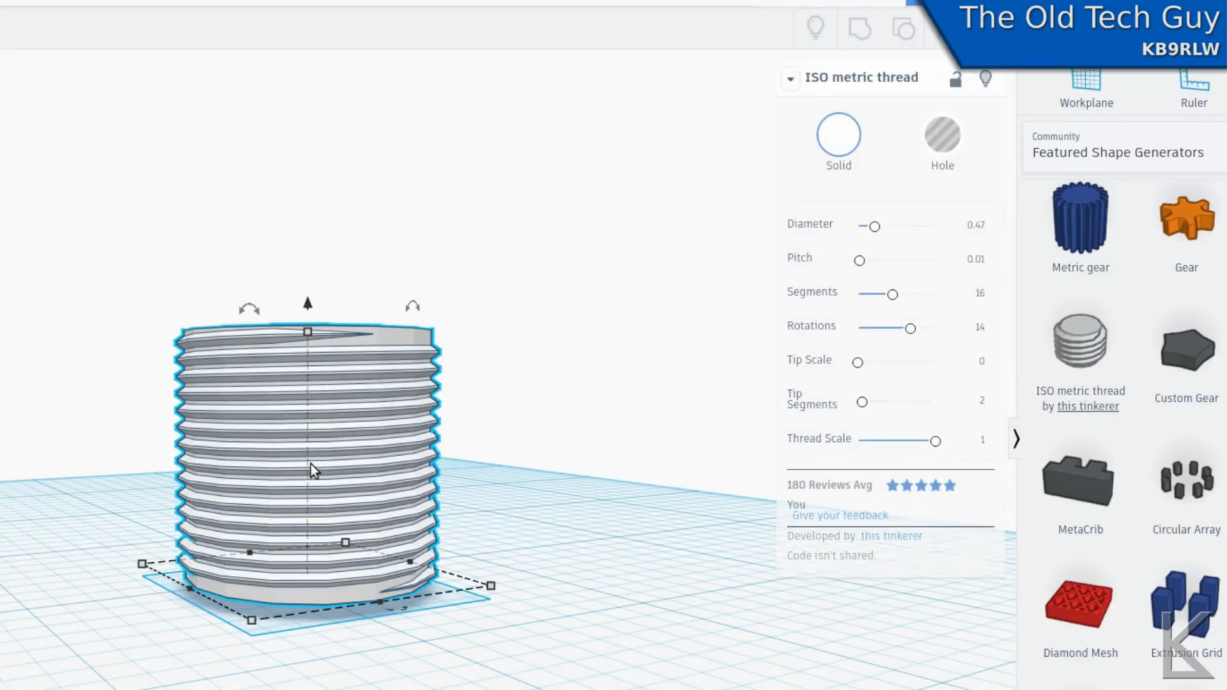
mouse_move(307, 305)
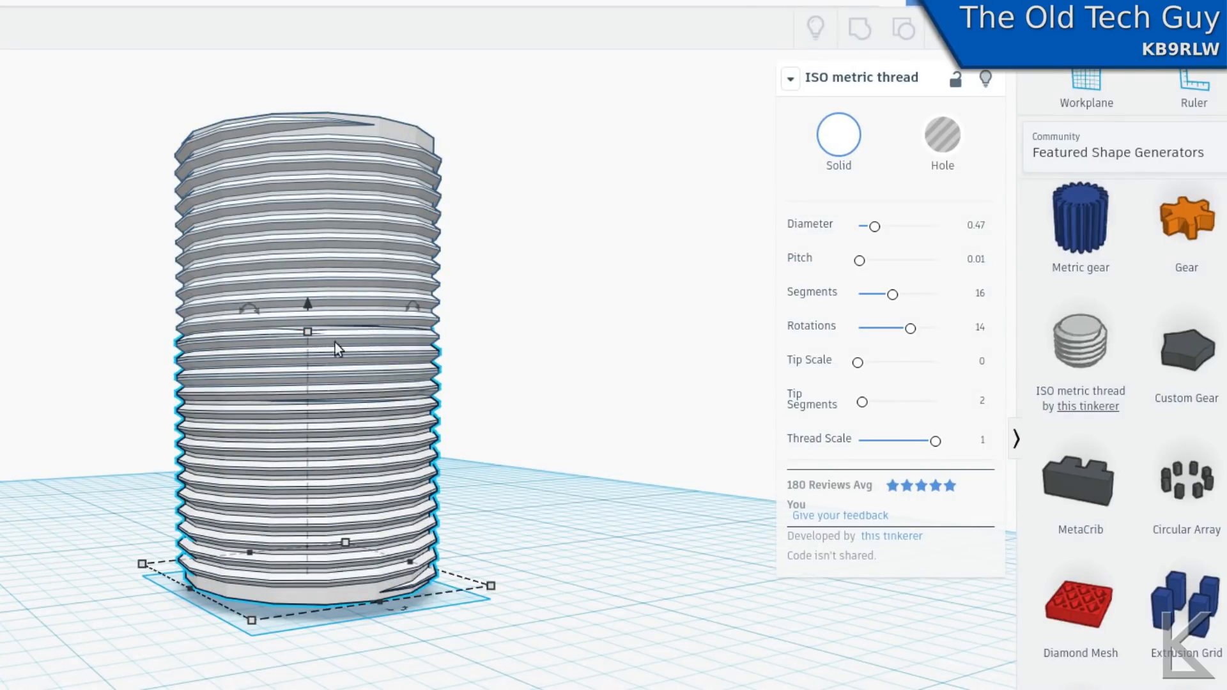
Stretch the 0.01-pitch threaded cylinder taller, to about 0.949 high.
click(308, 331)
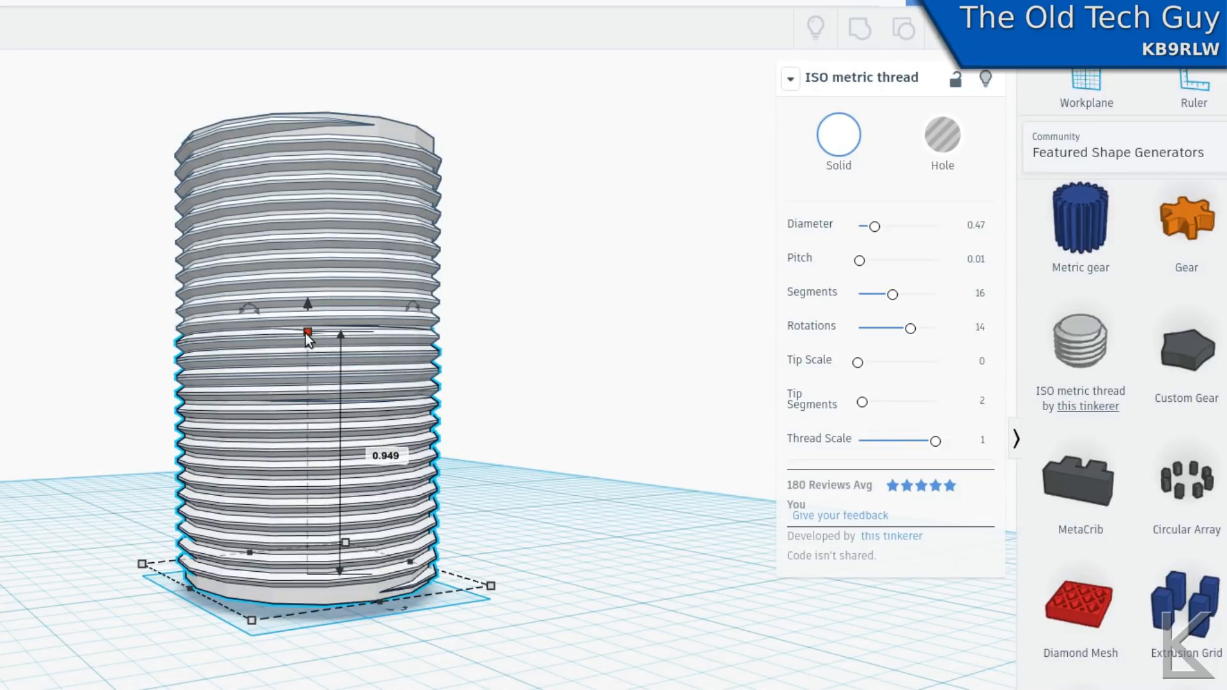
mouse_move(410, 354)
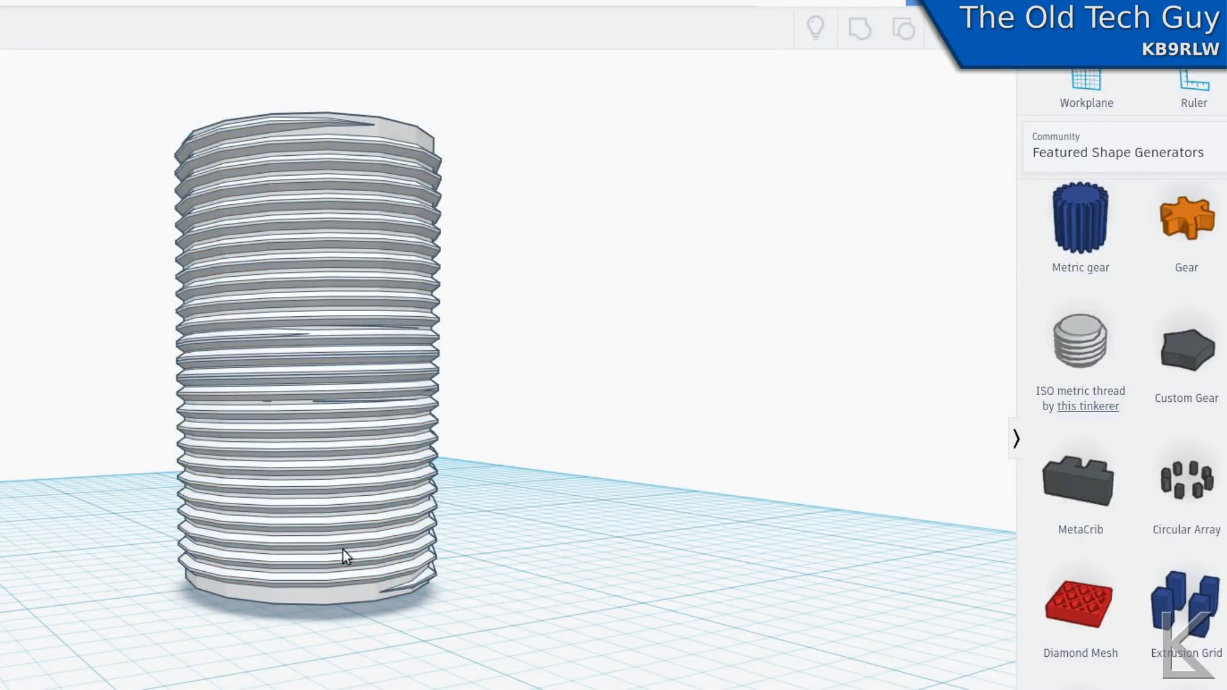
mouse_move(545, 334)
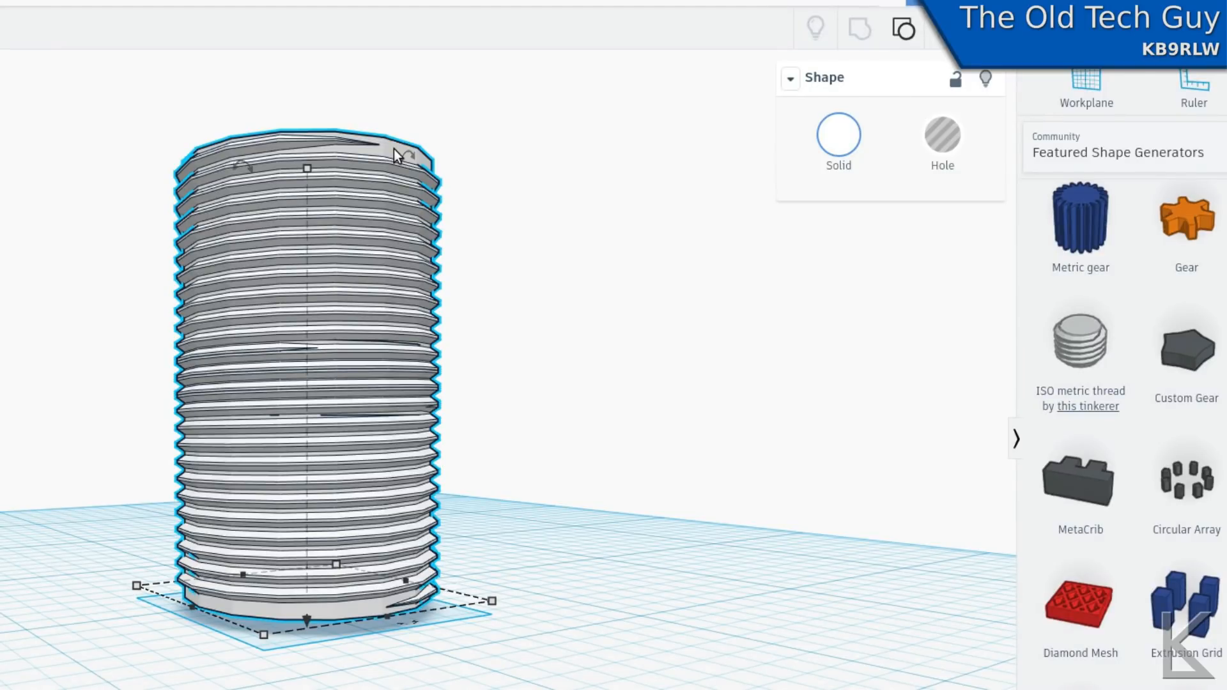
mouse_move(332, 174)
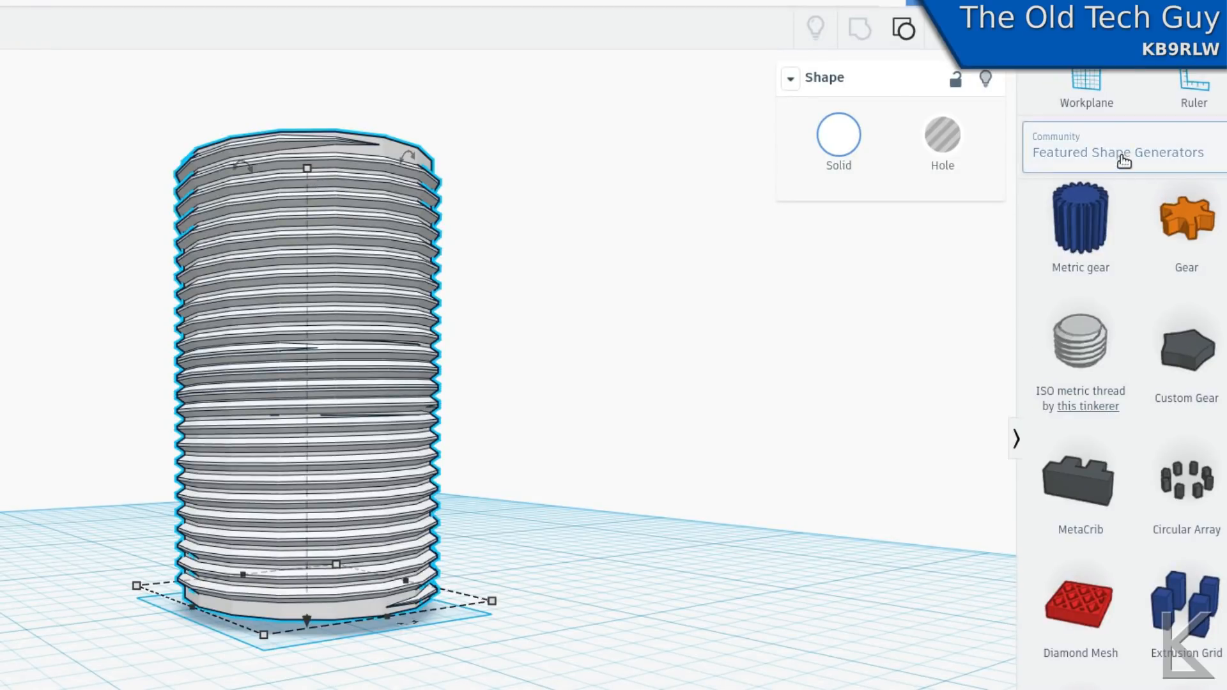
Switch to Basic Shapes and drop a solid cylinder beside the threaded shape.
click(1119, 152)
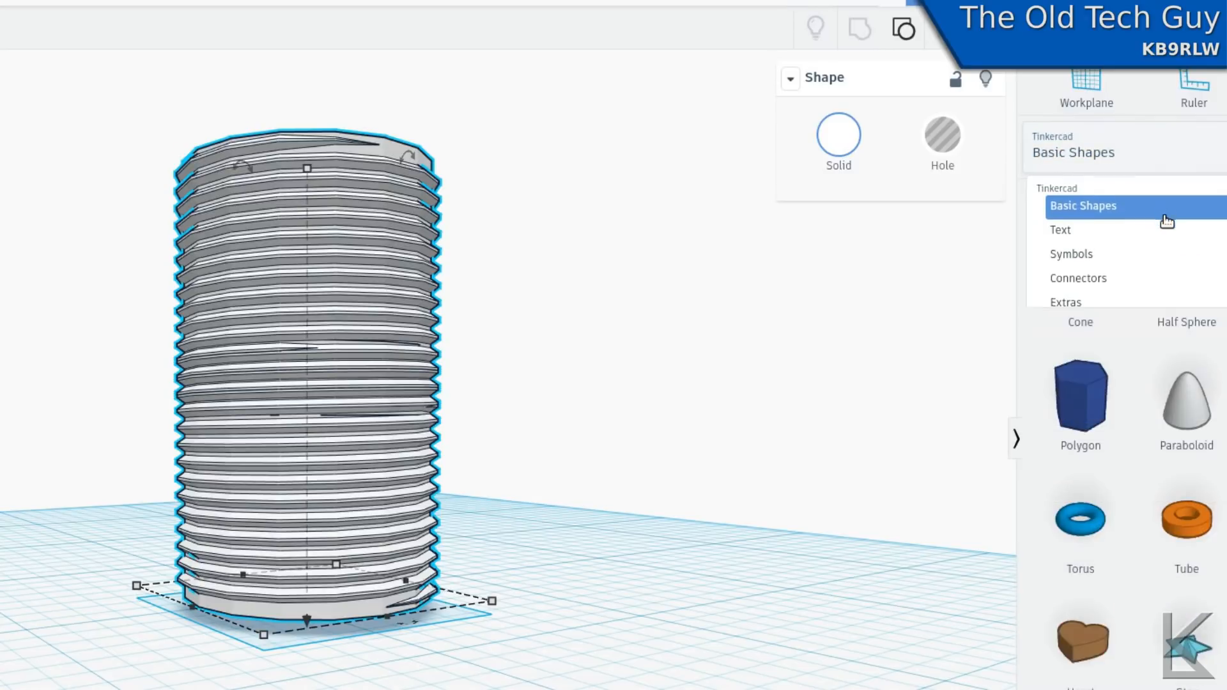
scroll(up, 3)
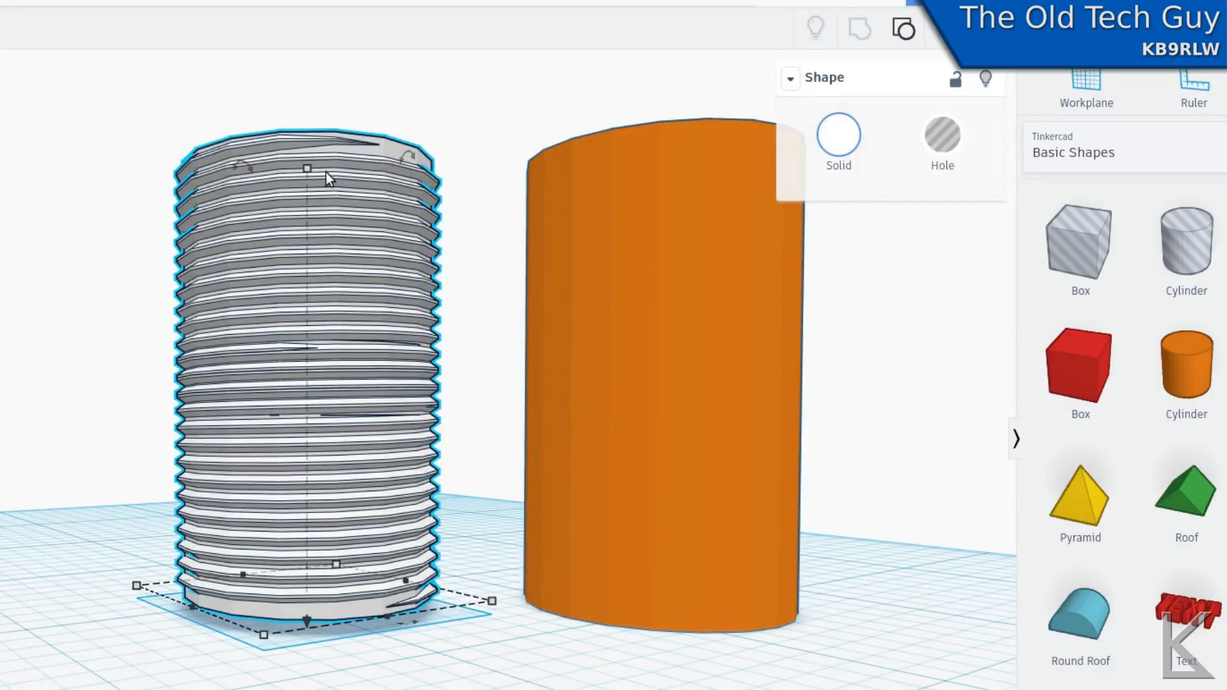
click(741, 214)
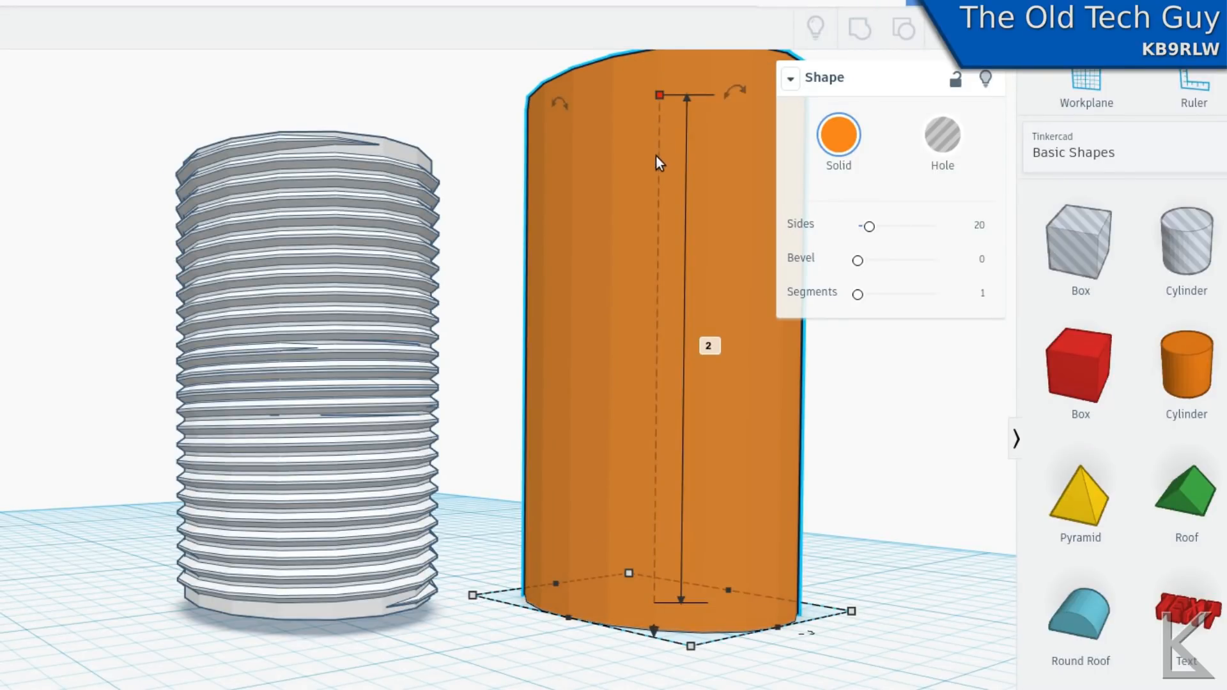
mouse_move(598, 282)
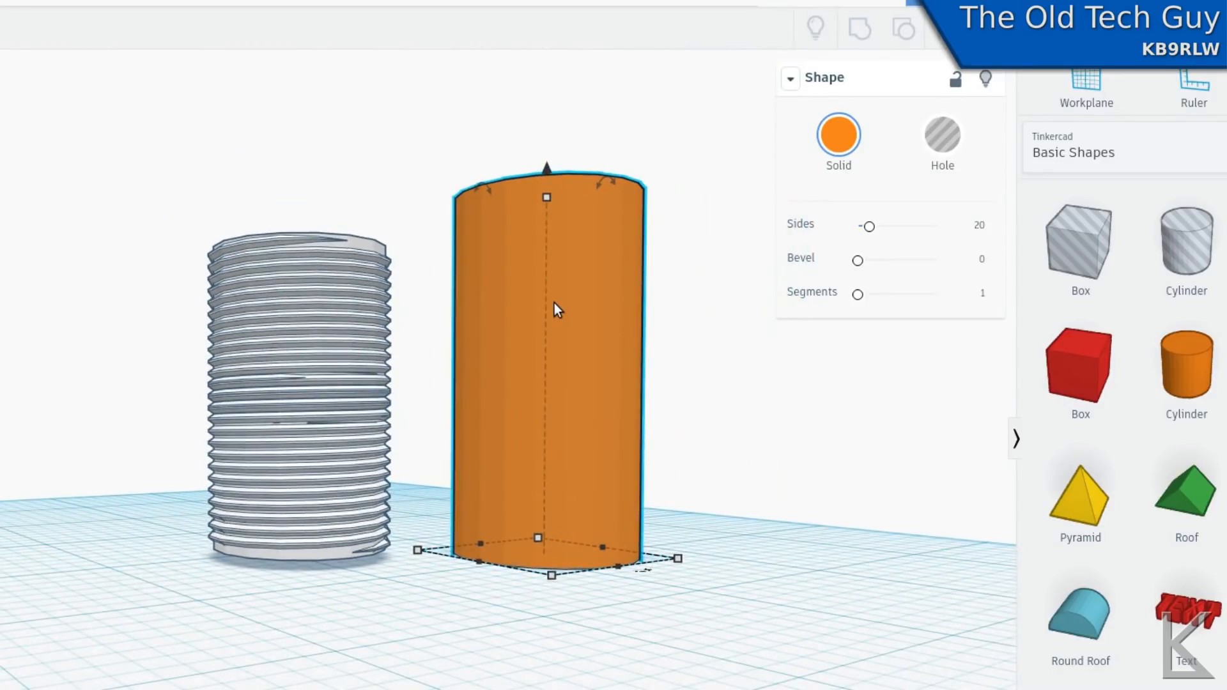
Make the cylinder a 0.8-wide hole and align it centred inside the threaded shape.
click(942, 135)
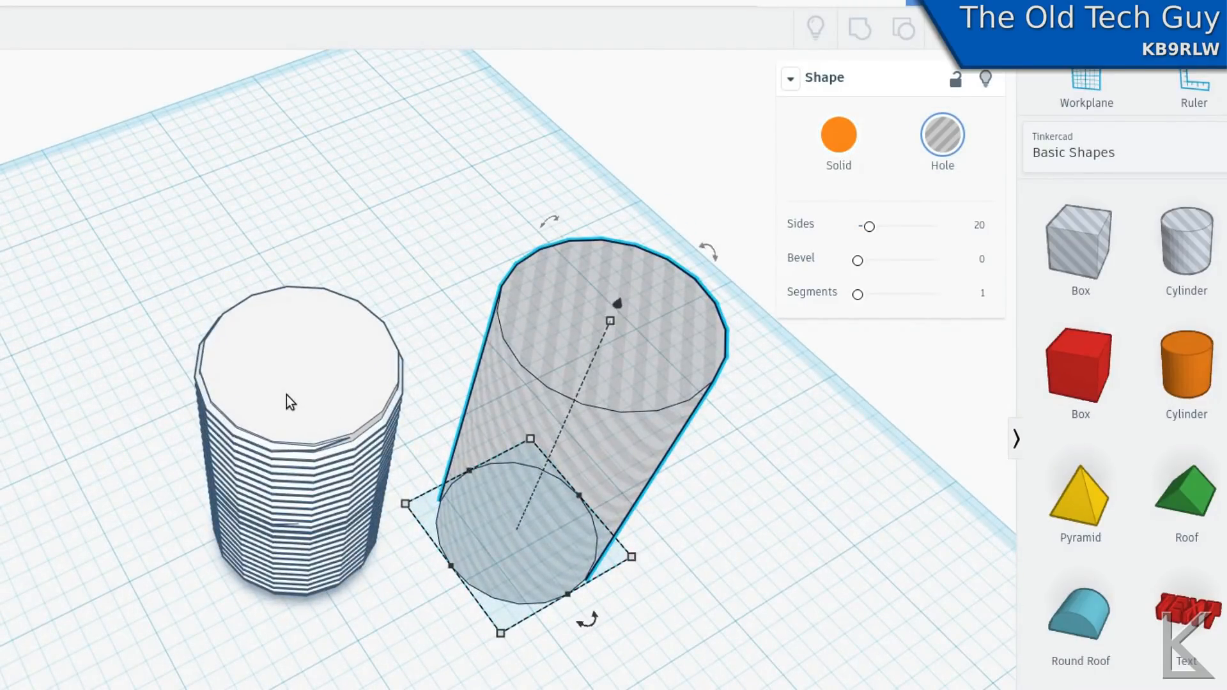
click(290, 398)
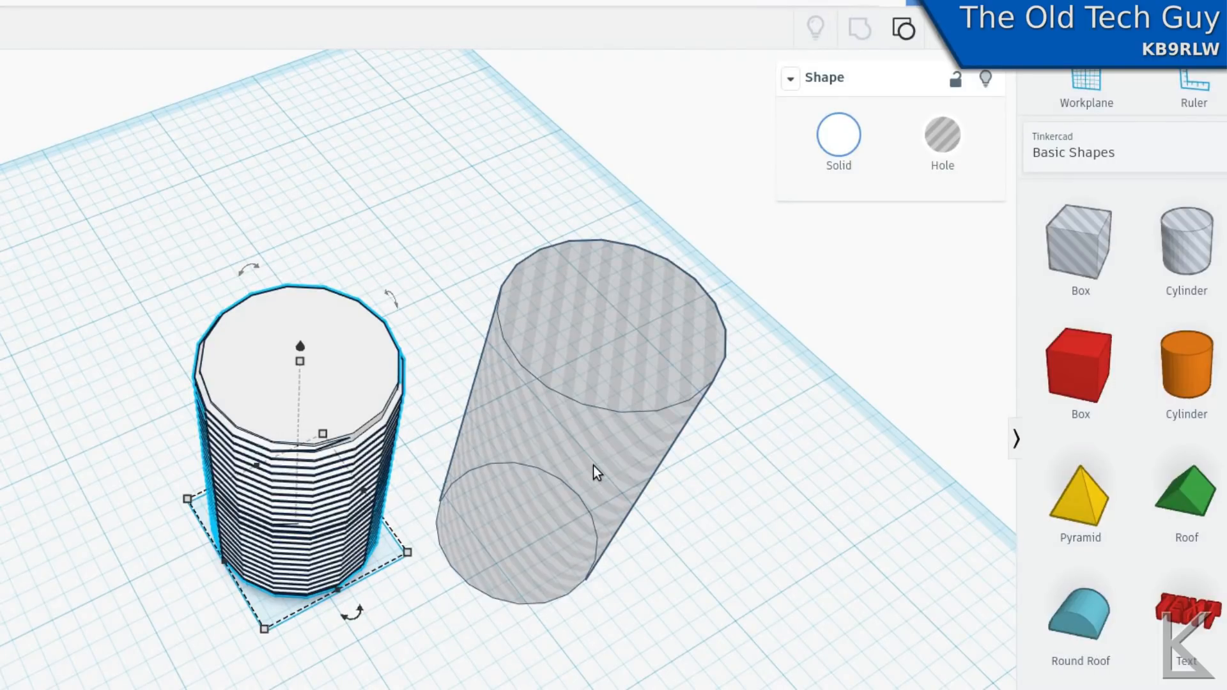
click(590, 431)
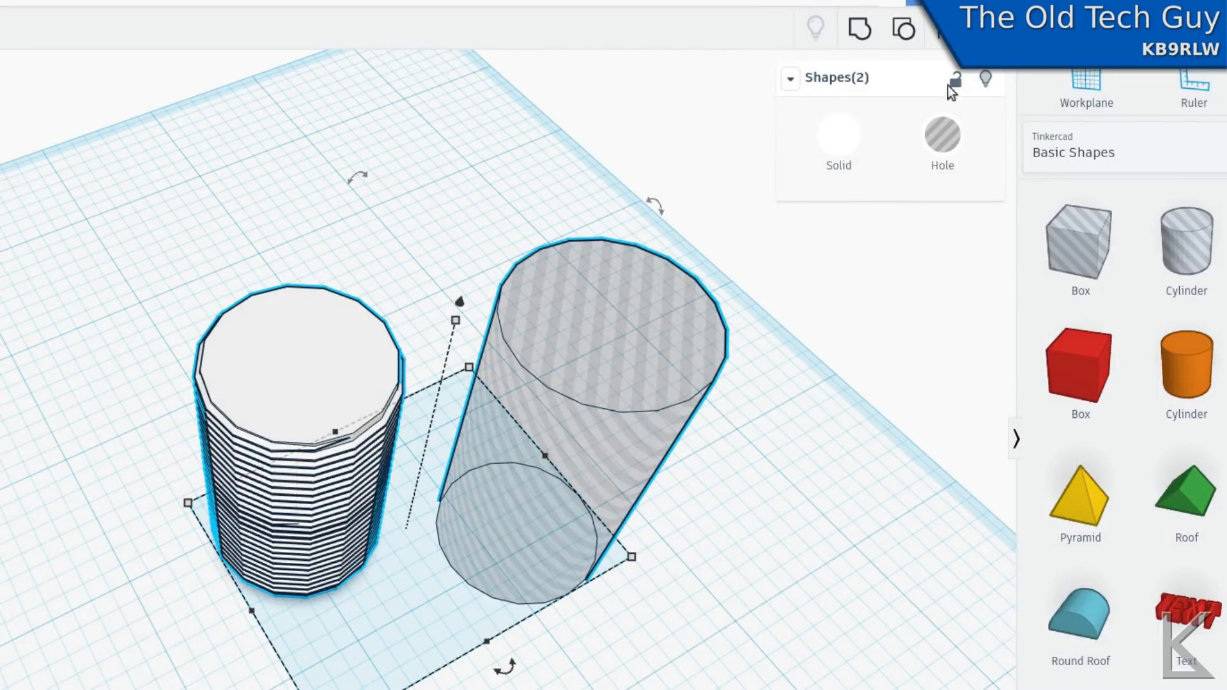
mouse_move(951, 65)
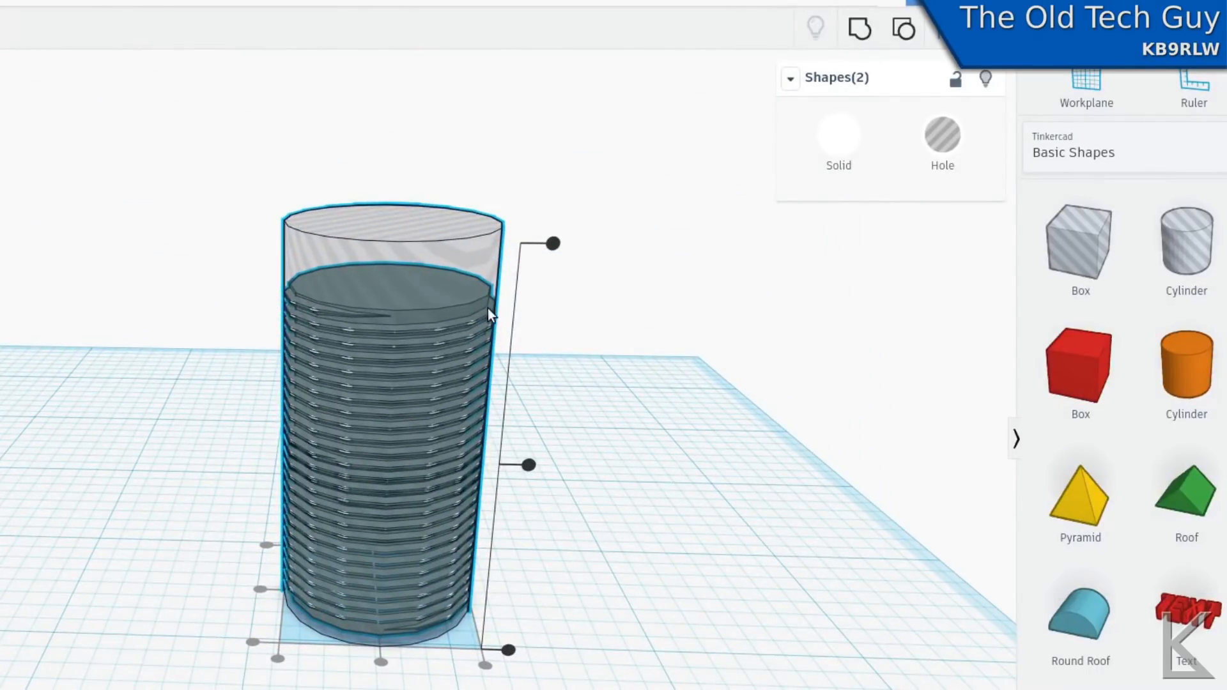
mouse_move(475, 312)
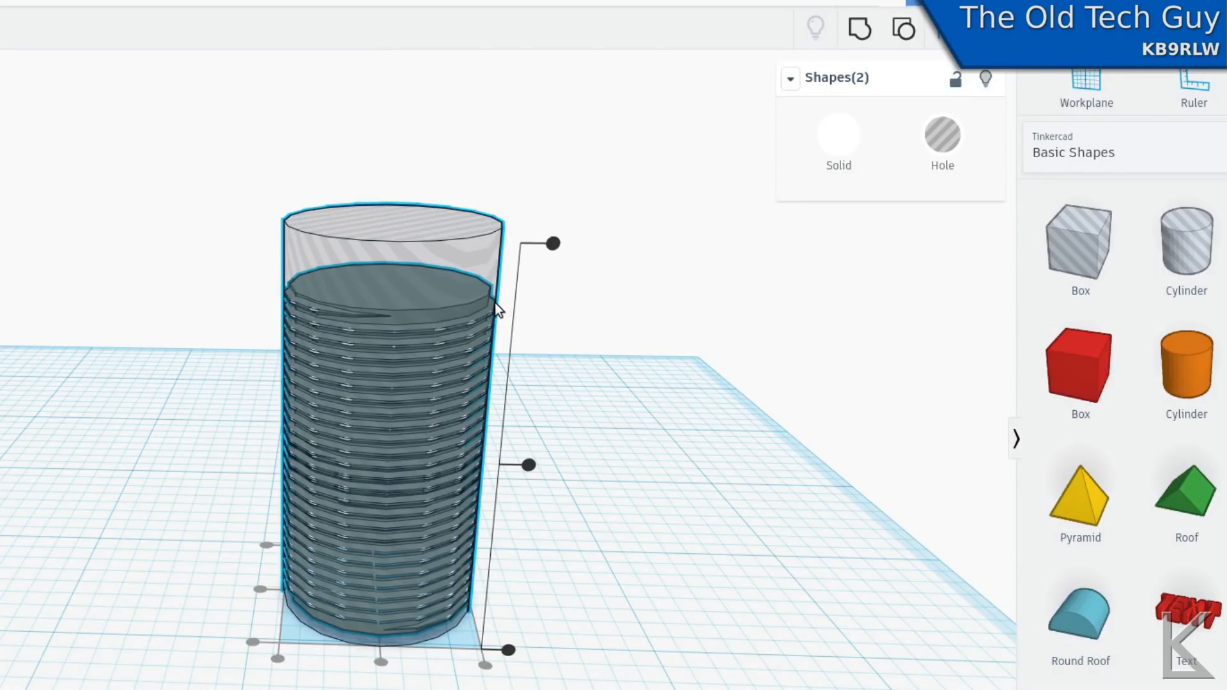
mouse_move(497, 310)
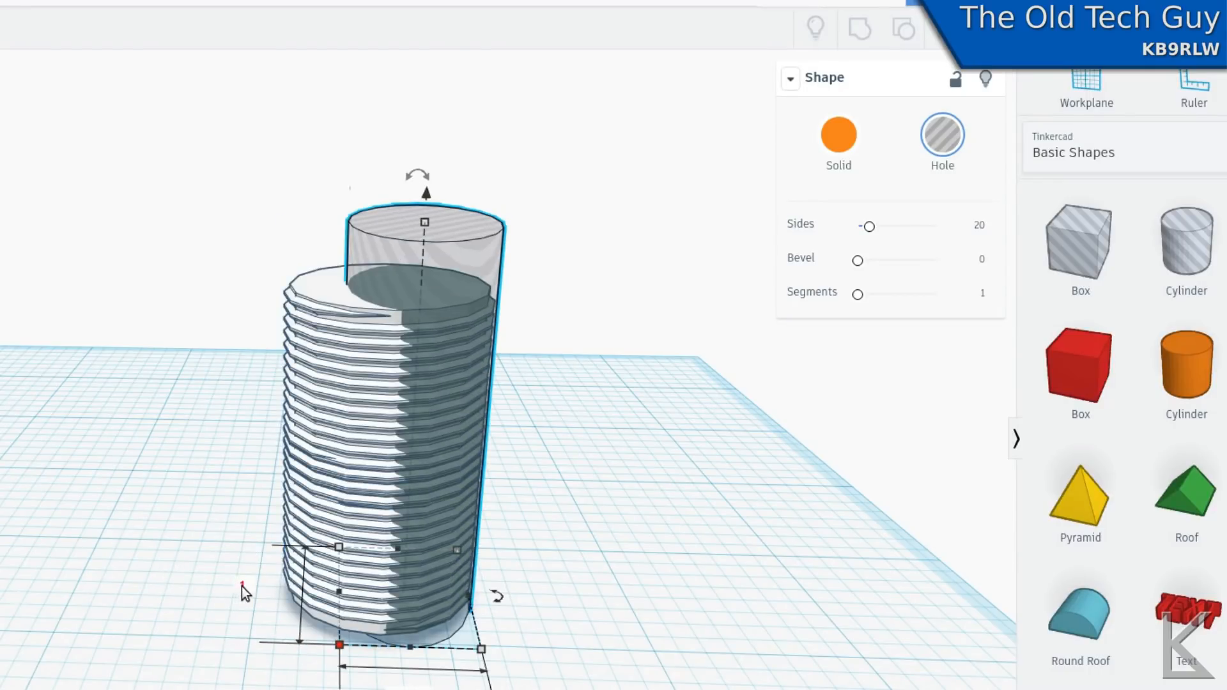
click(259, 586)
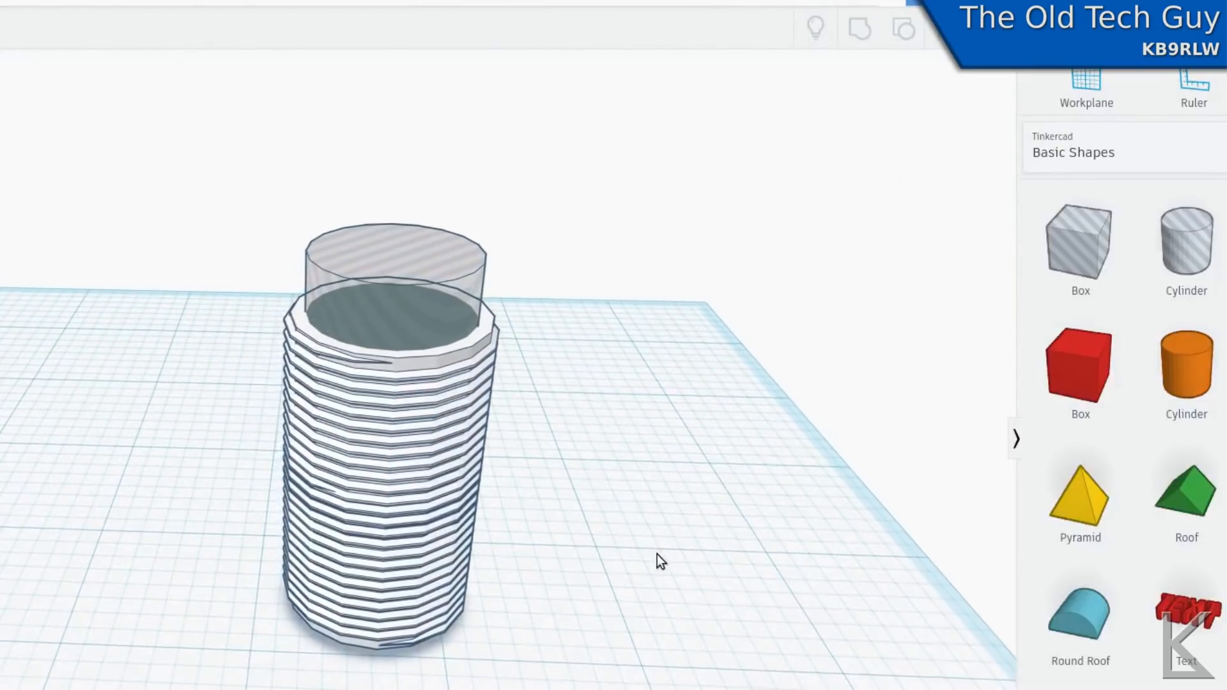
click(391, 266)
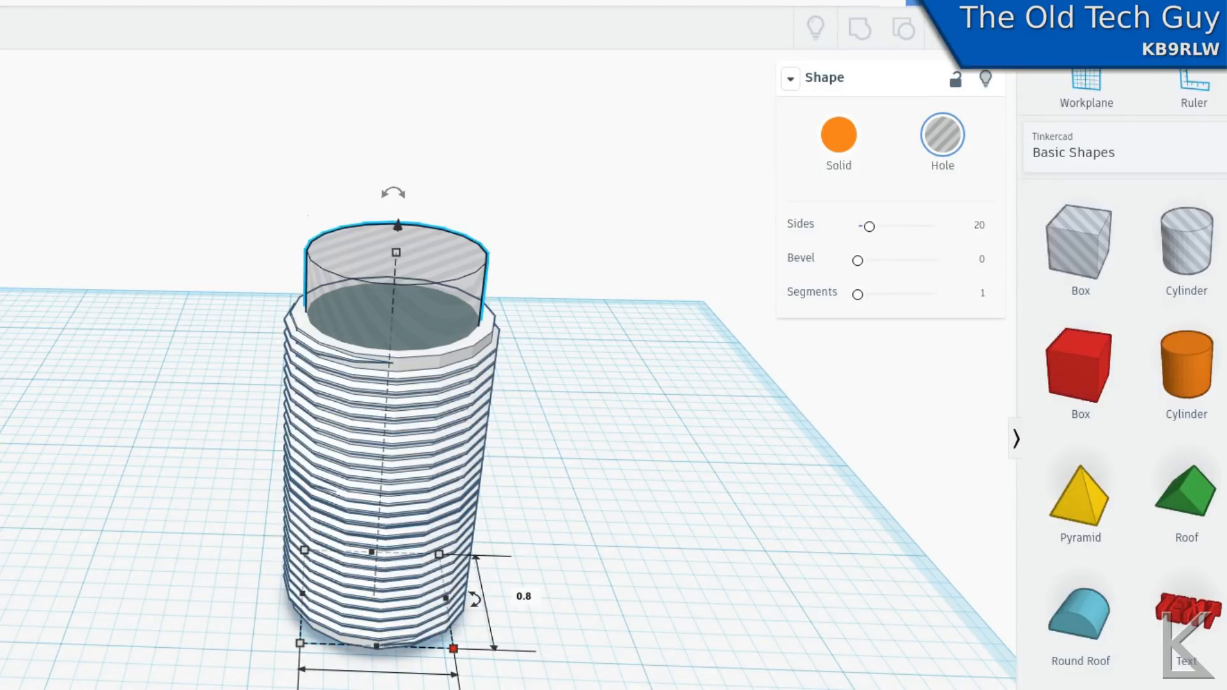
mouse_move(640, 676)
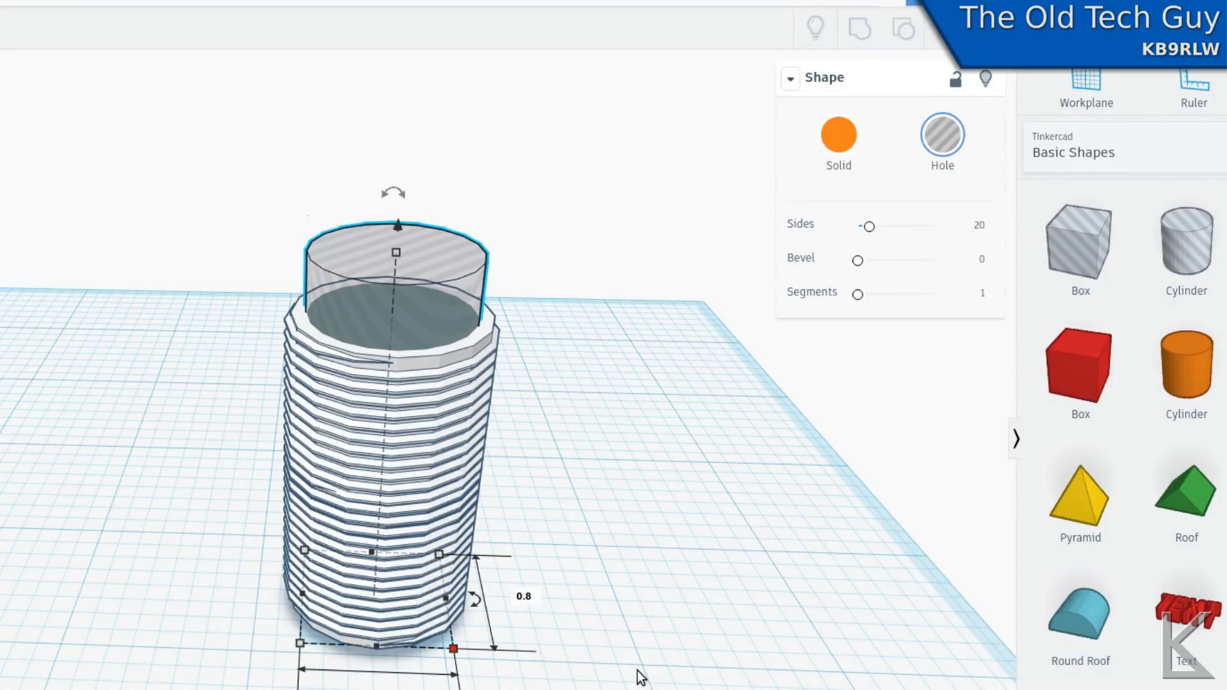
mouse_move(538, 615)
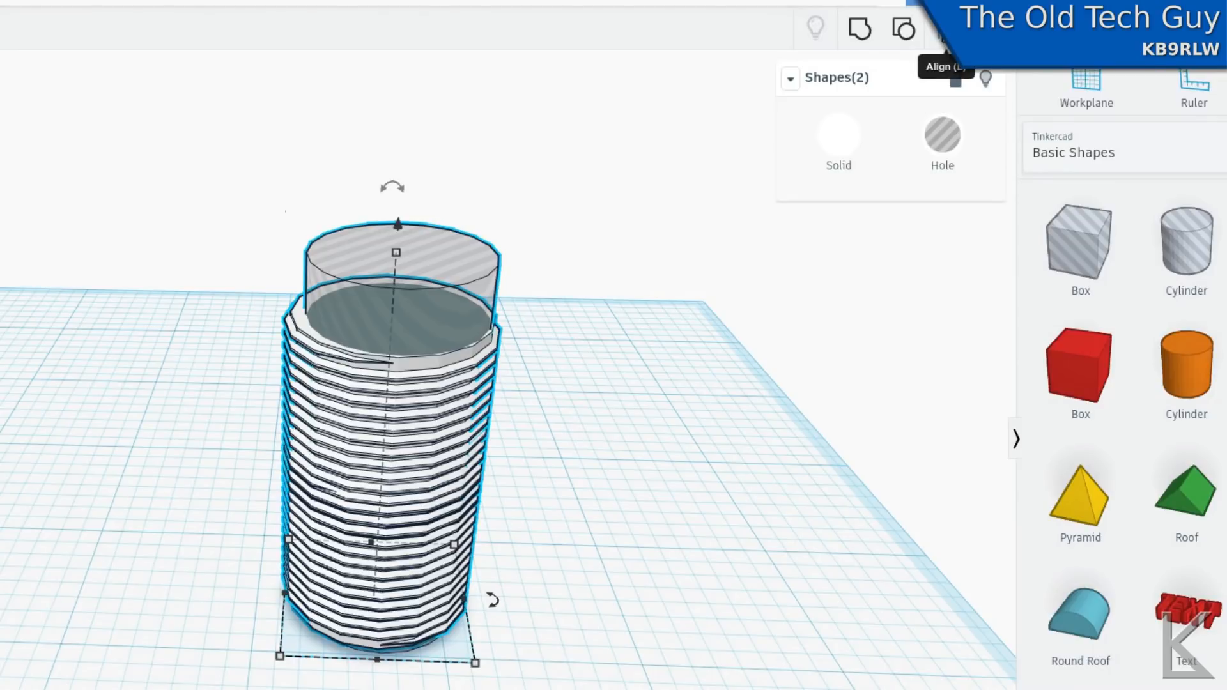
click(946, 65)
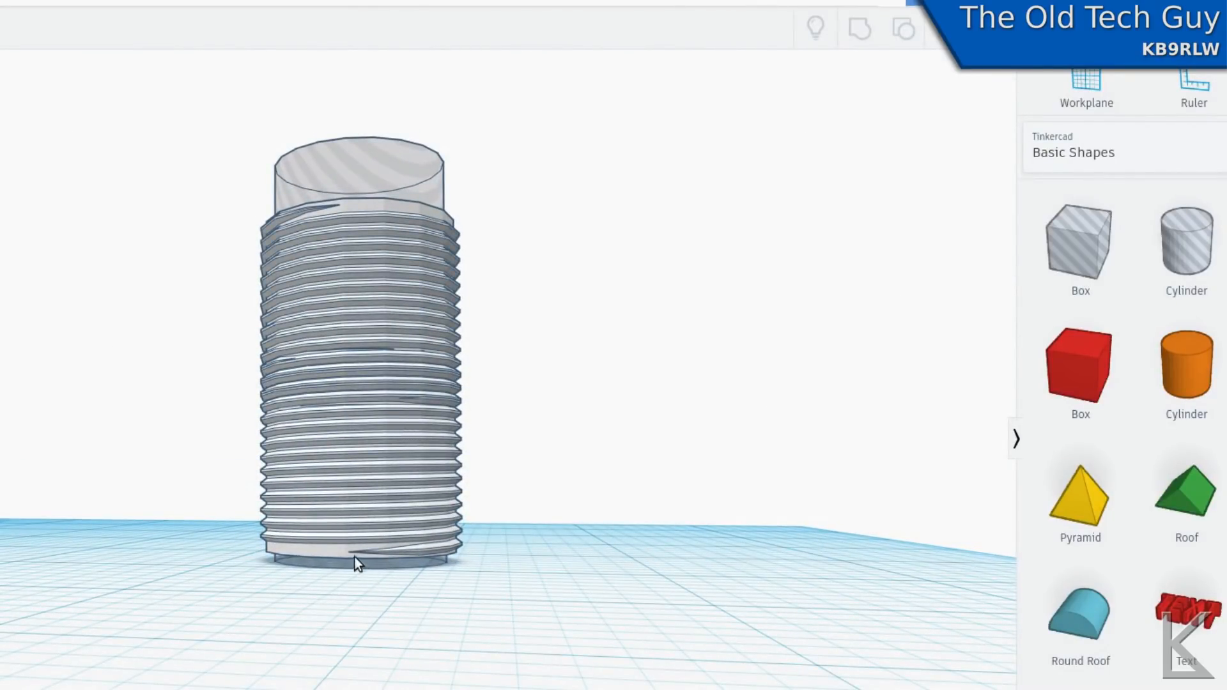
mouse_move(596, 144)
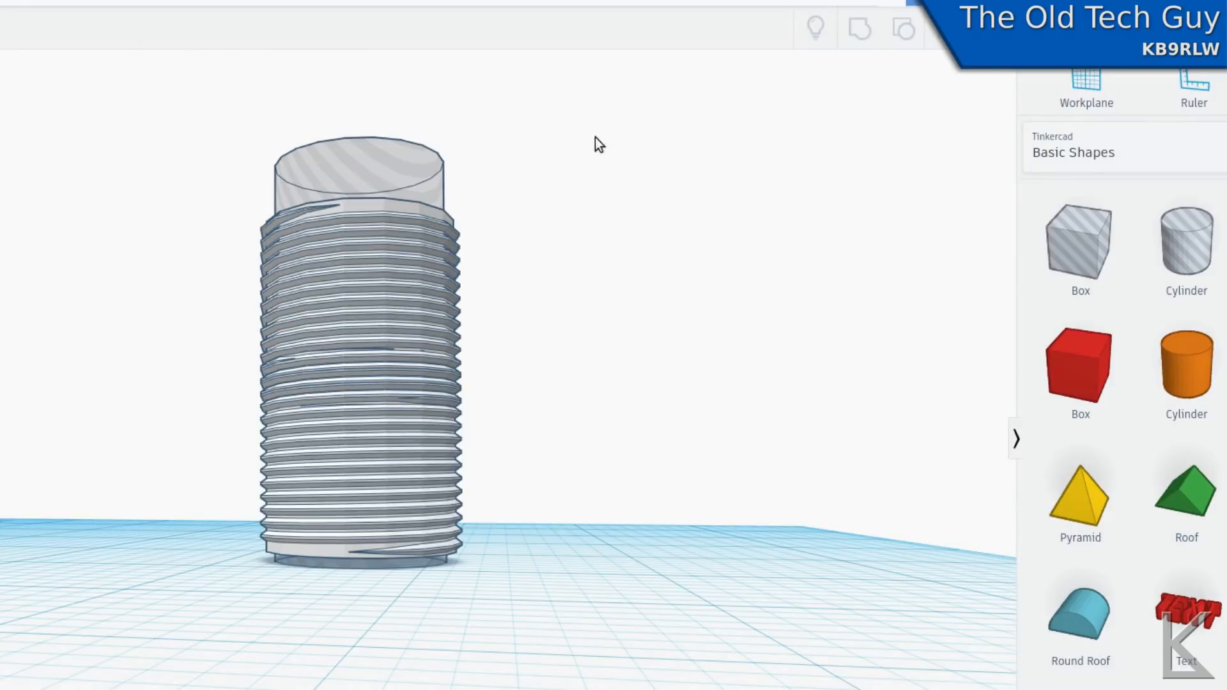
click(357, 353)
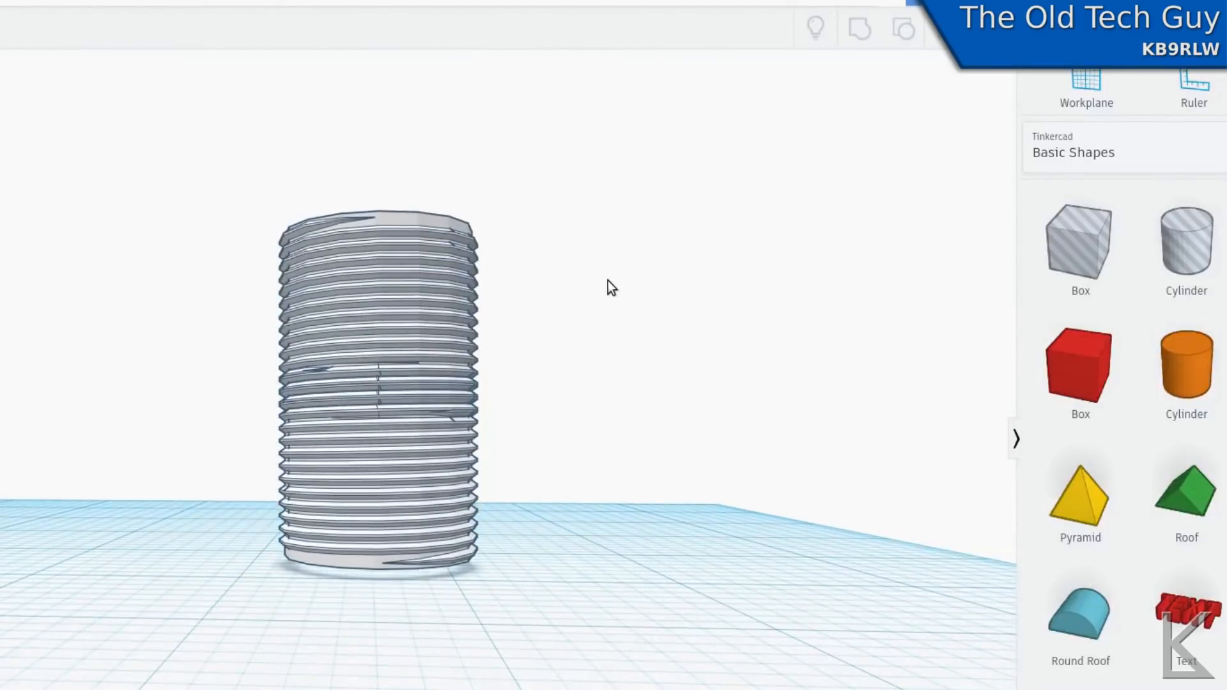
mouse_move(398, 482)
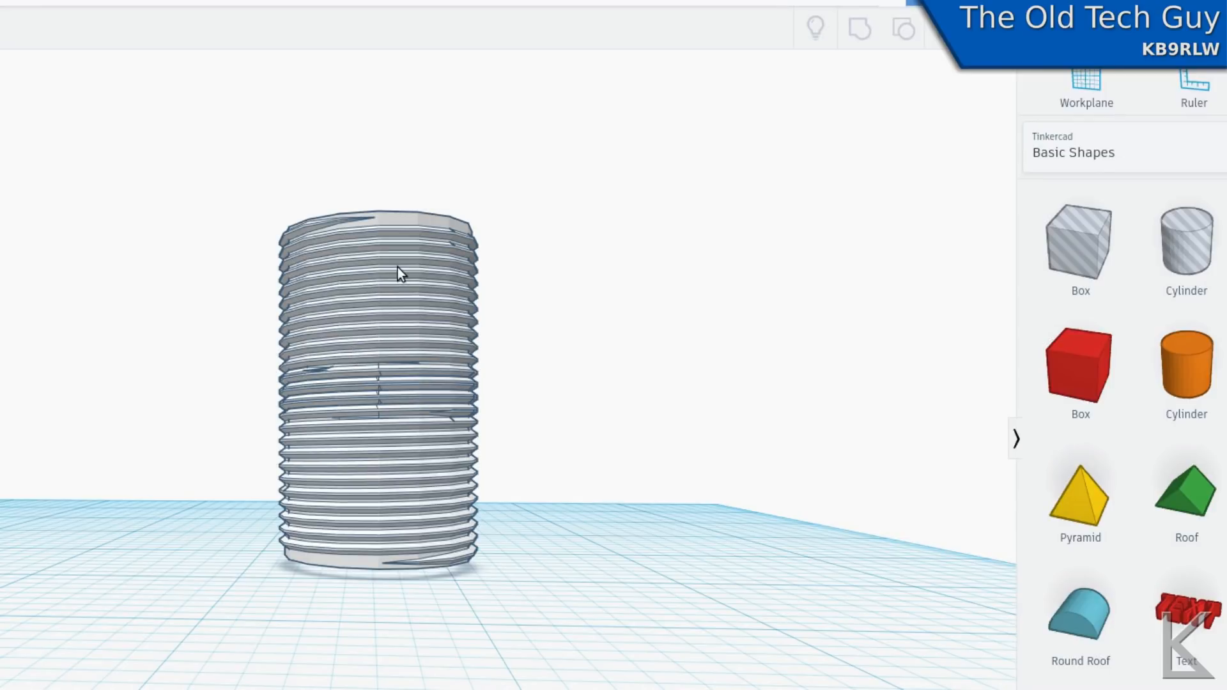
mouse_move(629, 277)
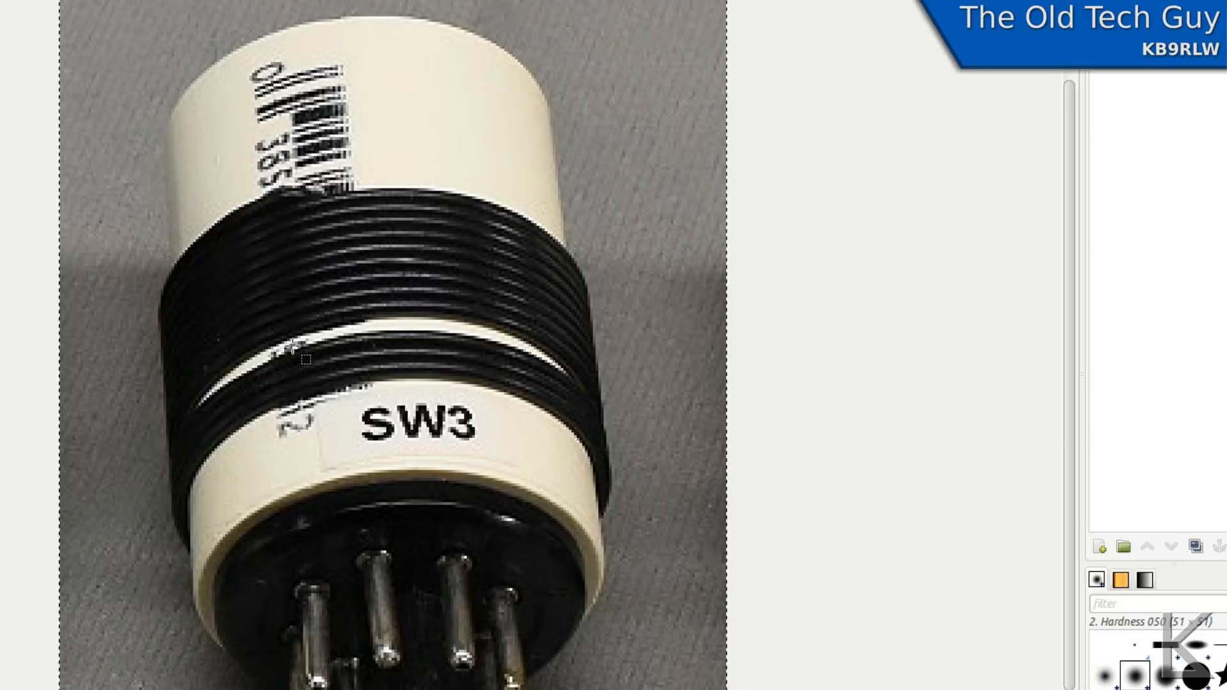
mouse_move(373, 399)
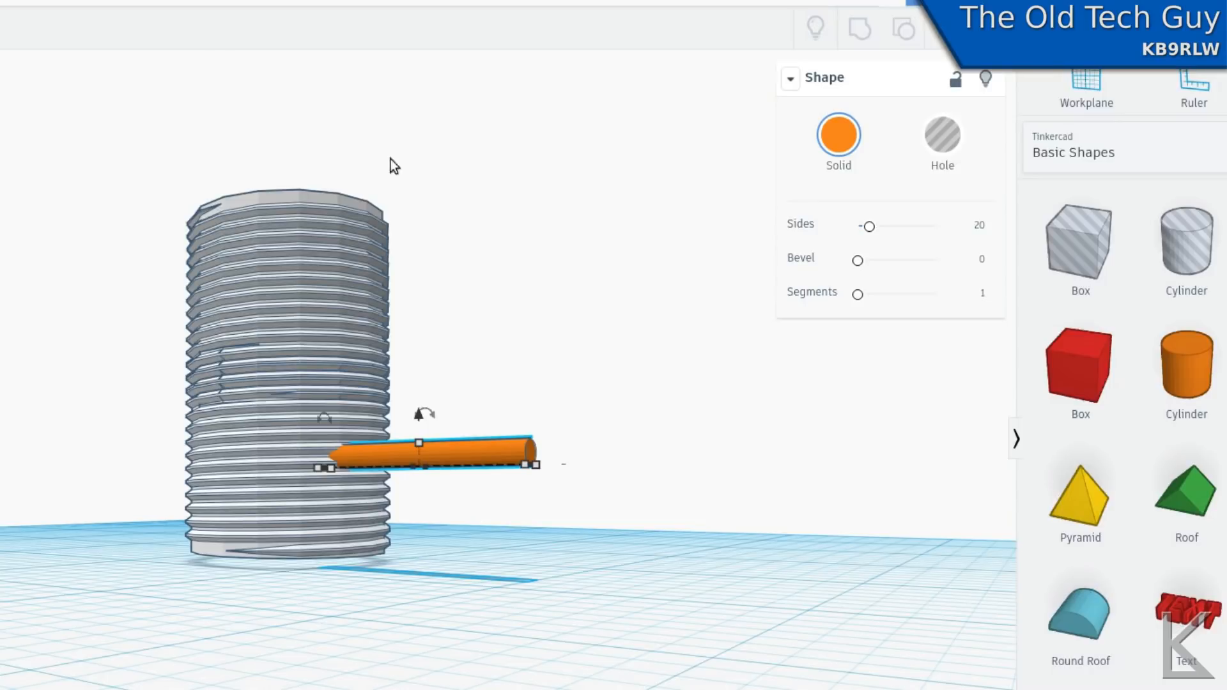
mouse_move(405, 460)
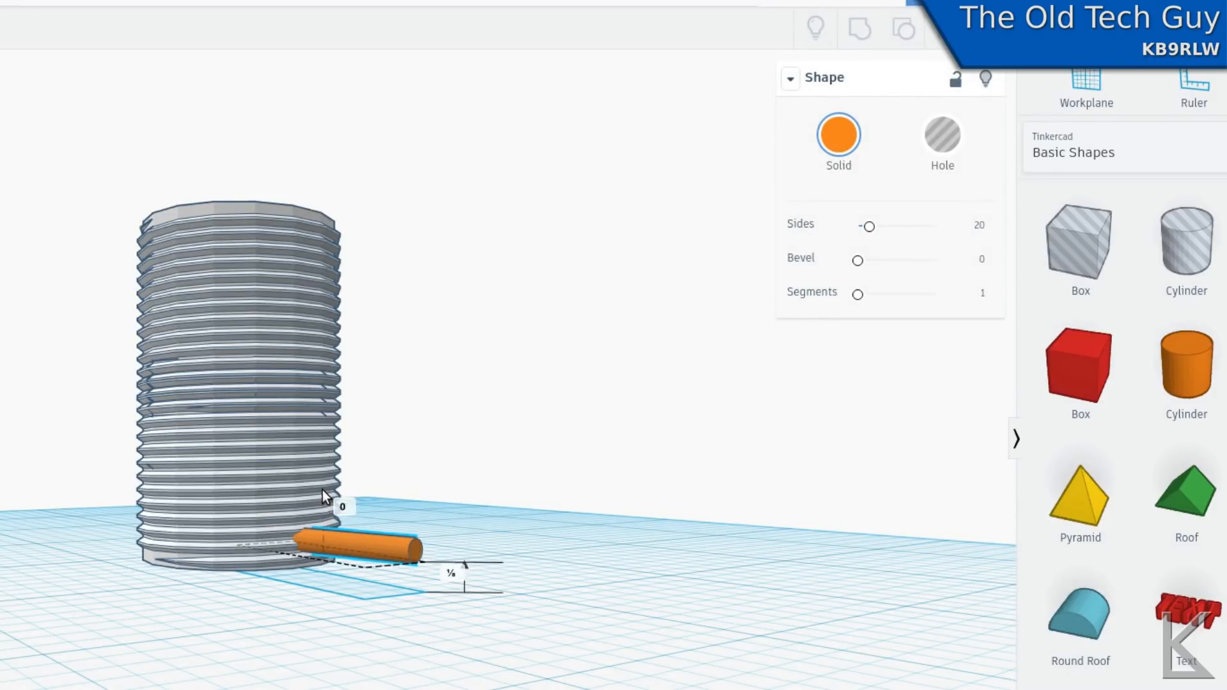
Duplicate the base rod and raise the copy just above the first.
click(356, 545)
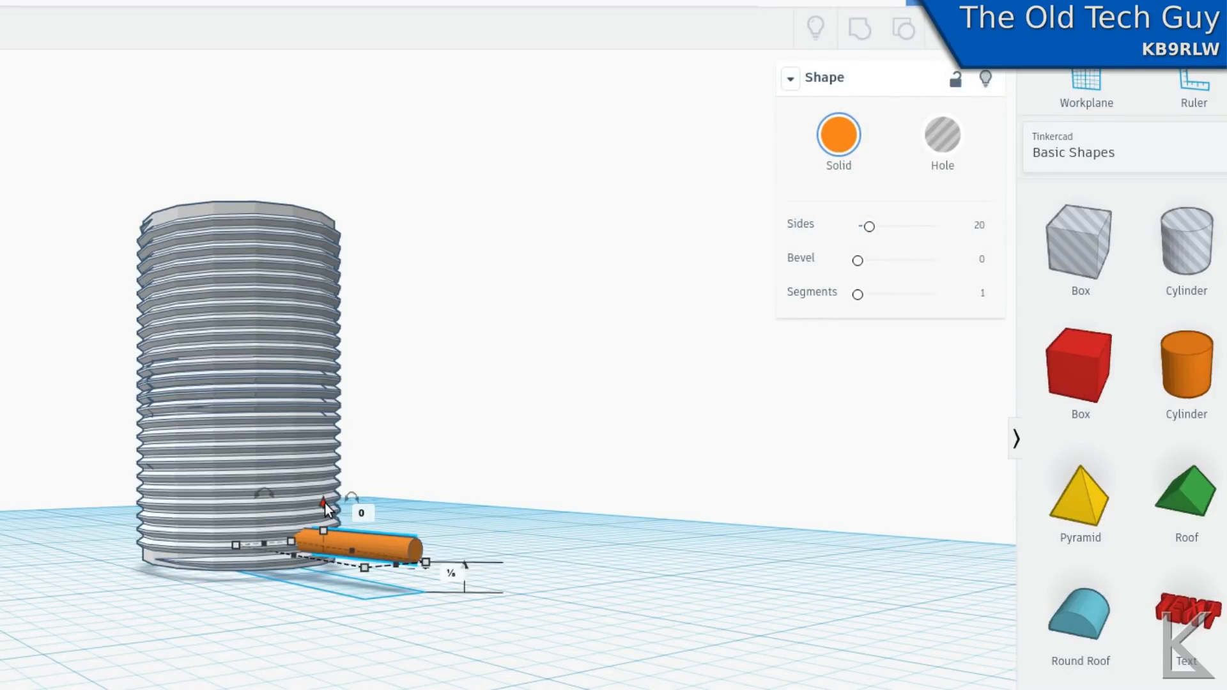
drag(321, 505, 326, 469)
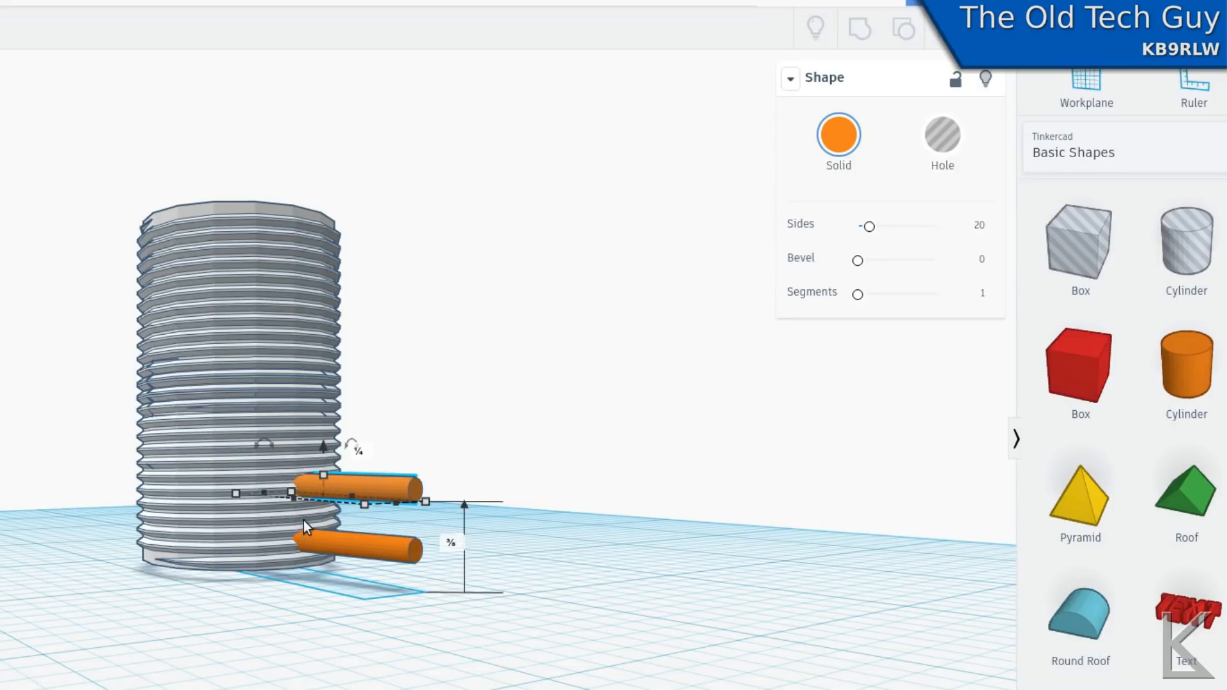
mouse_move(332, 470)
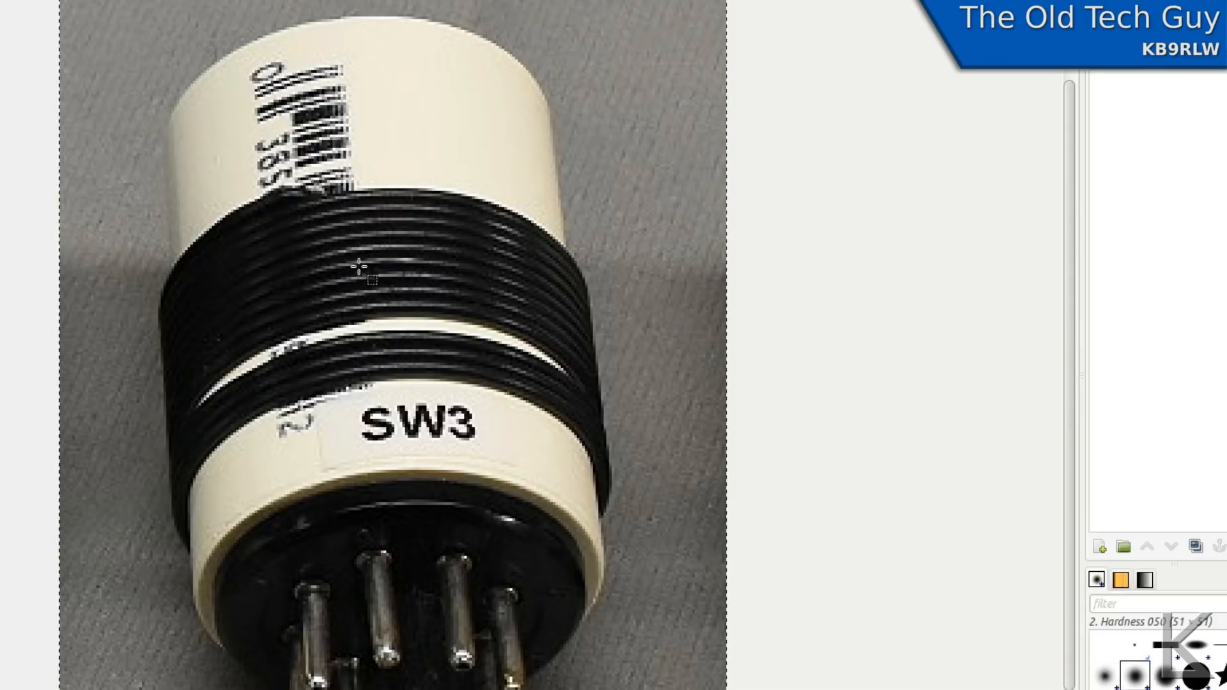
mouse_move(358, 223)
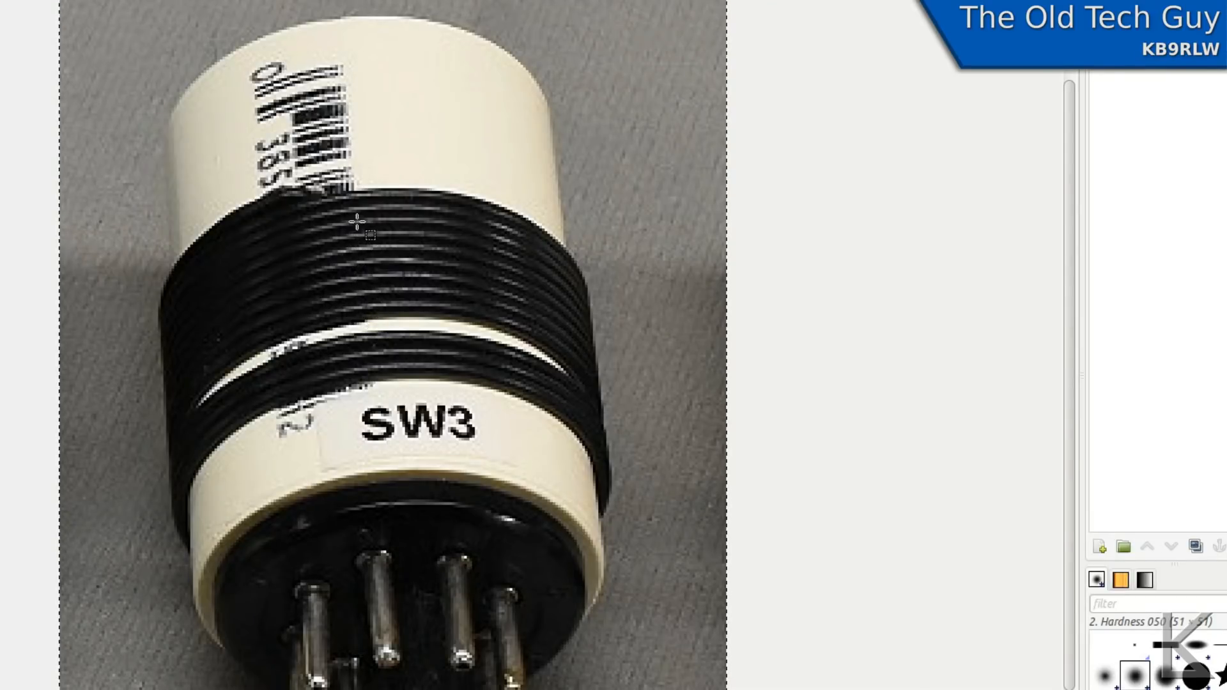
mouse_move(456, 205)
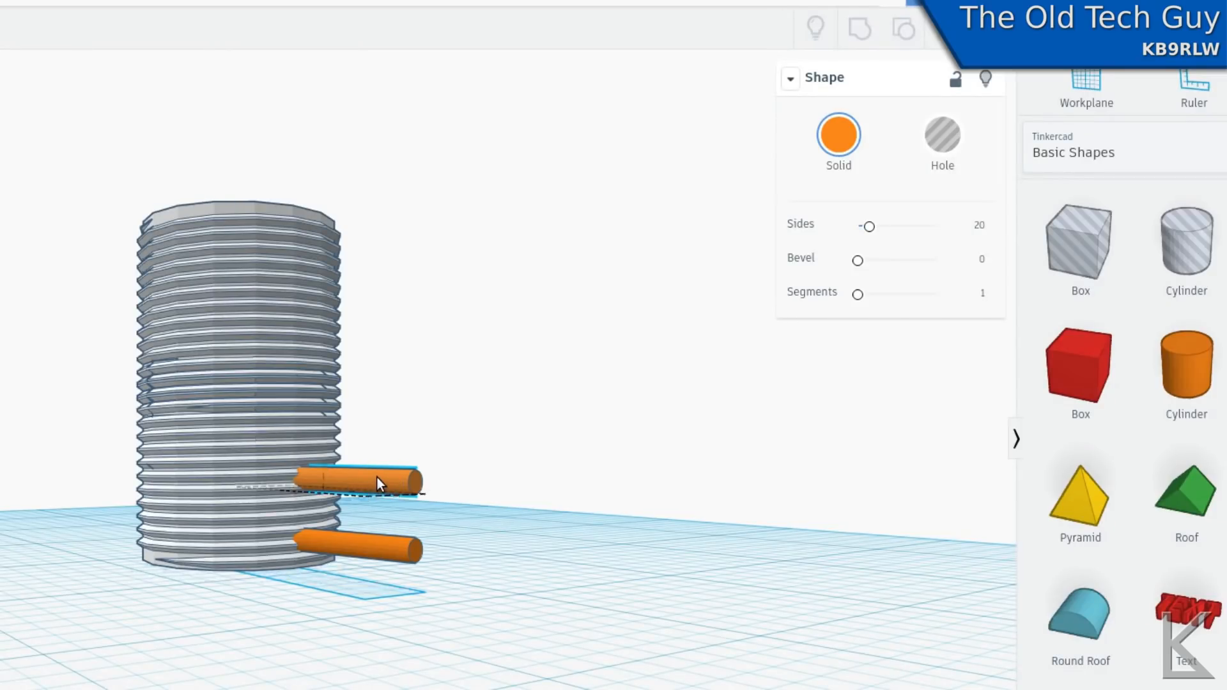
Duplicate the rod twice so four rods protrude, raising the top copy far up the coil.
click(360, 476)
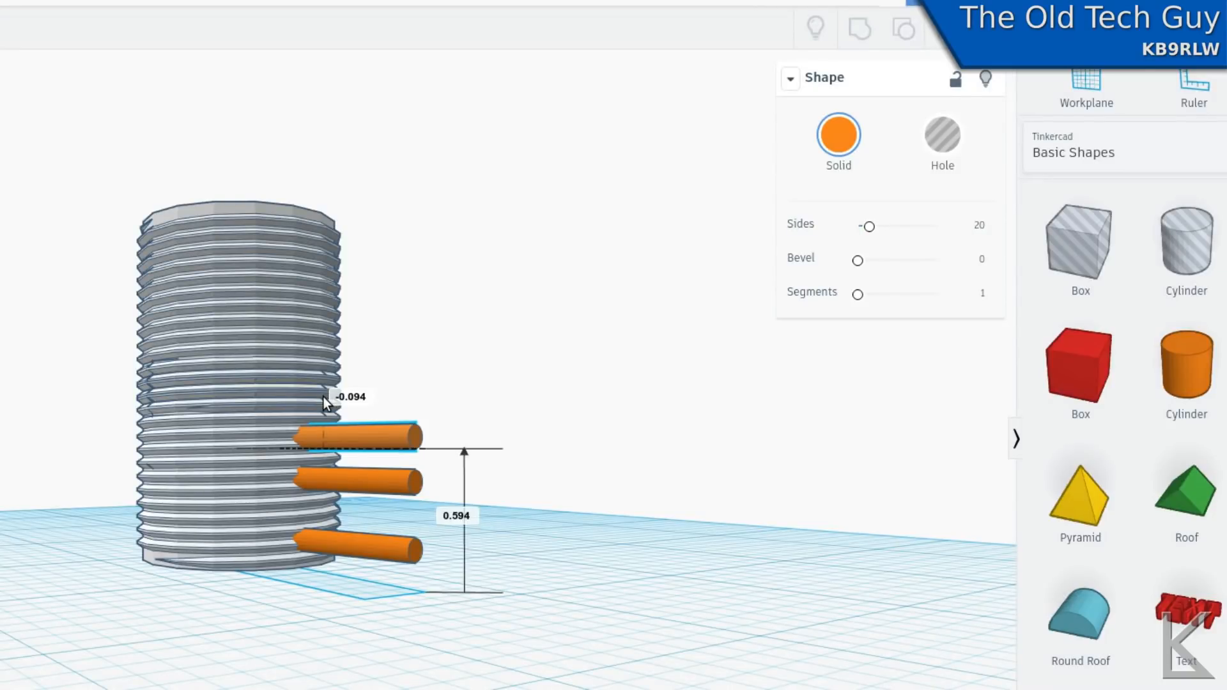
click(357, 434)
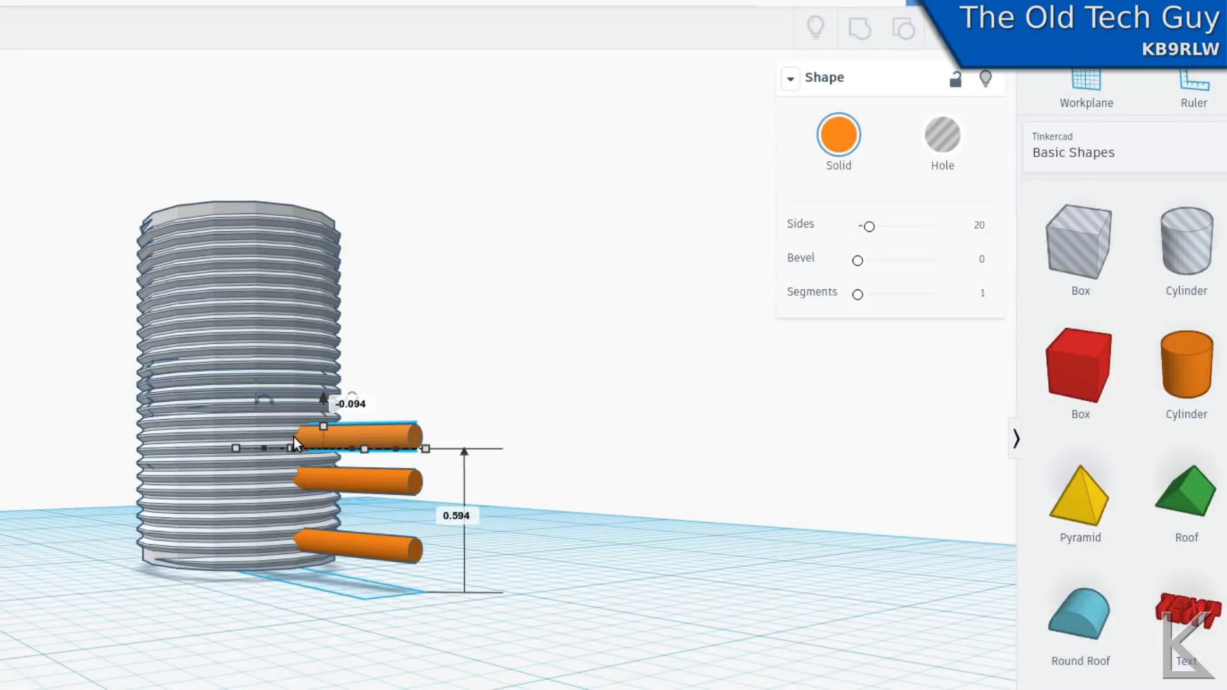
mouse_move(304, 423)
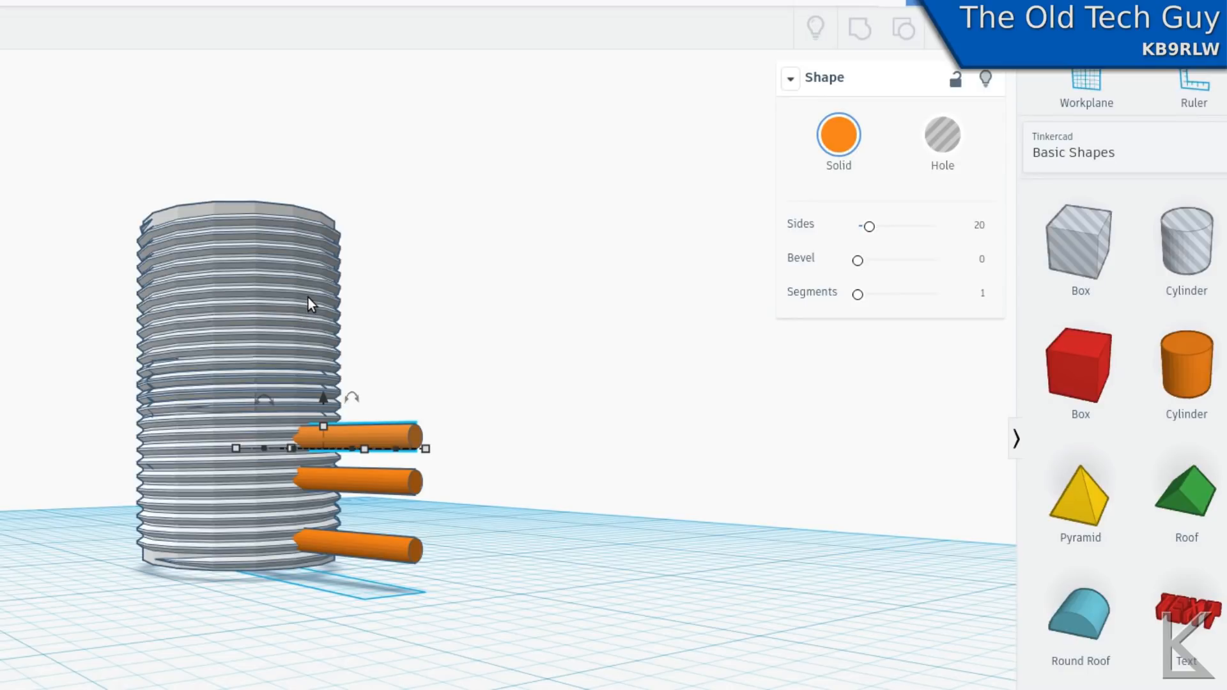
mouse_move(369, 450)
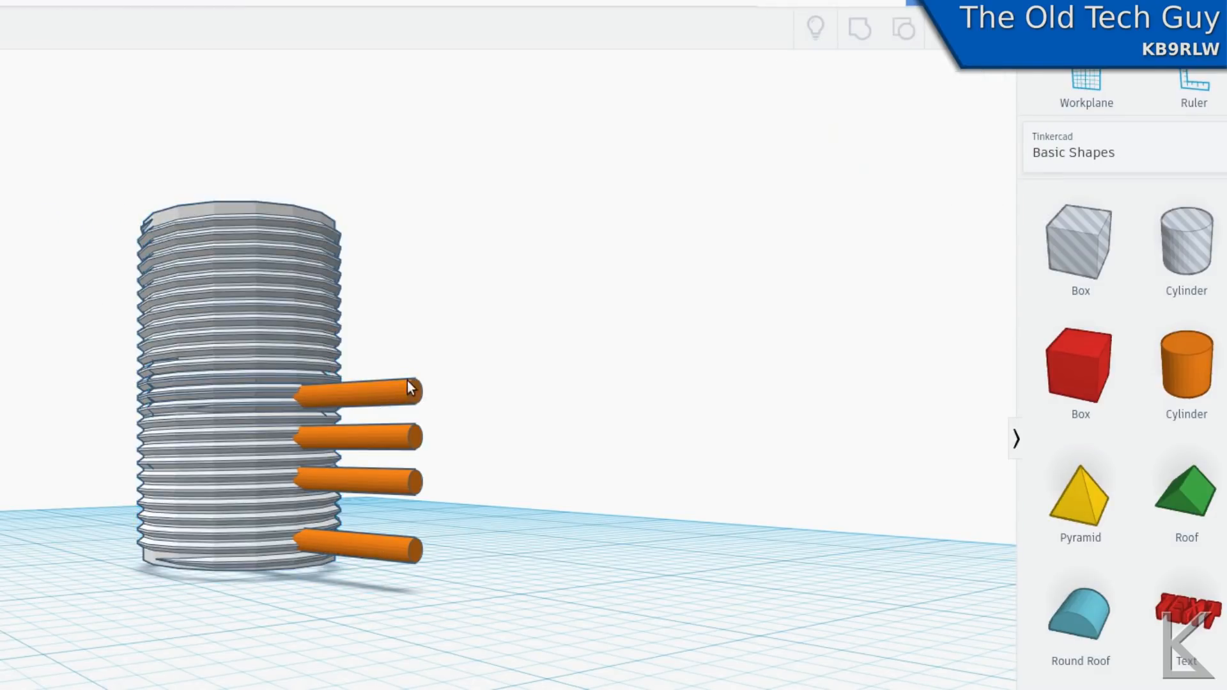
click(353, 391)
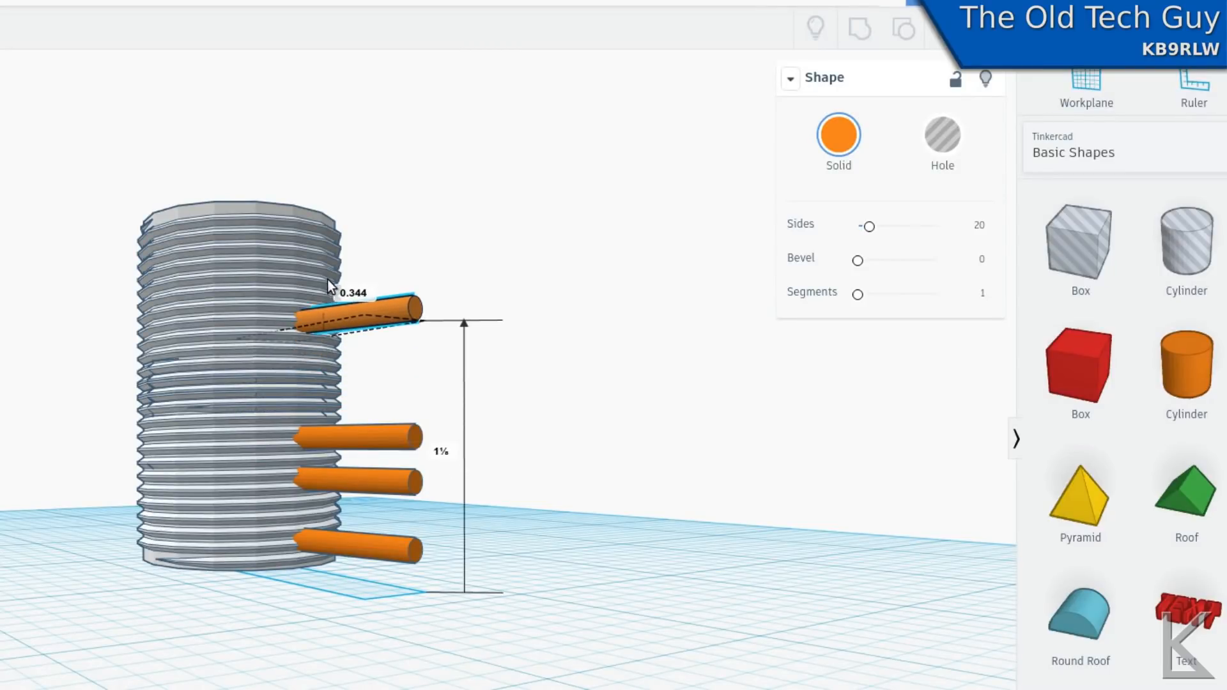
click(357, 313)
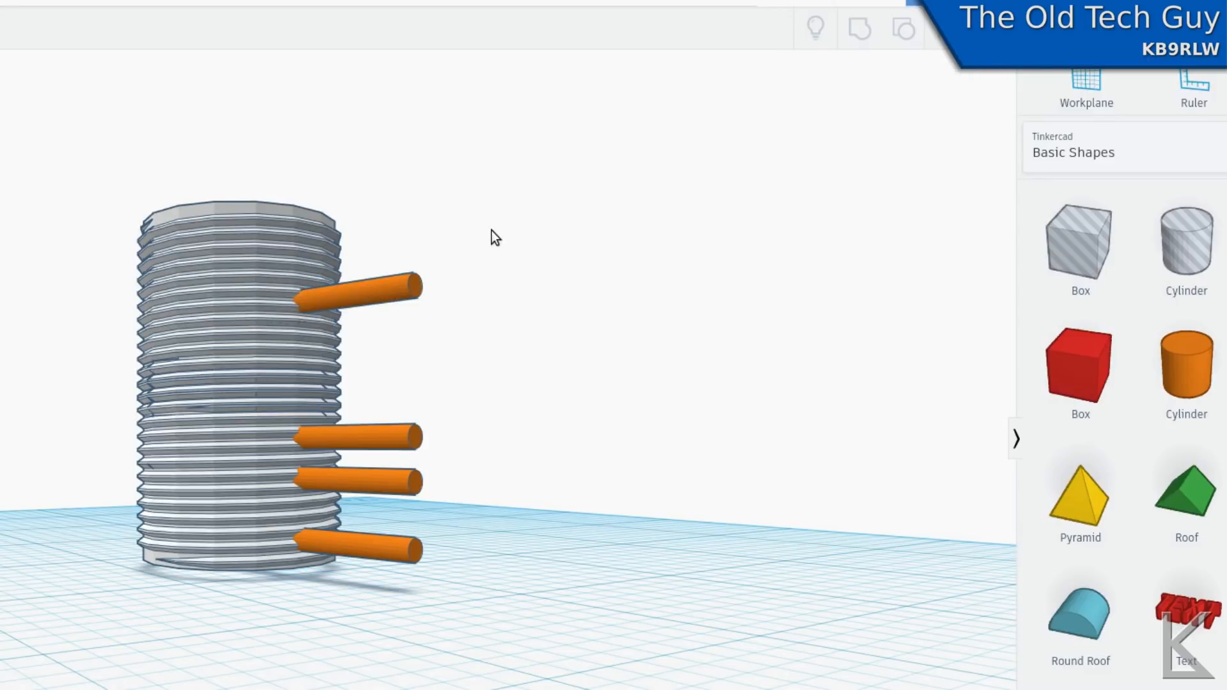
Convert the four rods to holes and group them with the threaded cylinder to punch through its wall.
click(357, 549)
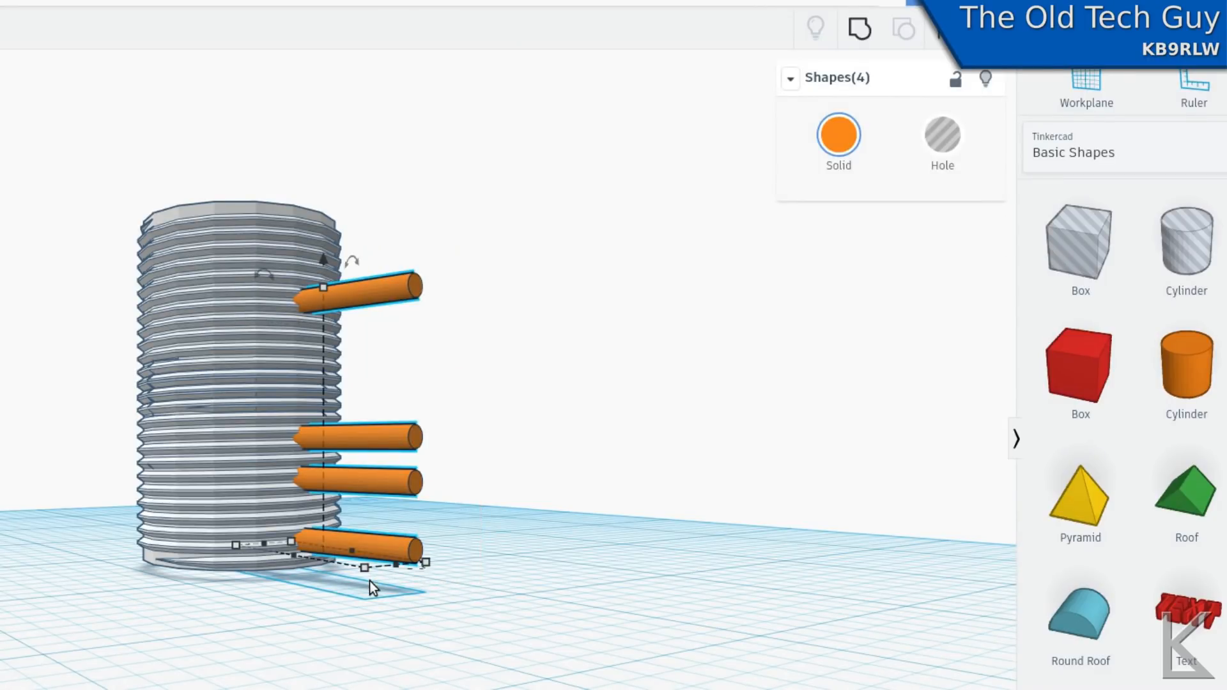
click(942, 143)
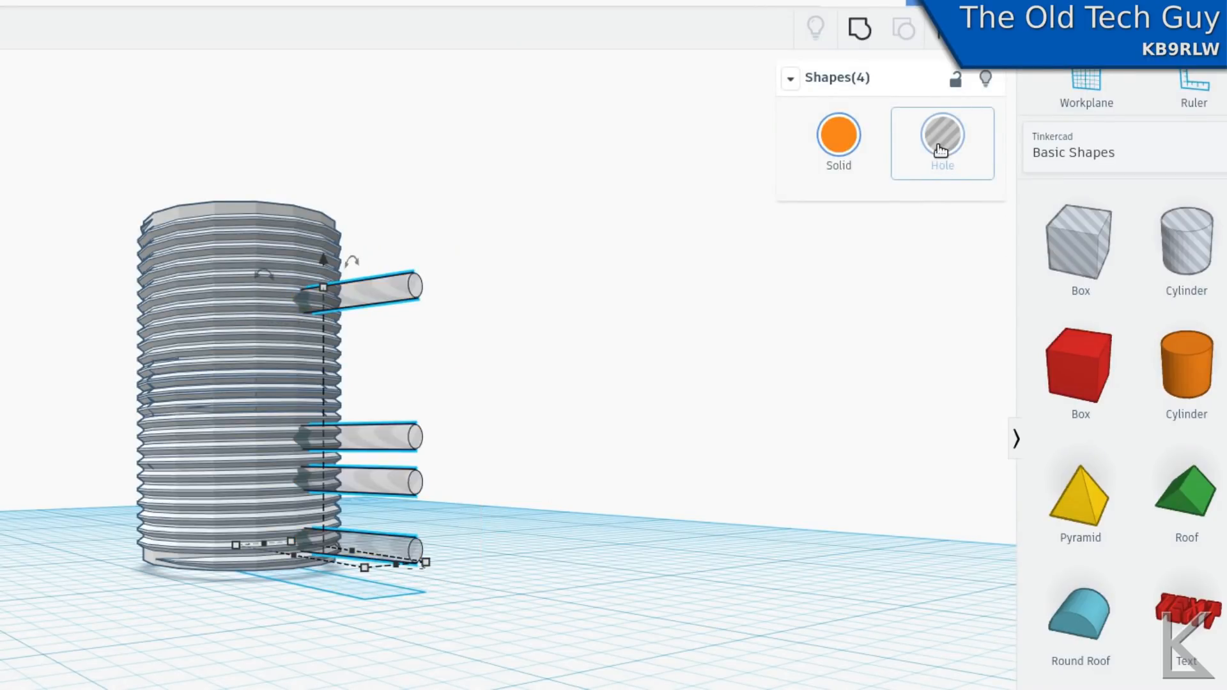
mouse_move(807, 303)
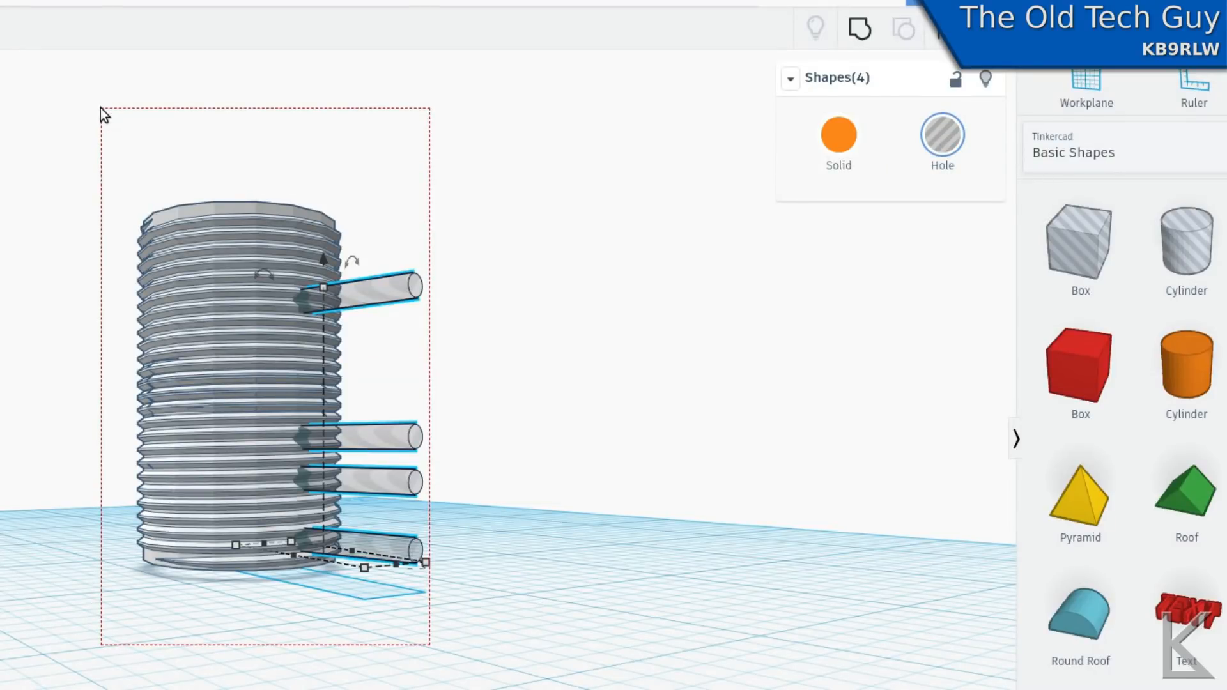
click(859, 30)
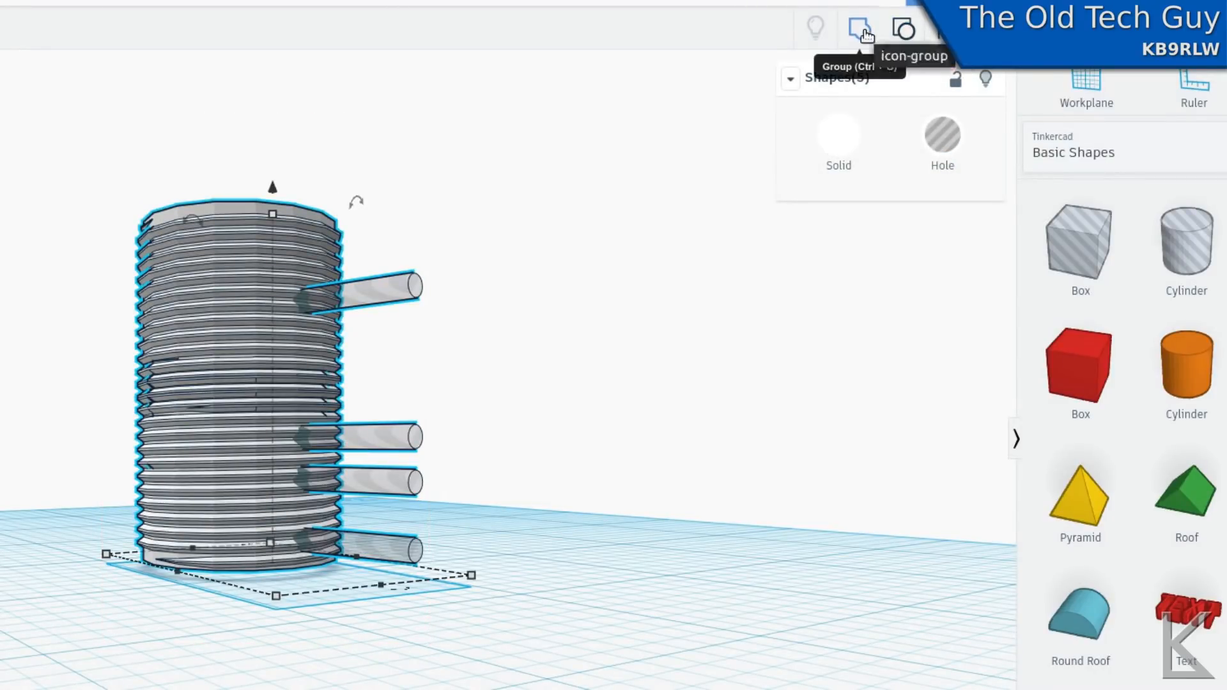
click(859, 29)
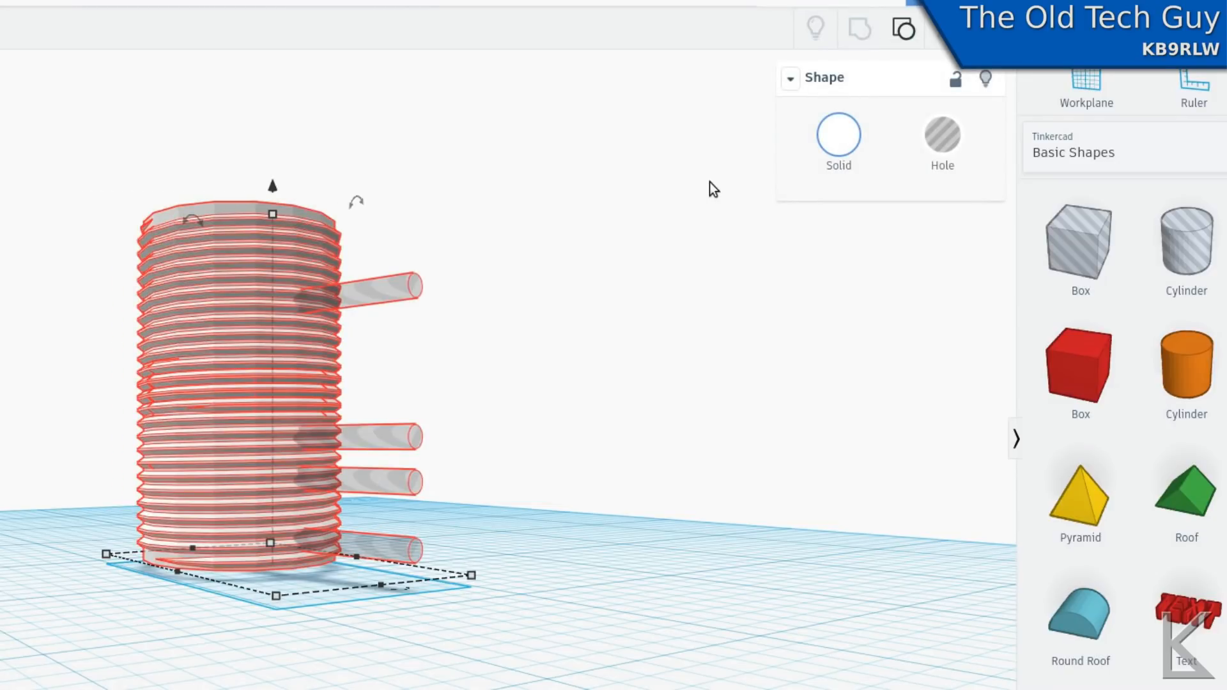
click(579, 255)
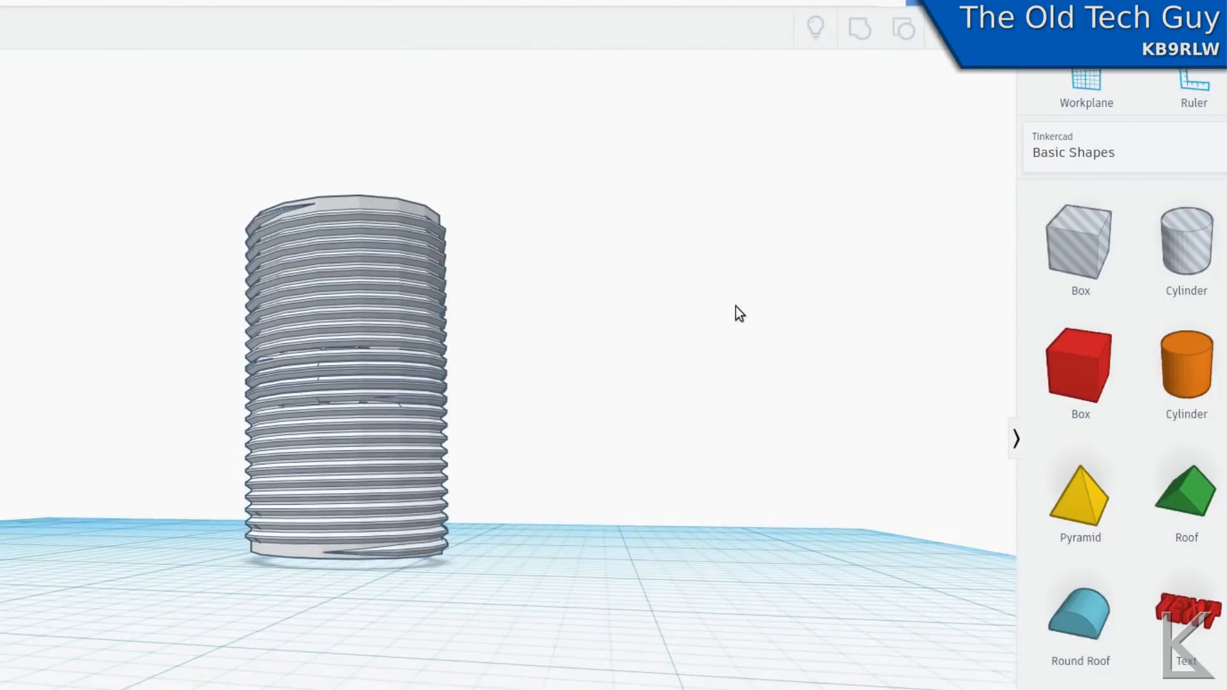
click(344, 375)
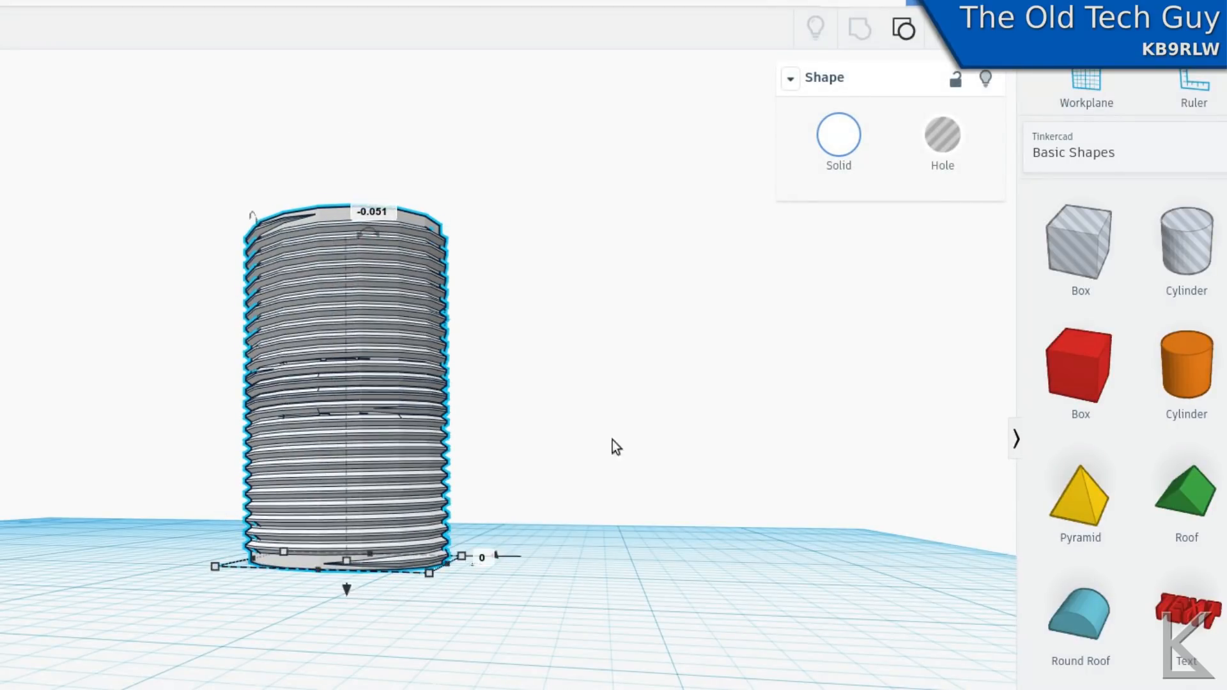
click(544, 579)
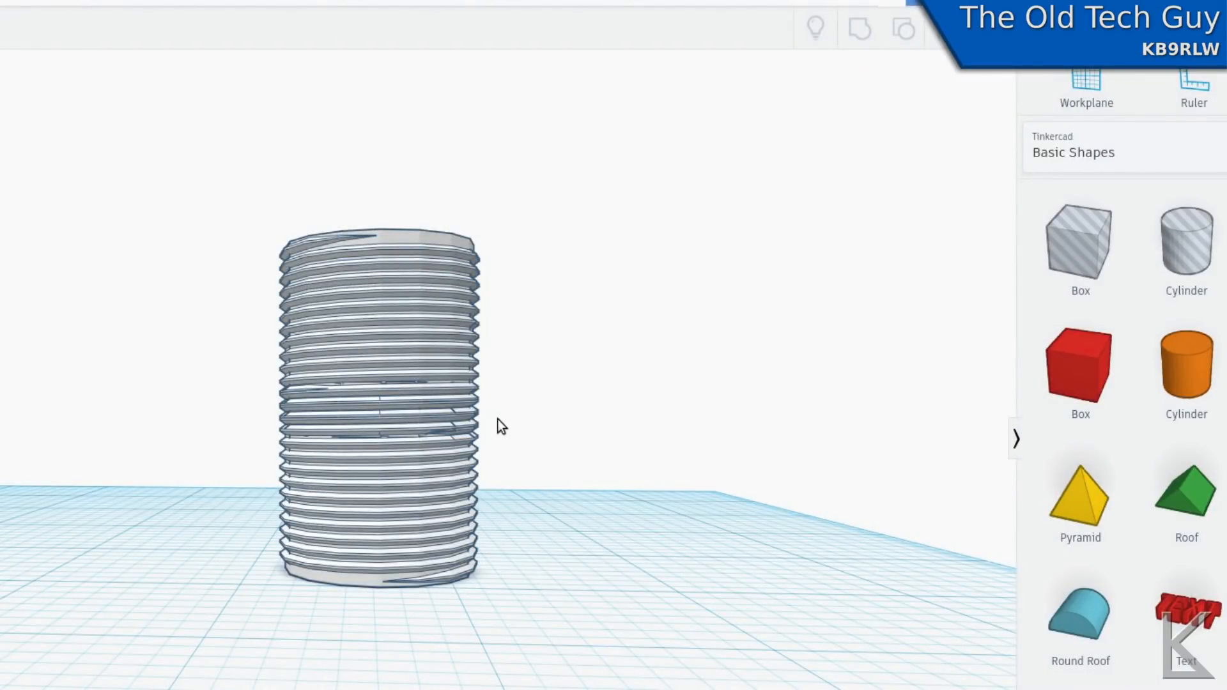
mouse_move(493, 639)
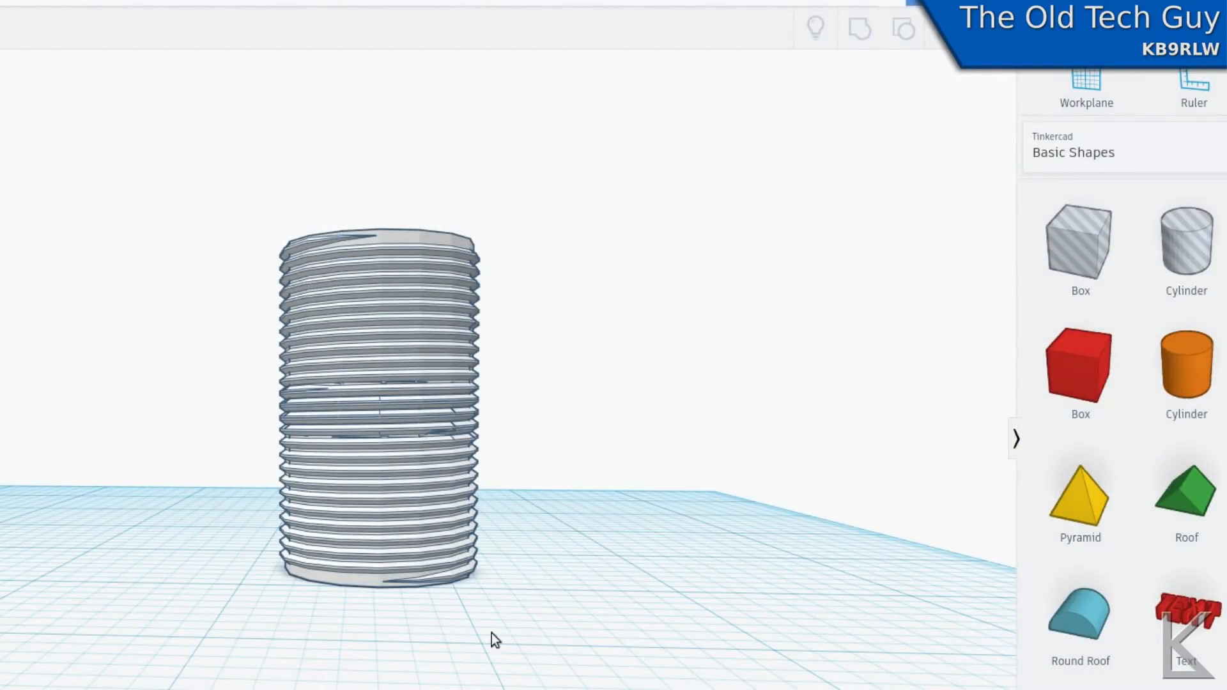